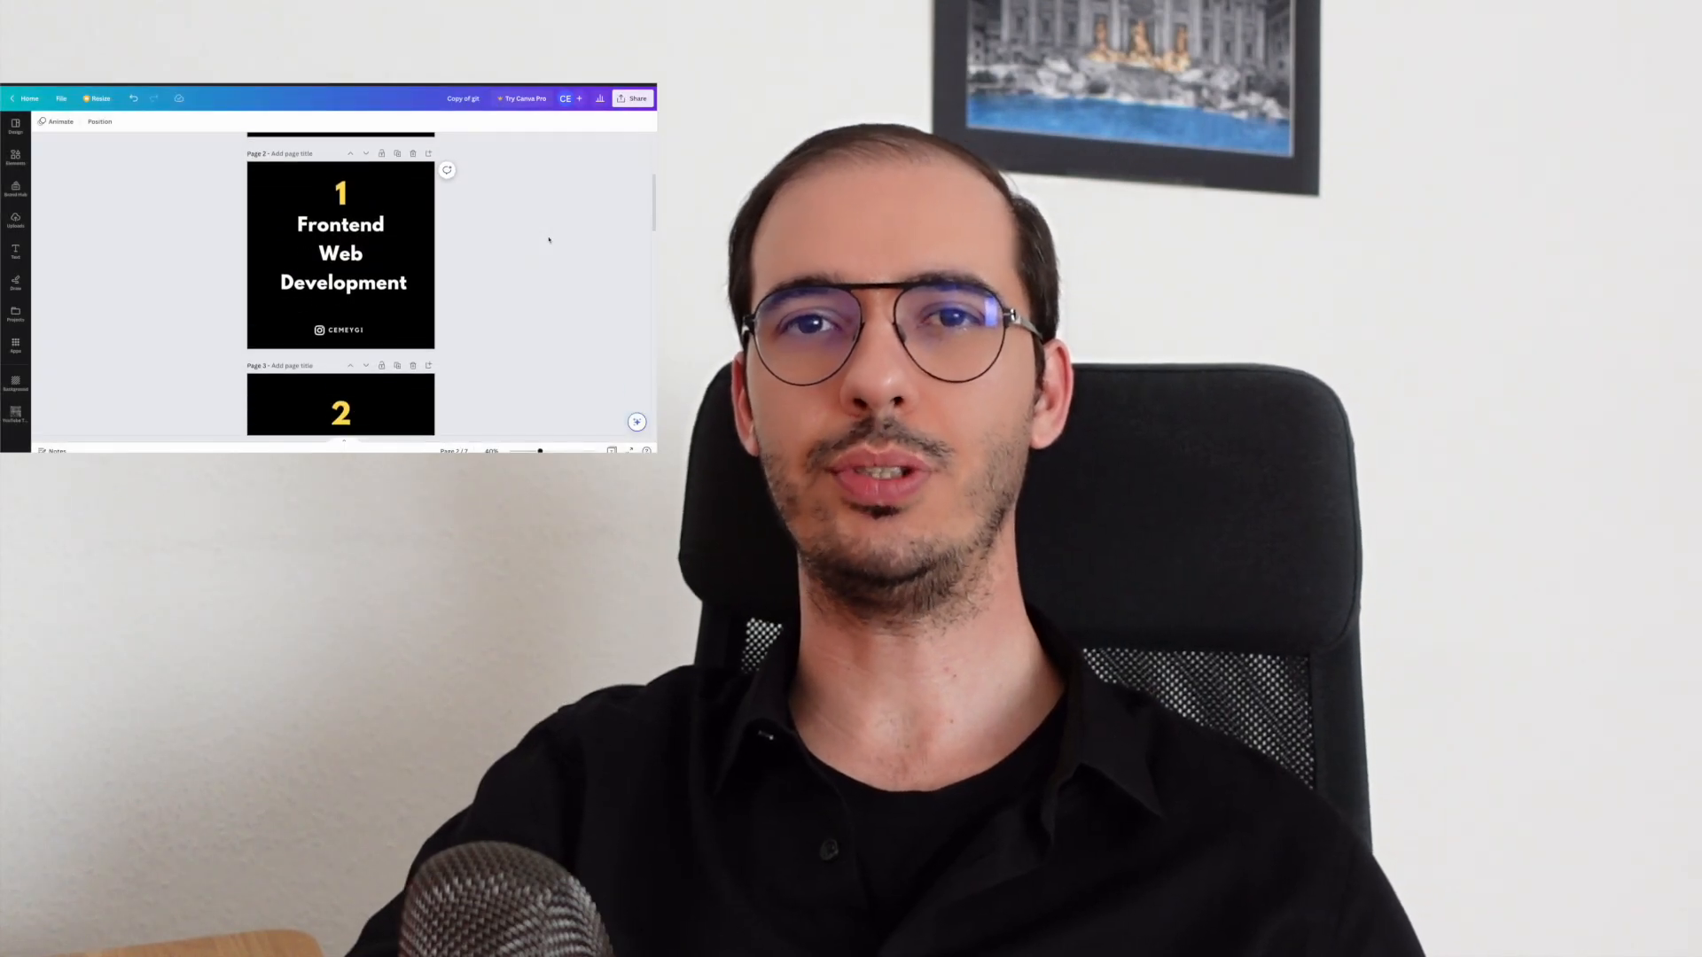
- Start a new design and search the design types for 'instagram'
scroll(down, 3)
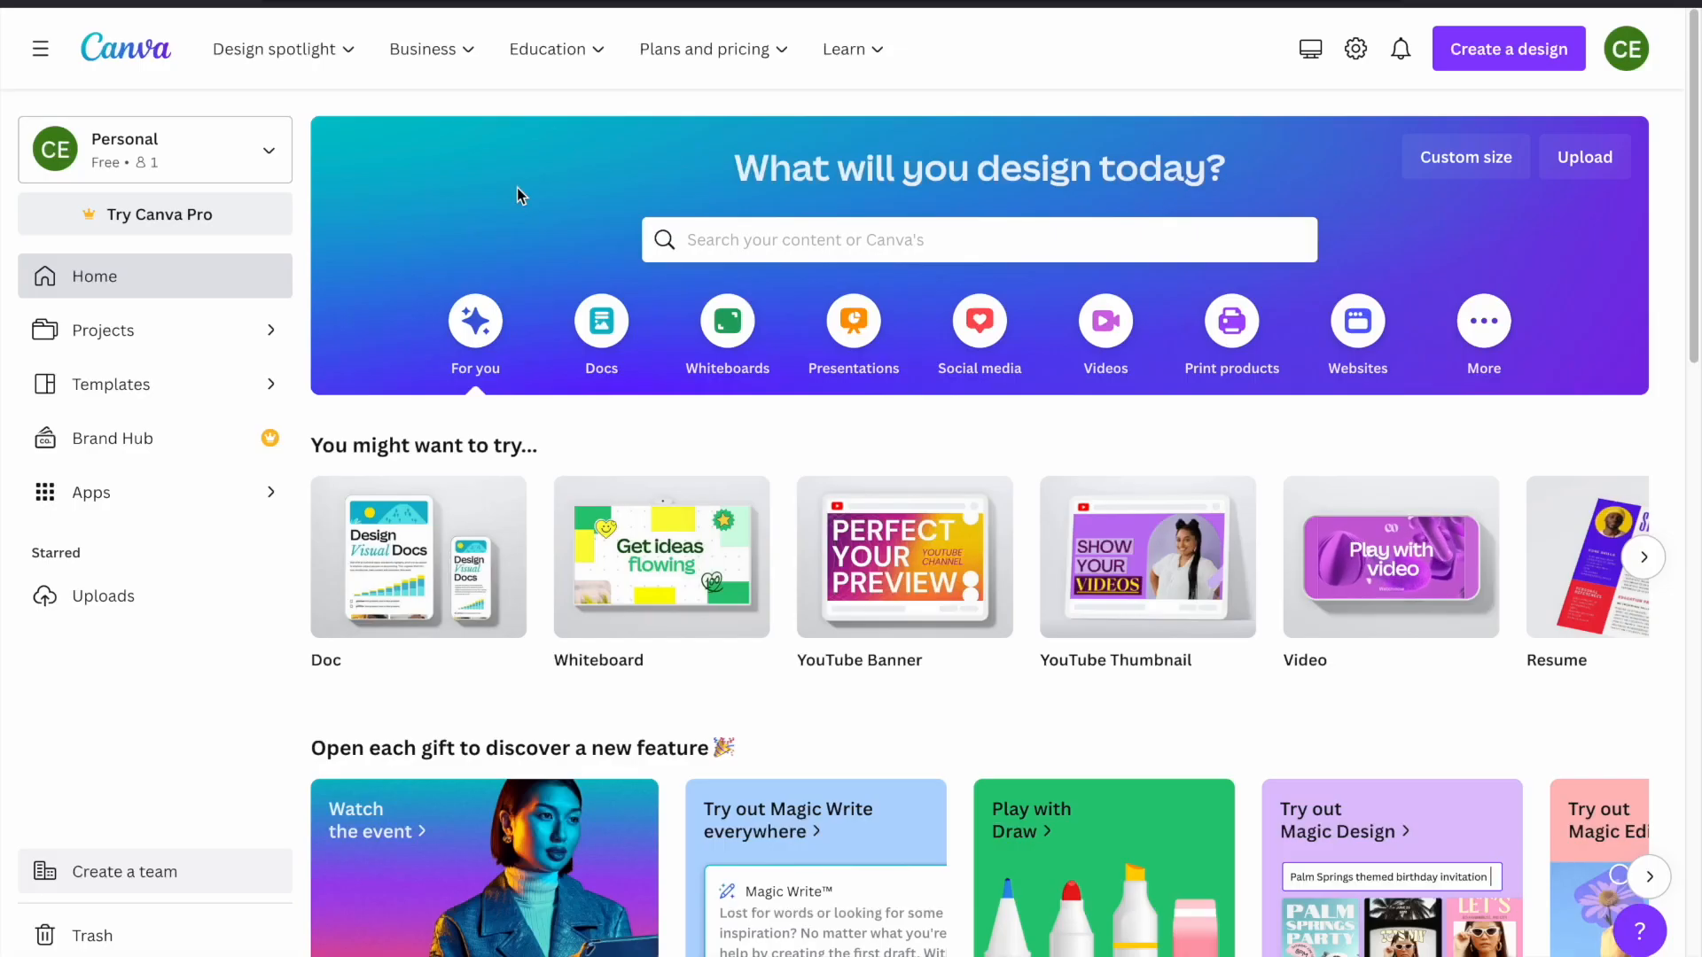
mouse_move(1395, 179)
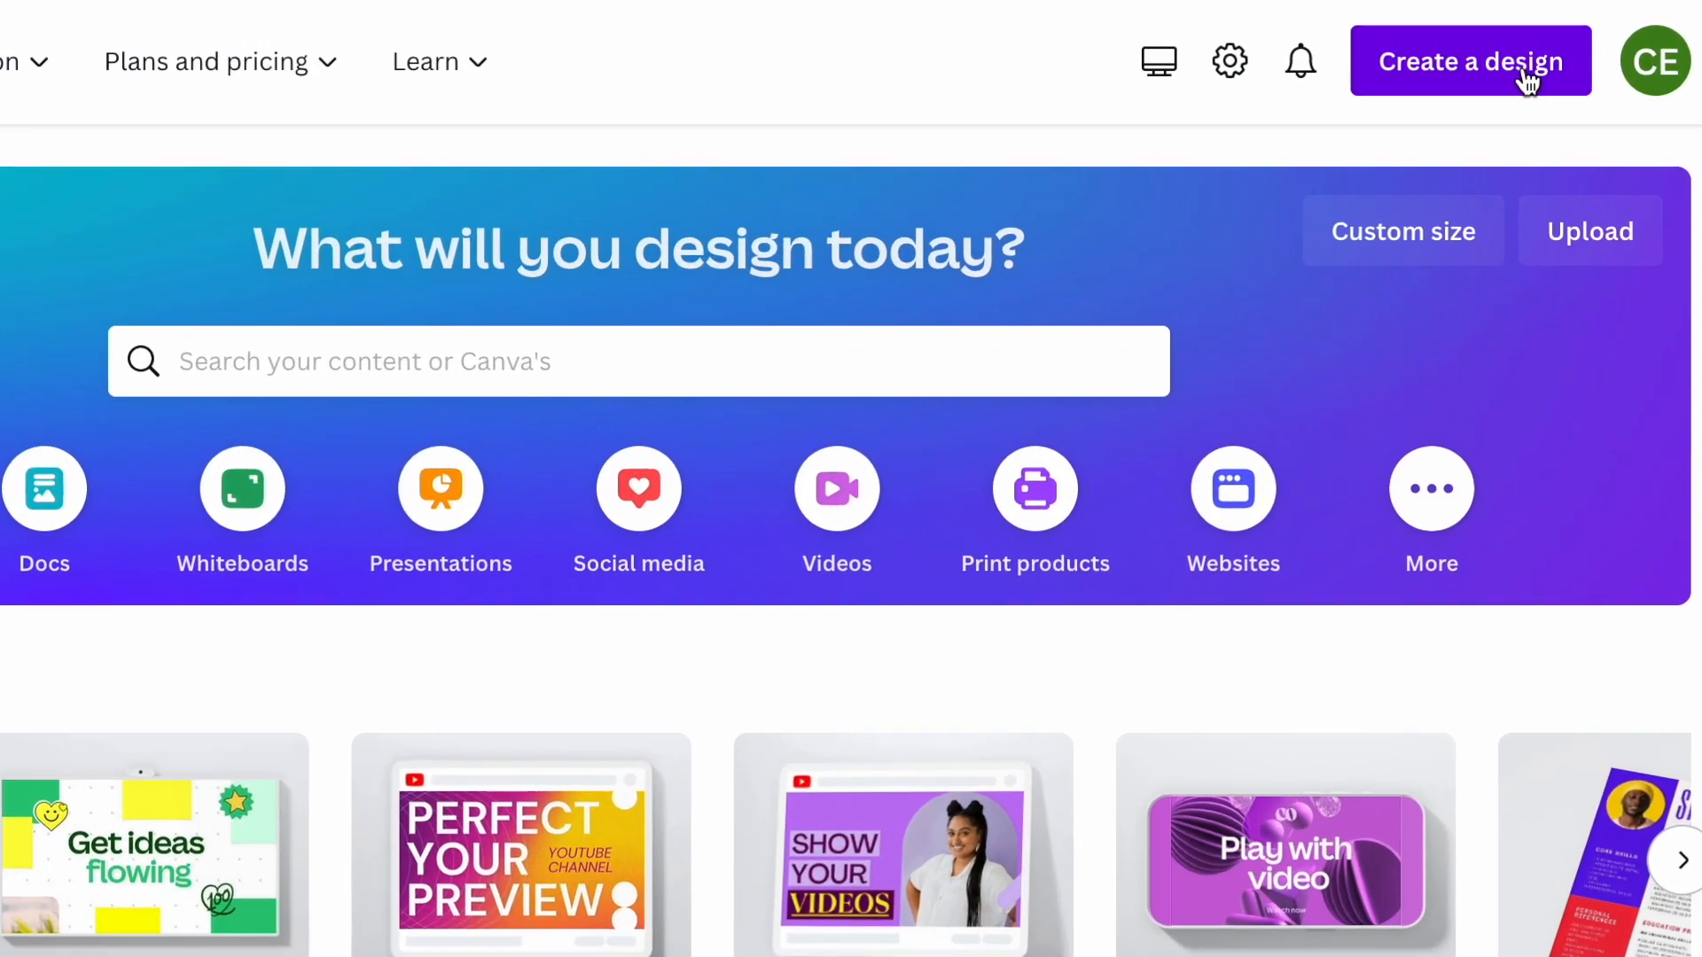
click(1468, 61)
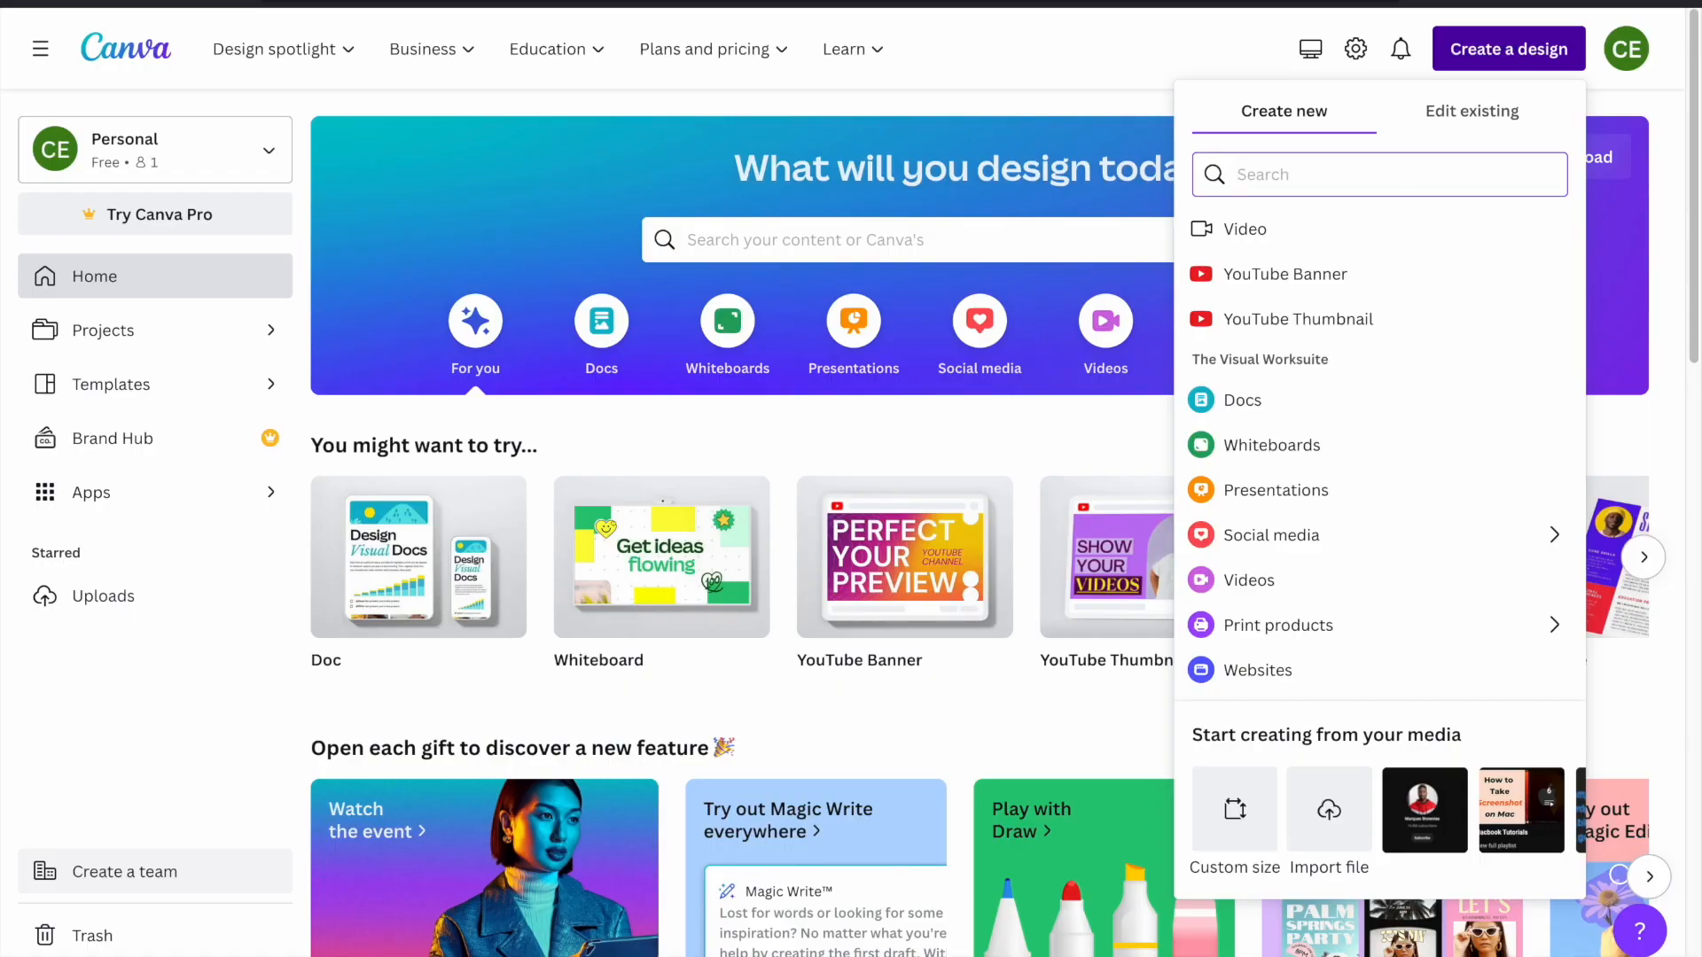
text(instagram)
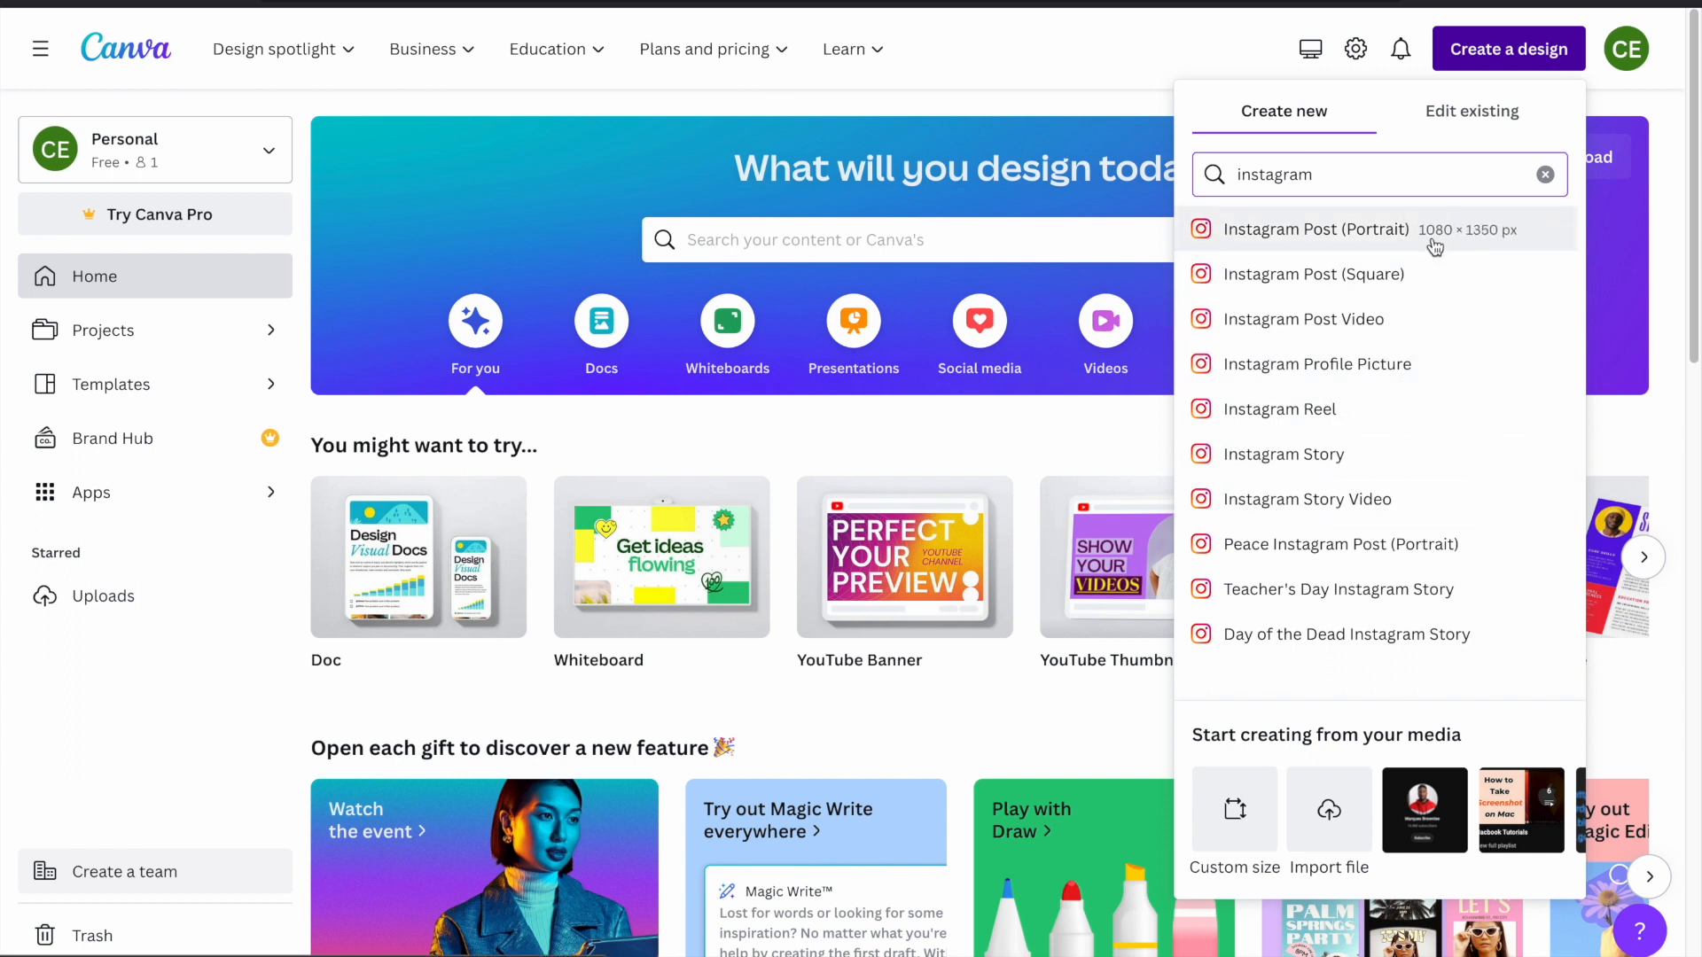
mouse_move(1492, 642)
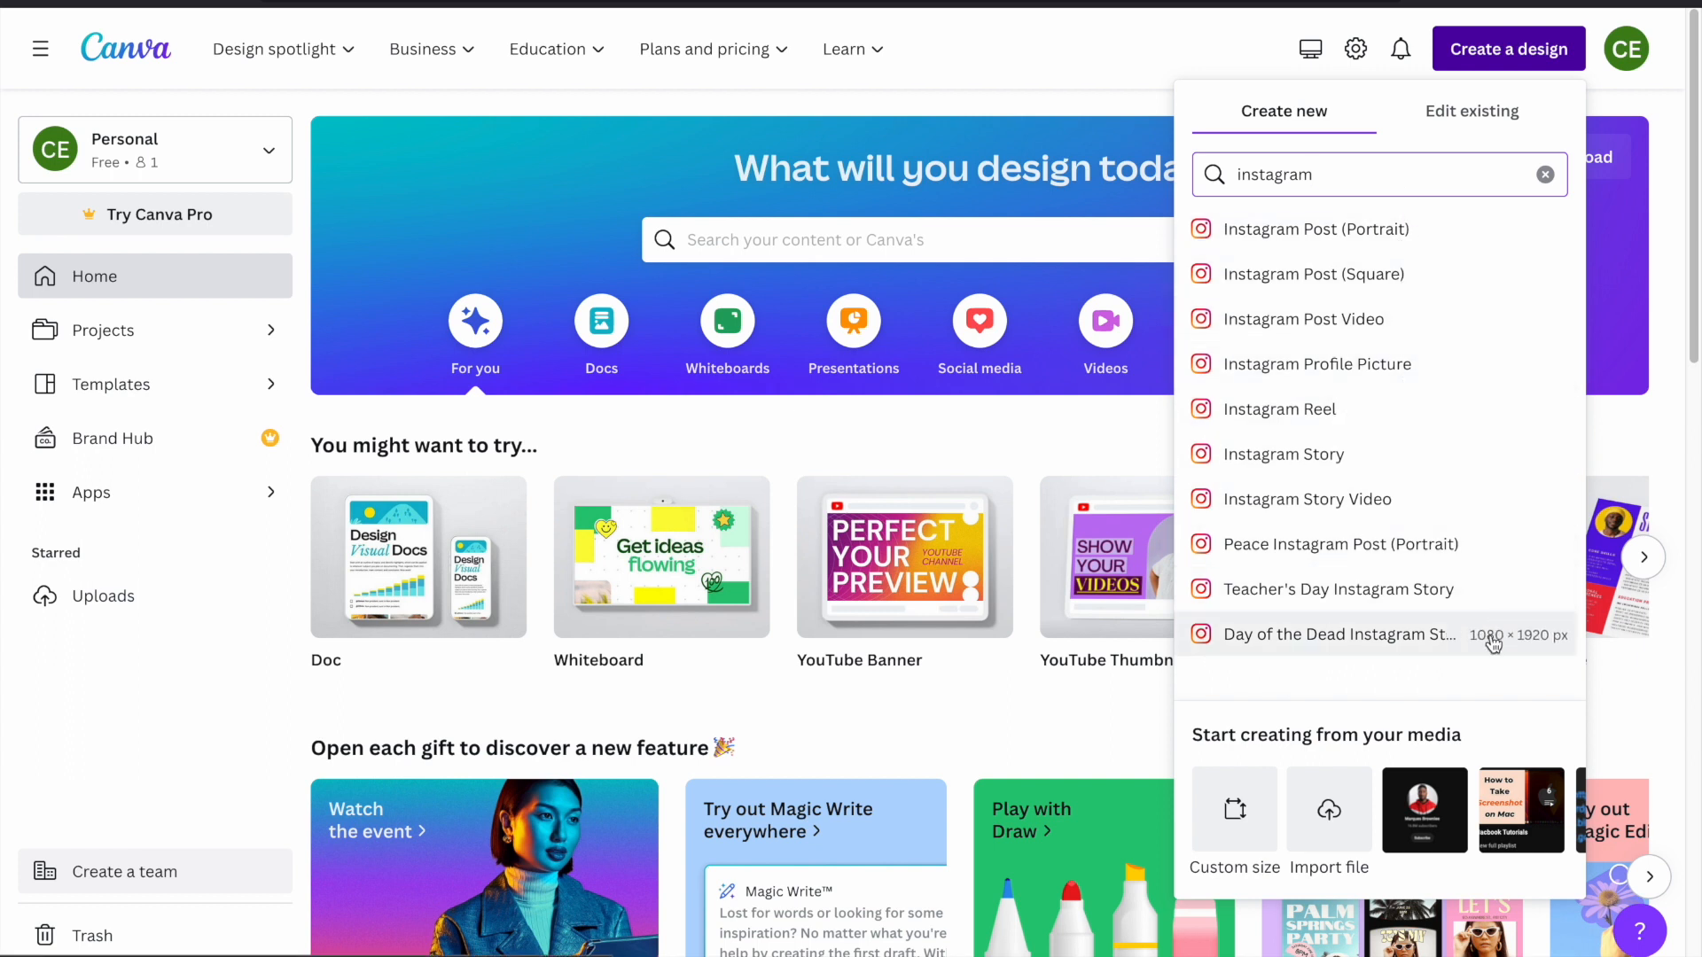
mouse_move(1310, 273)
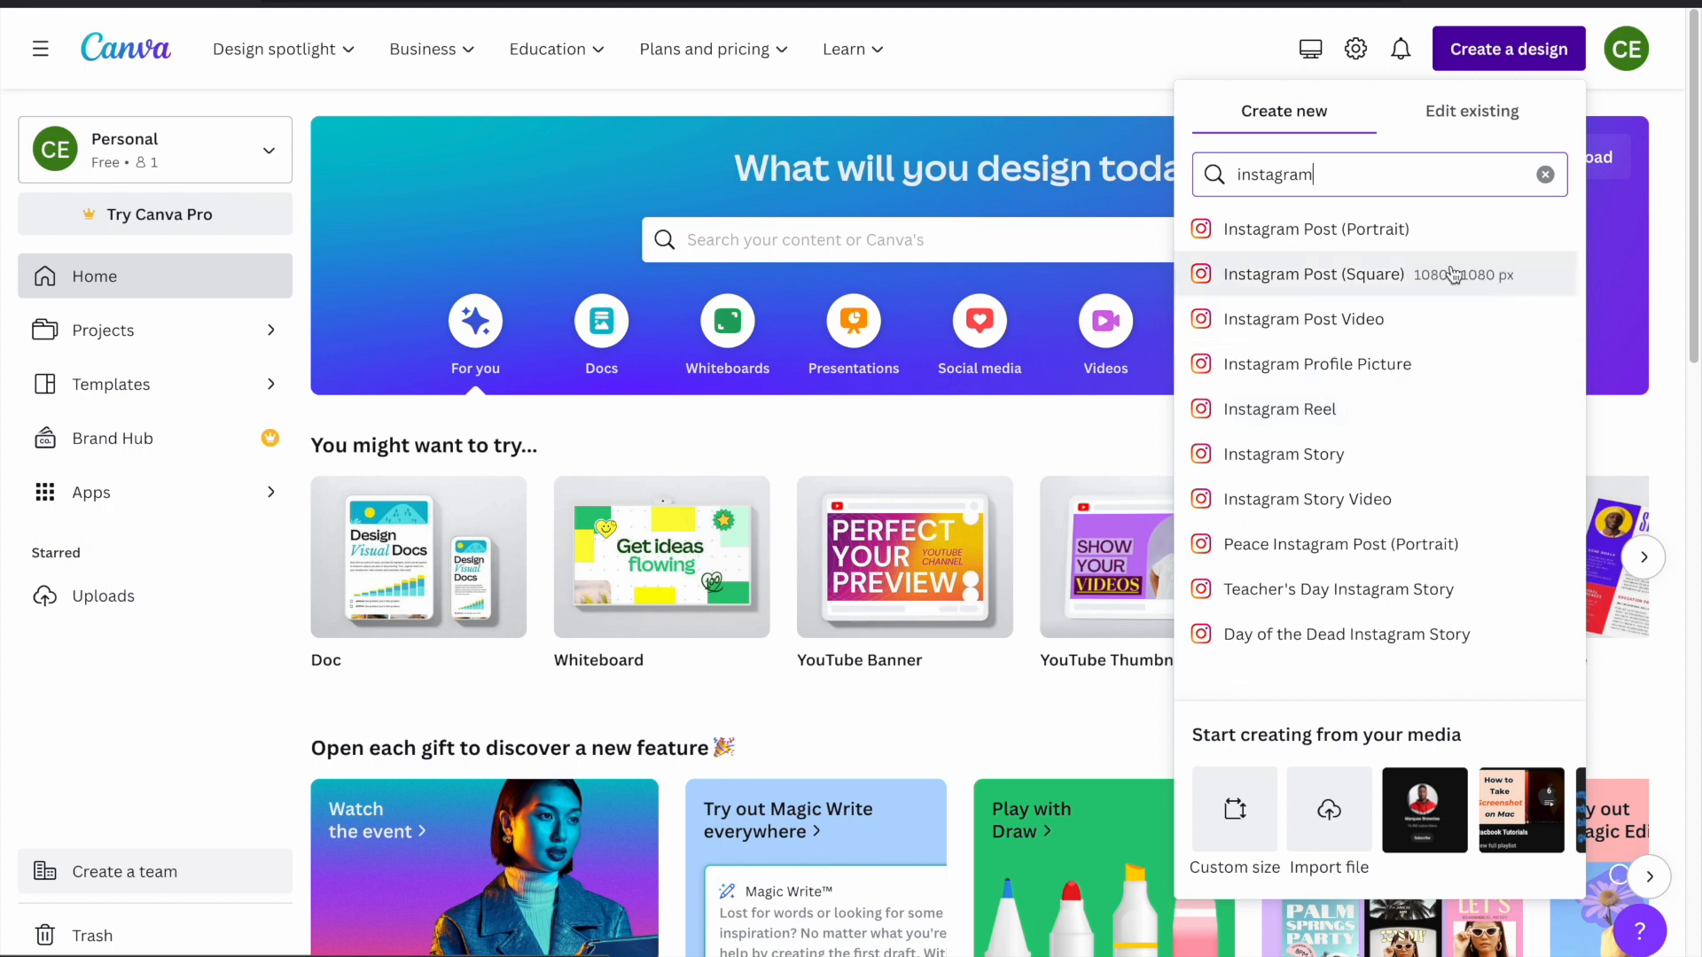
mouse_move(1309, 289)
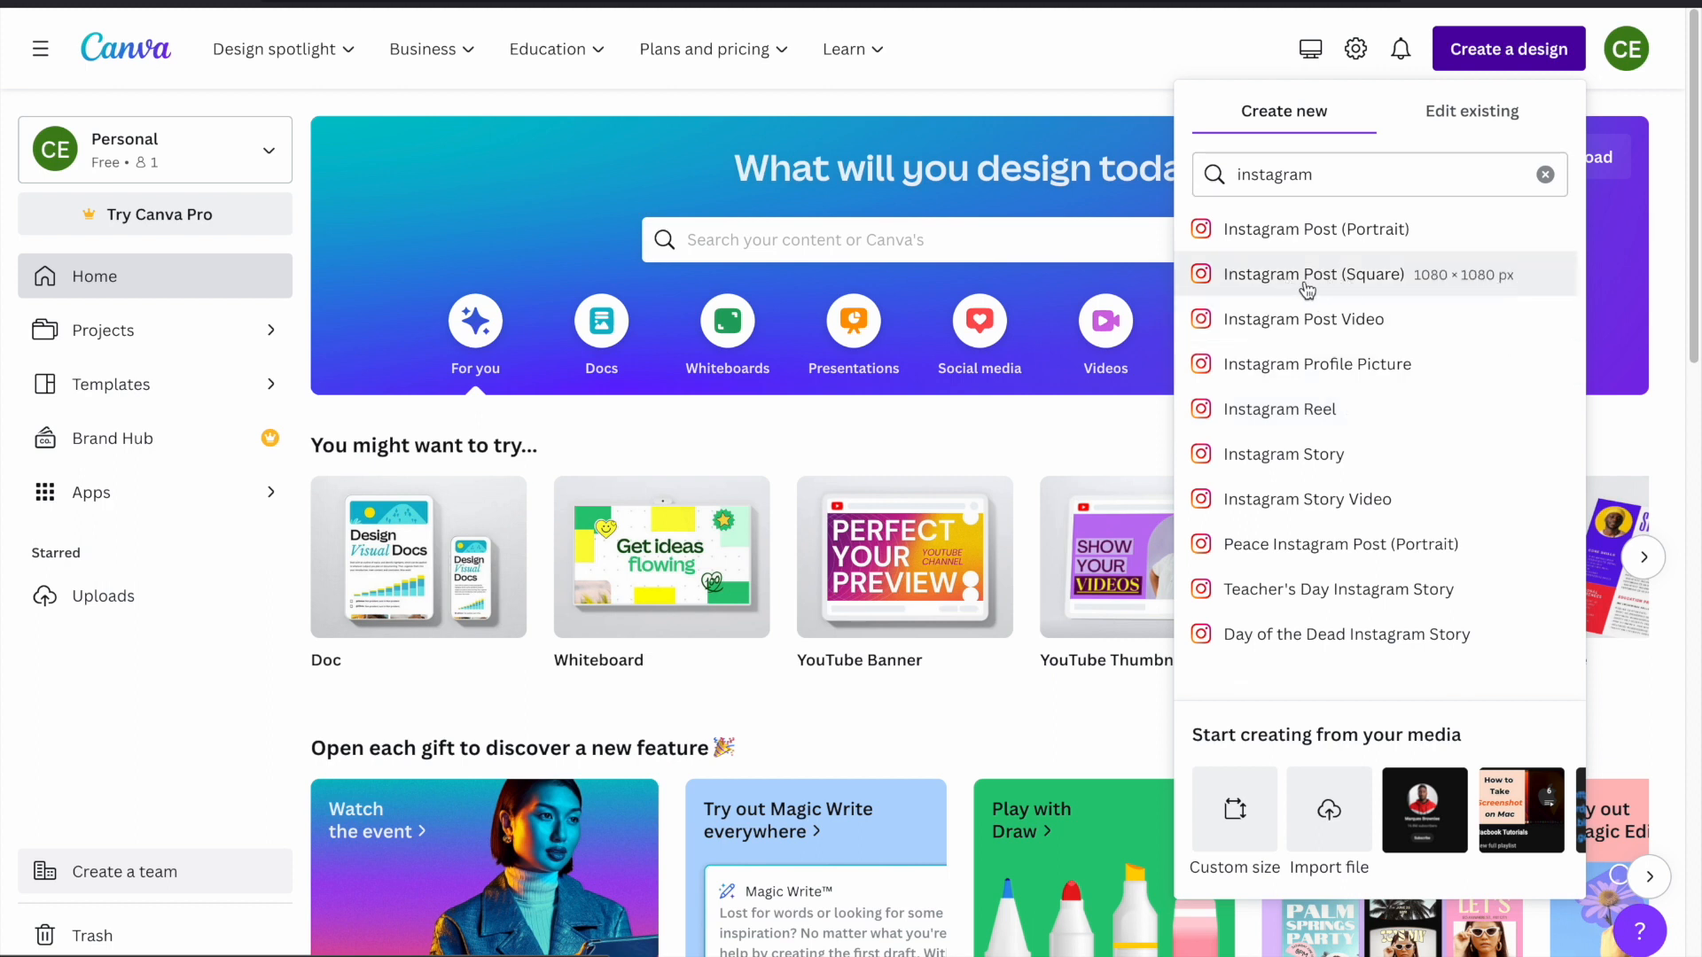
- Create a blank Instagram Post (Square) design and open it in the editor
click(1312, 275)
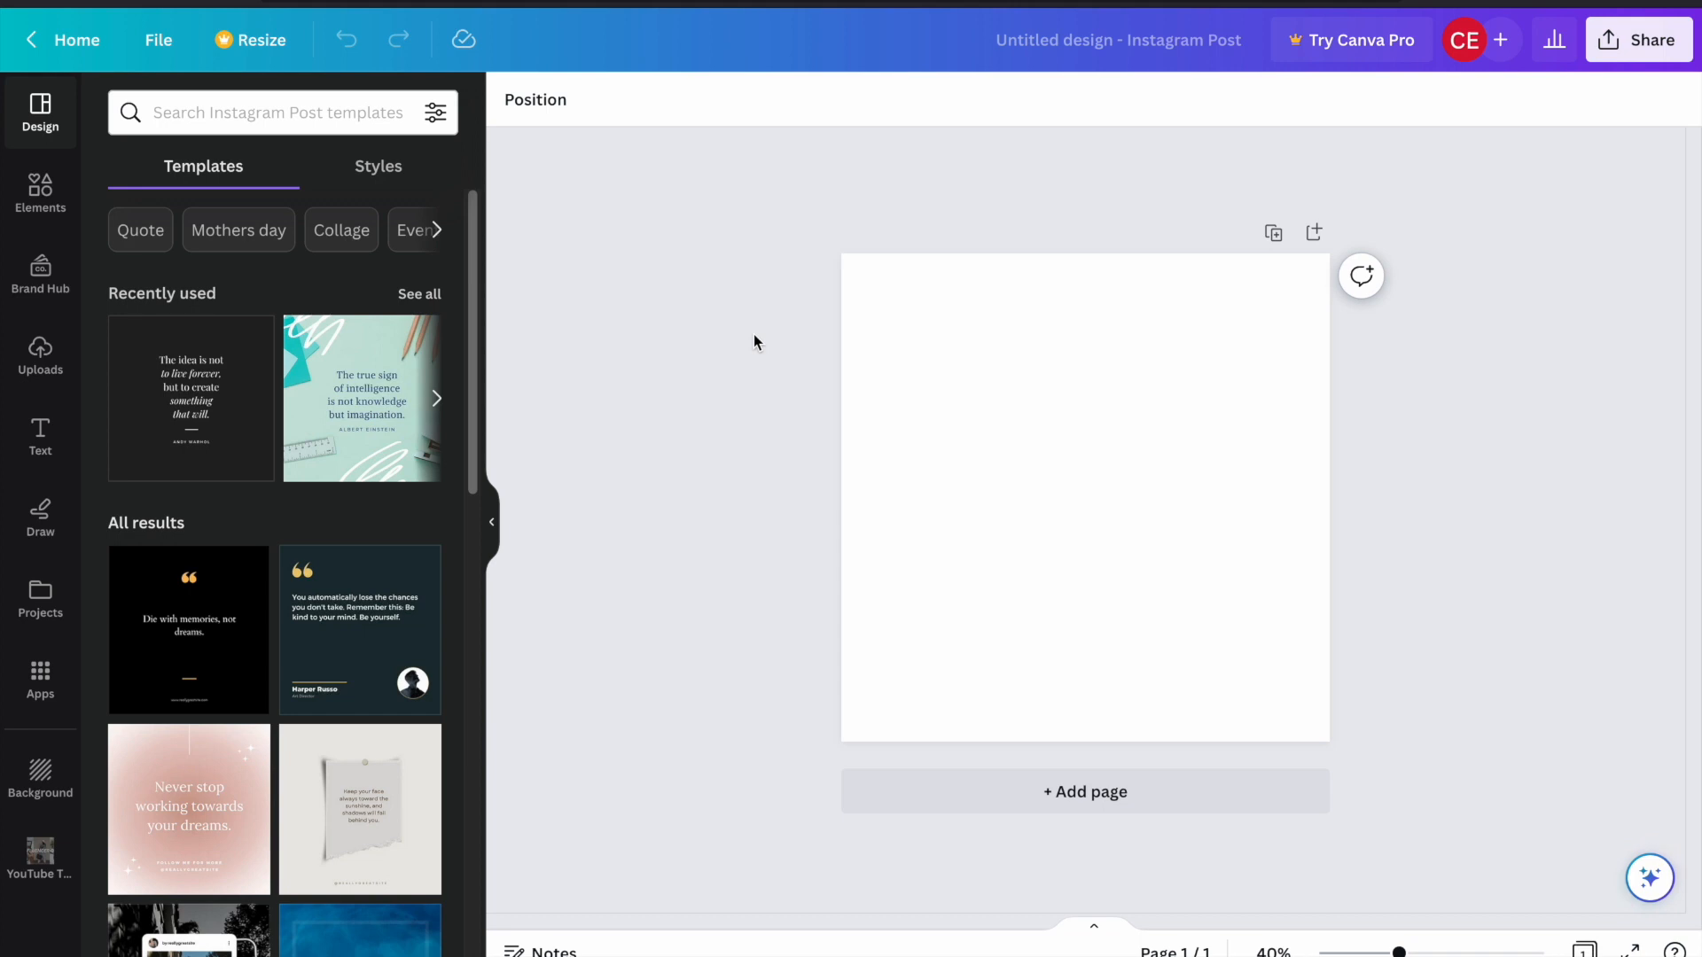
click(966, 369)
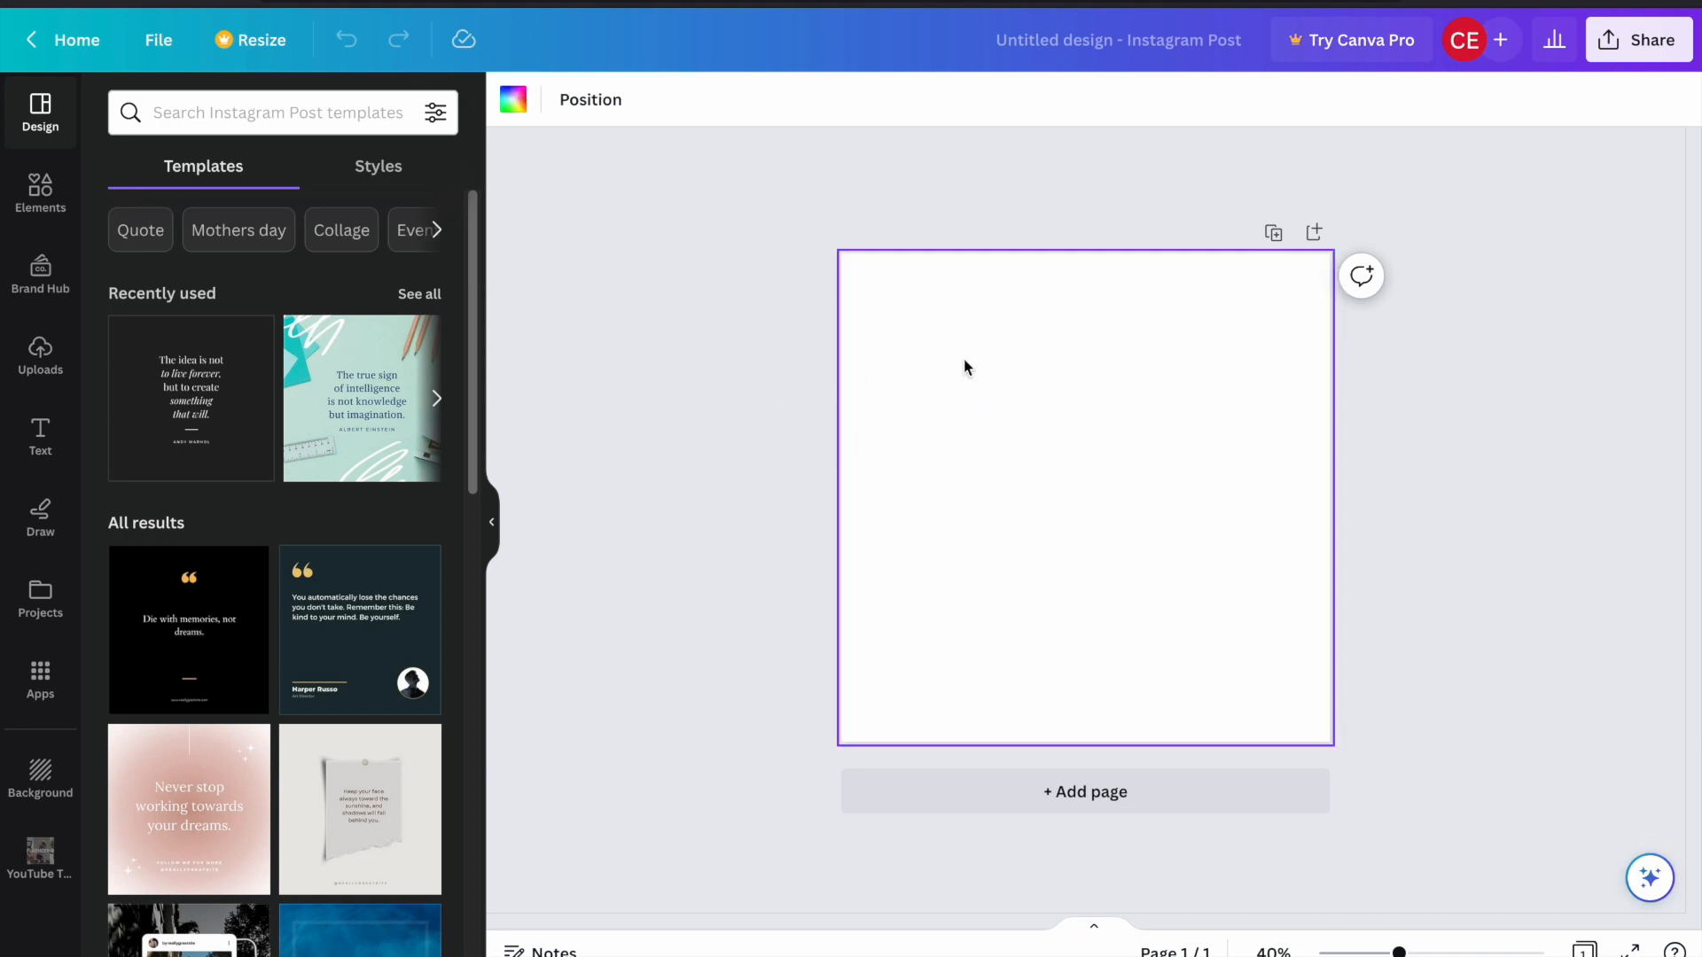
mouse_move(755, 456)
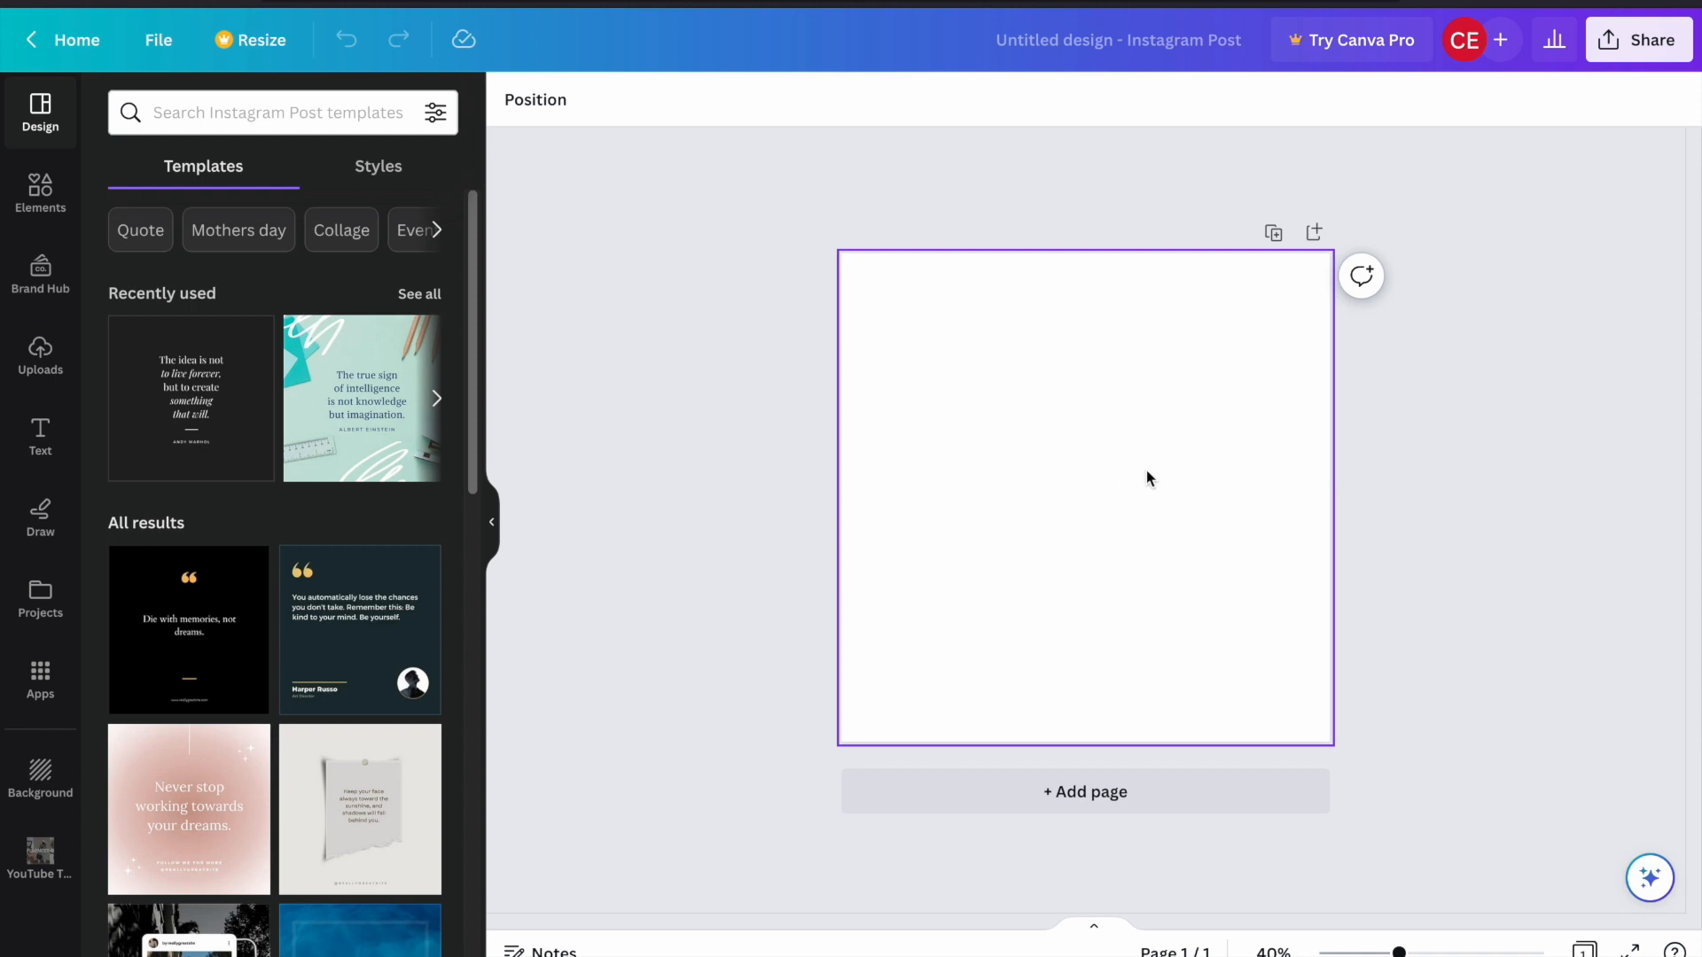
click(817, 422)
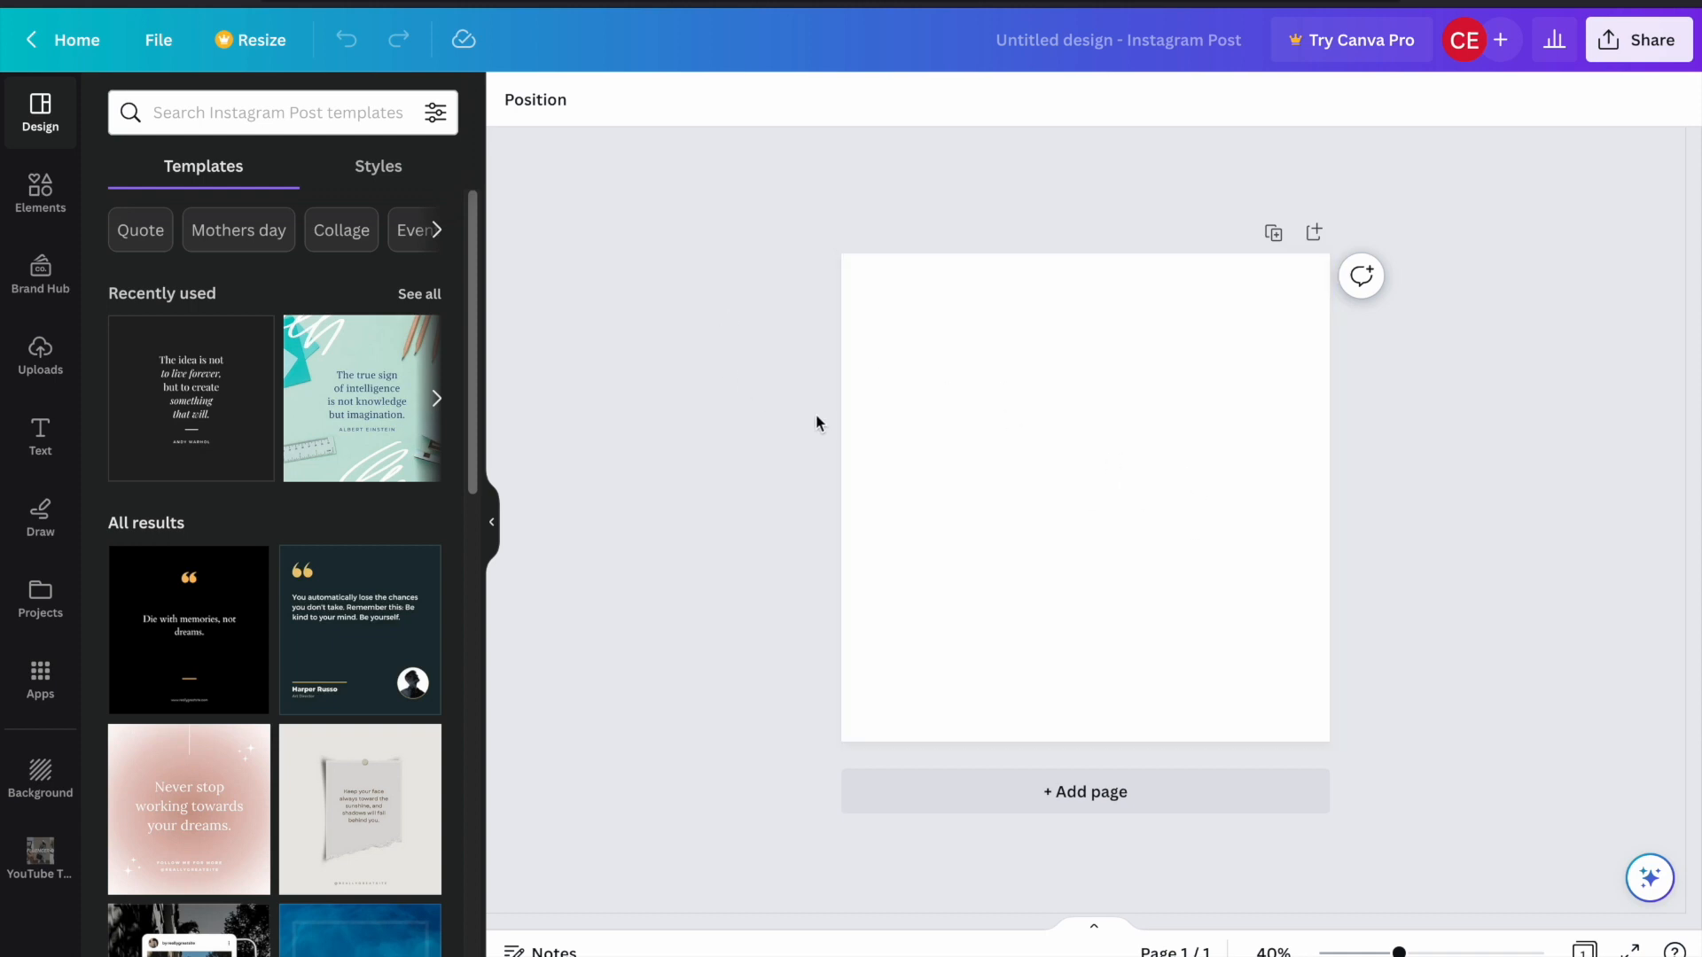
mouse_move(608, 250)
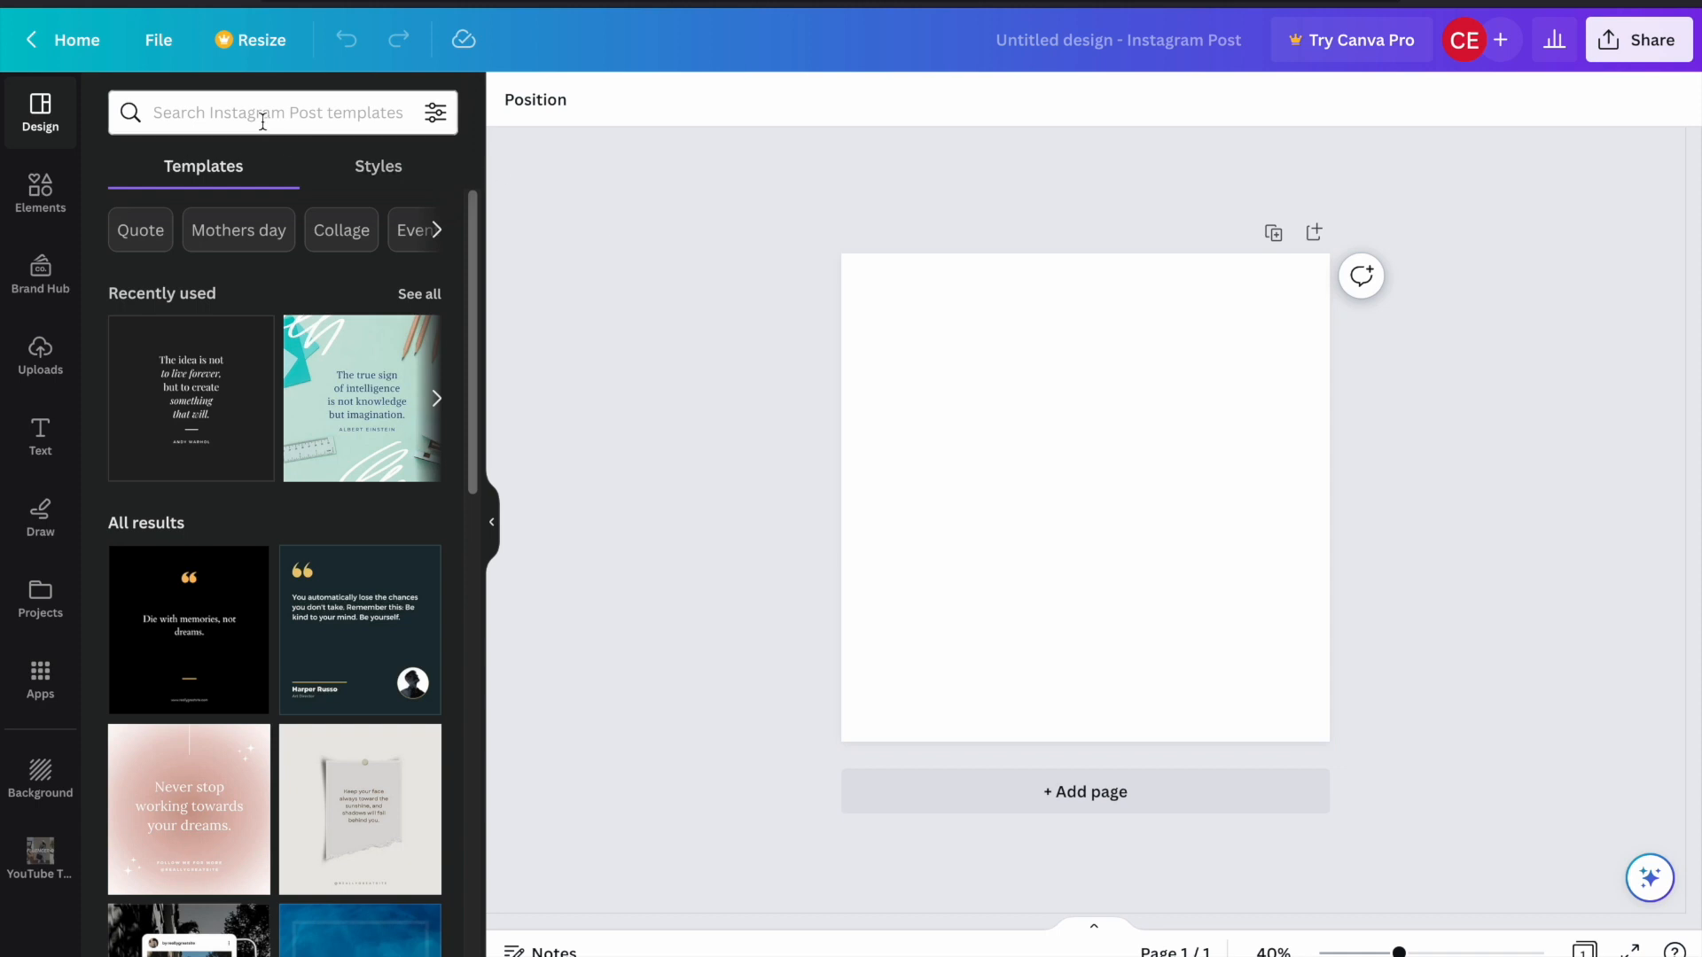
- Search the Templates panel for 'instag' and browse through the Instagram post results
text(instagram post)
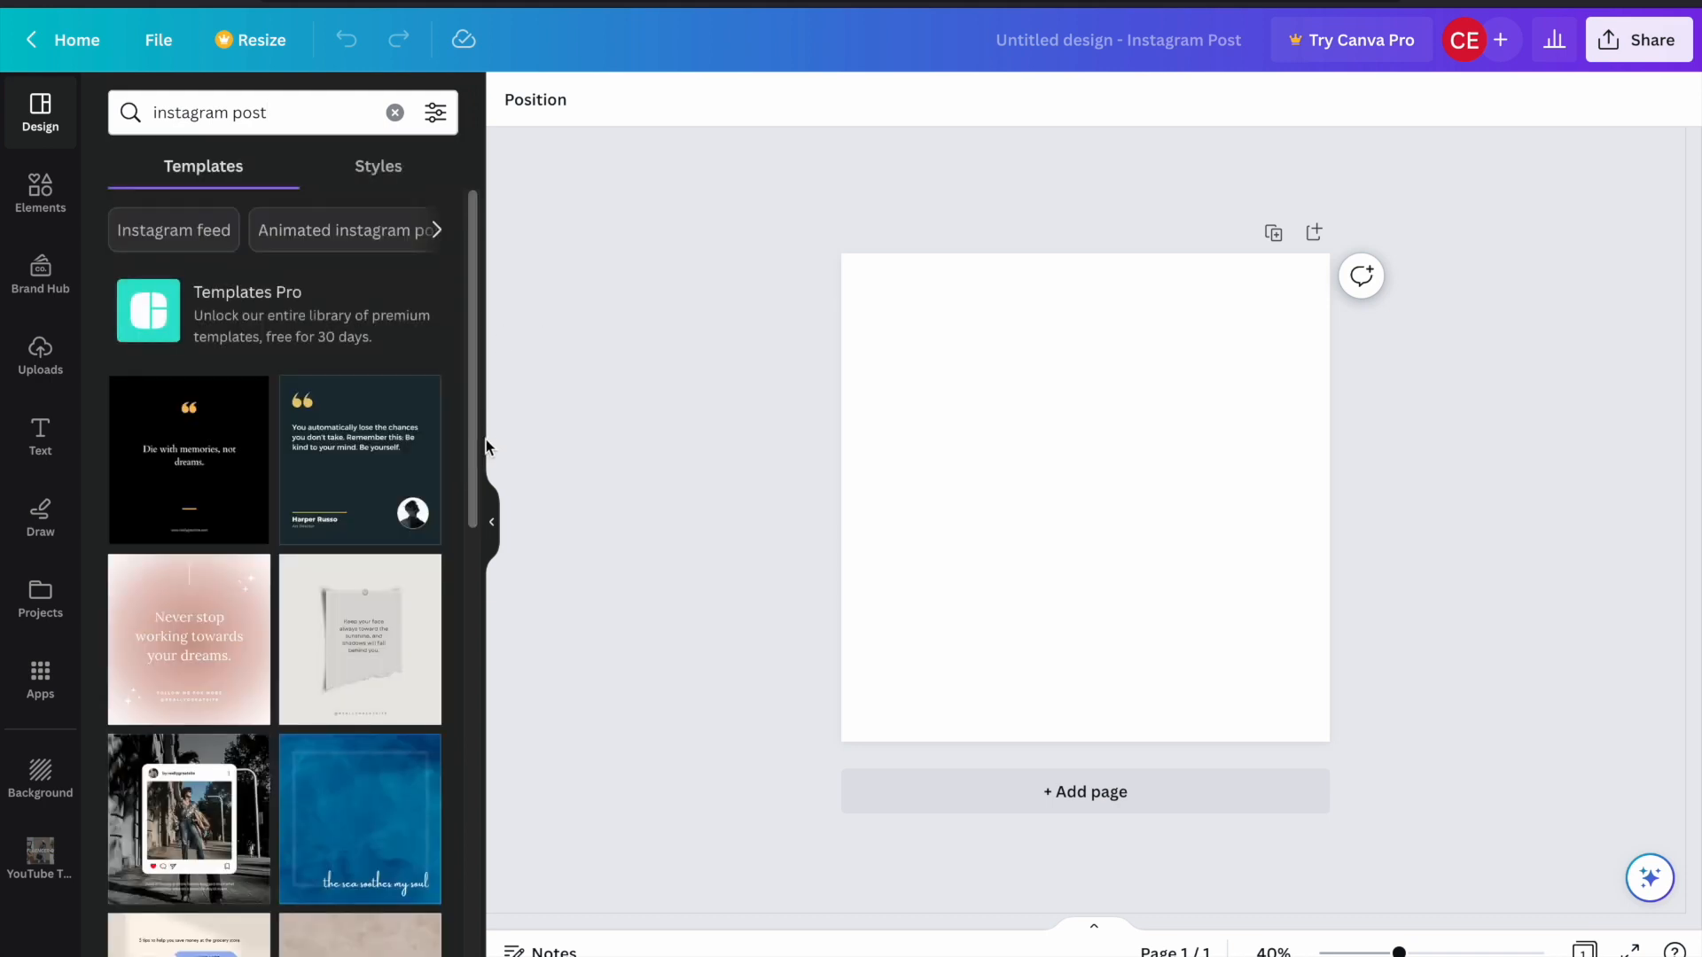
mouse_move(335, 314)
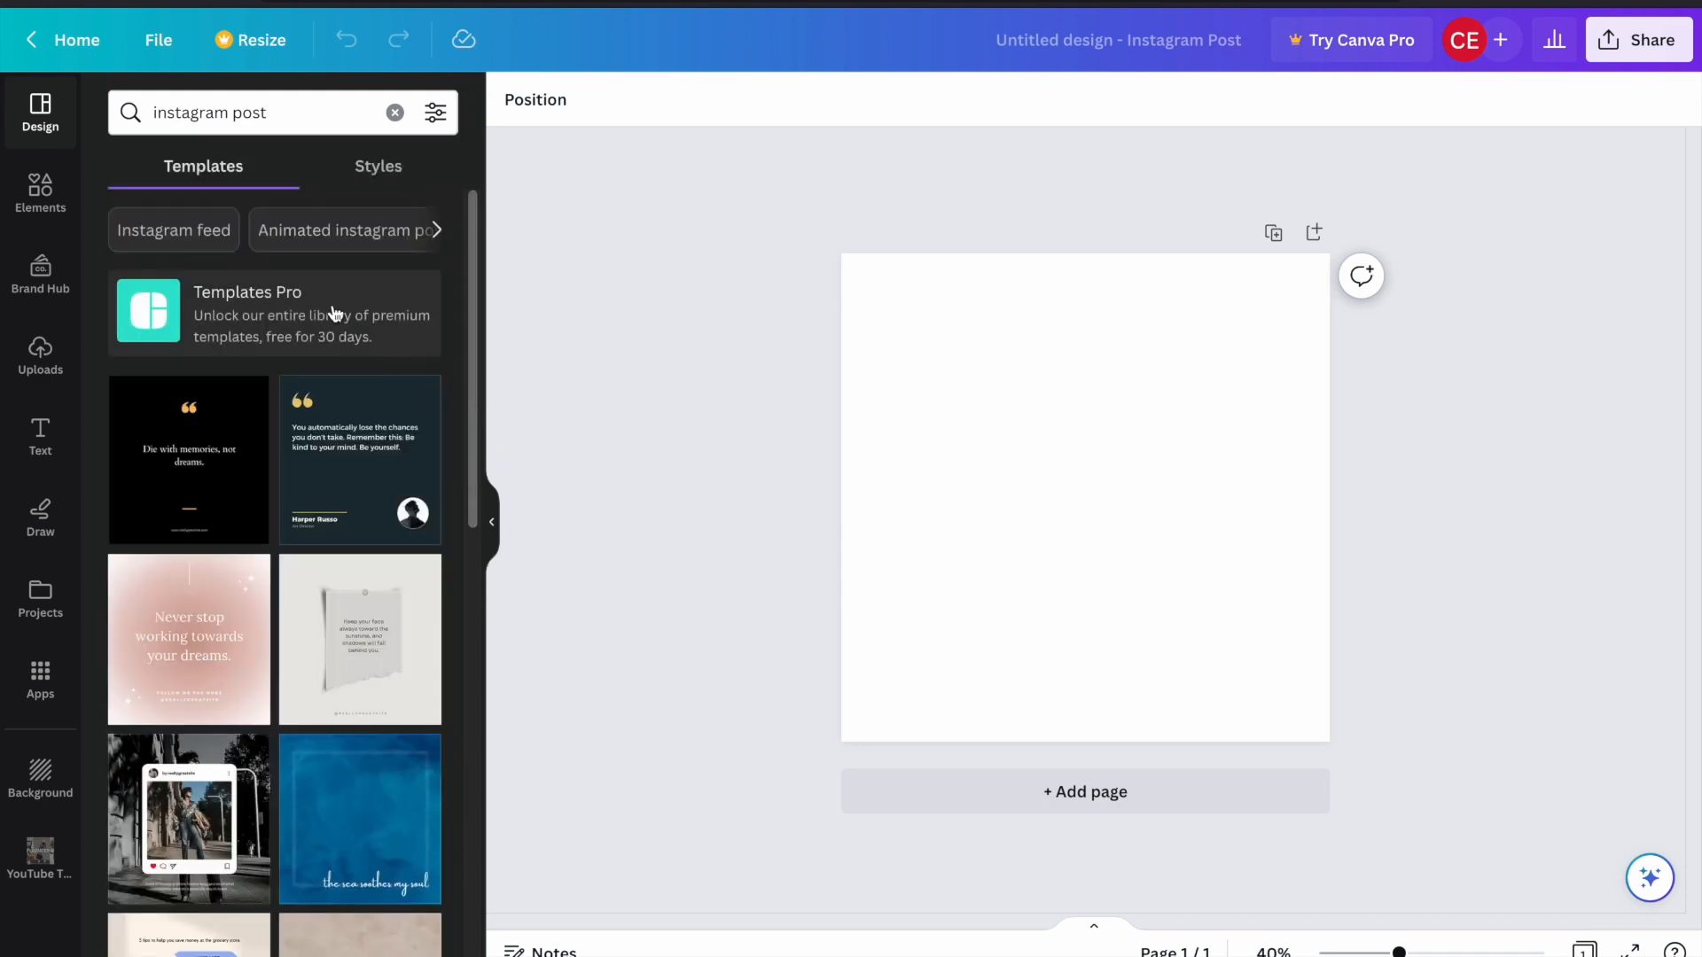
scroll(down, 3)
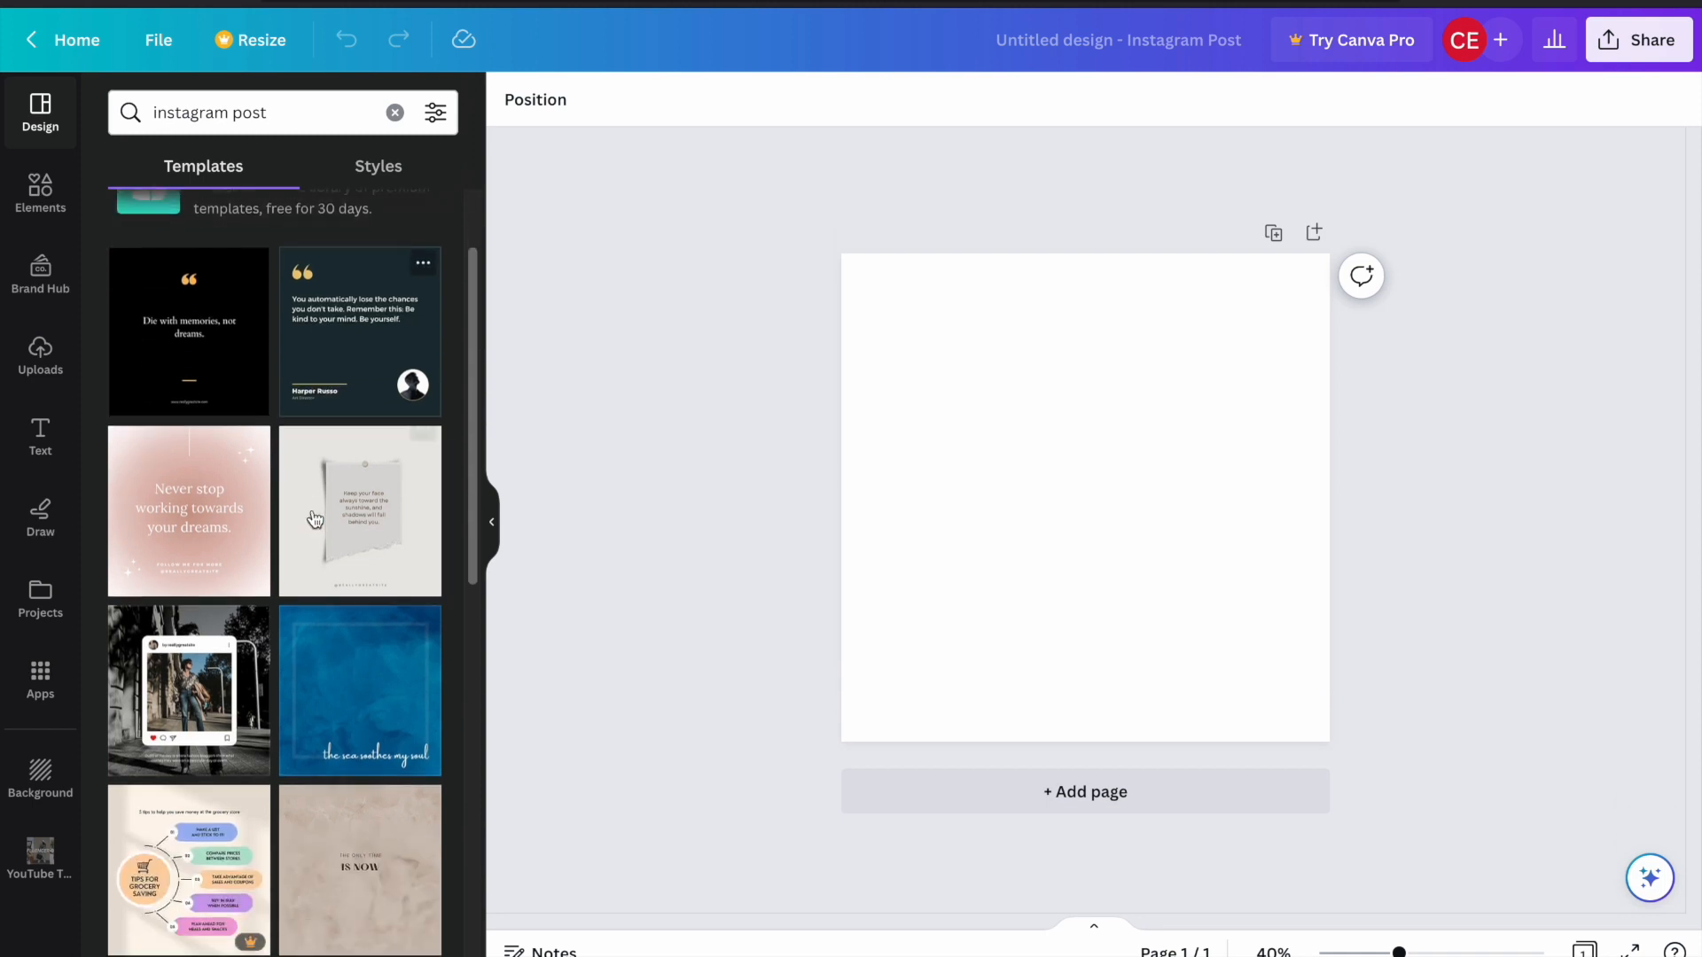
scroll(down, 3)
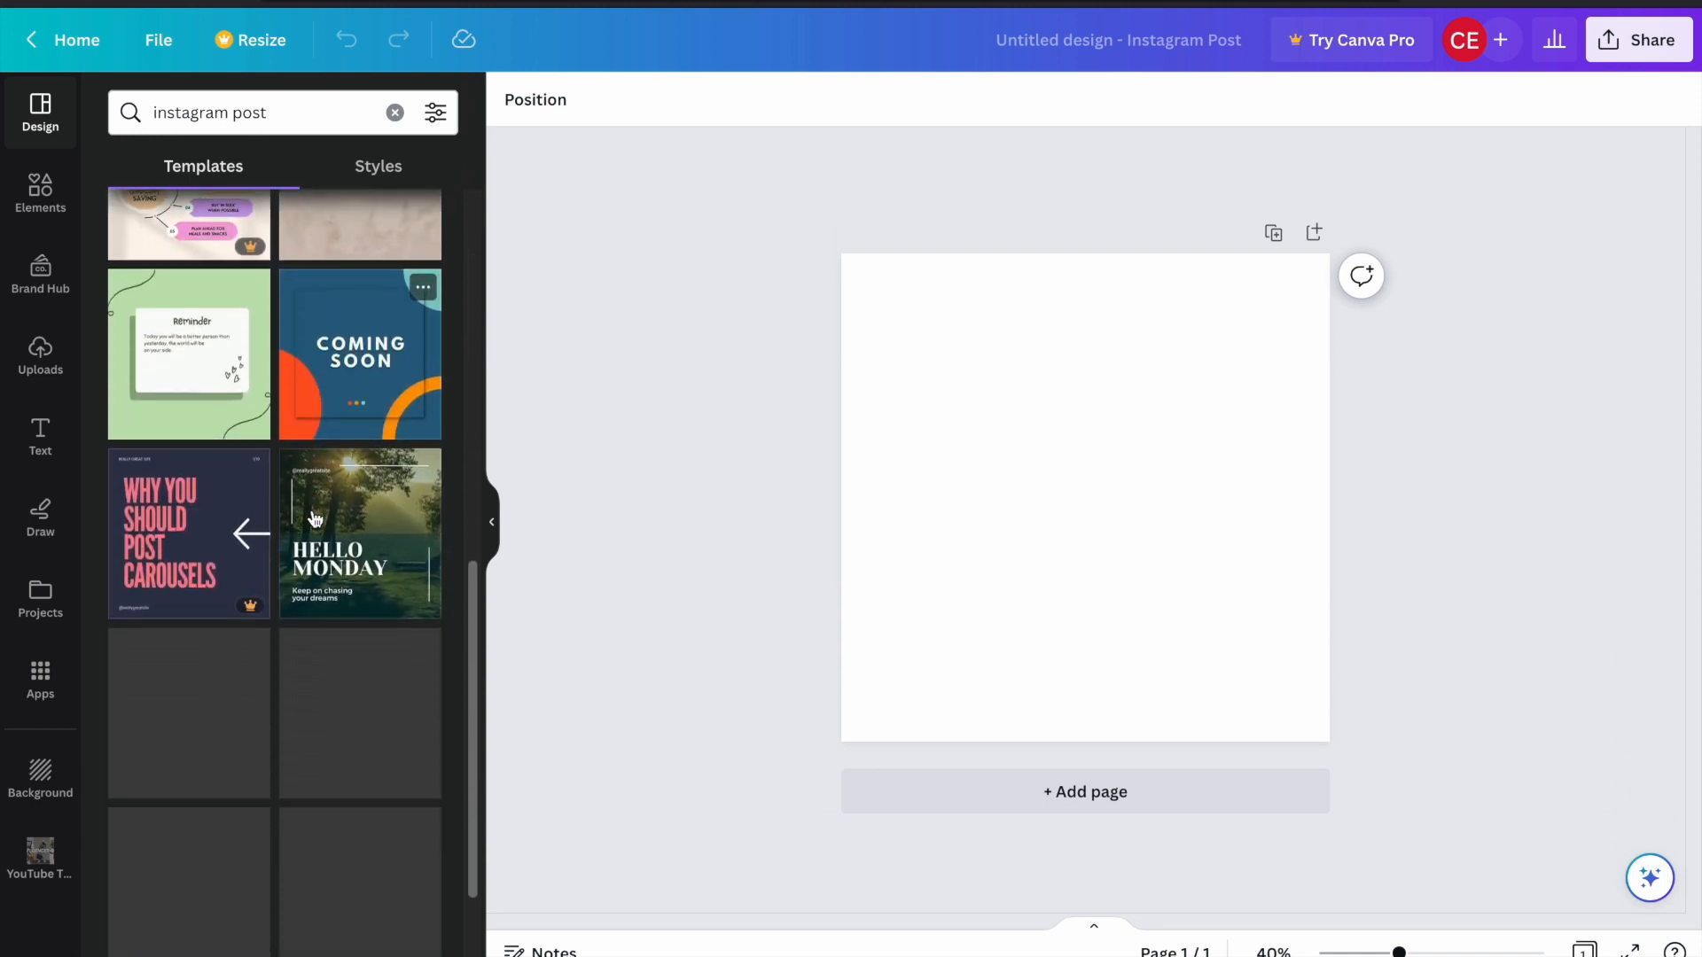
scroll(down, 3)
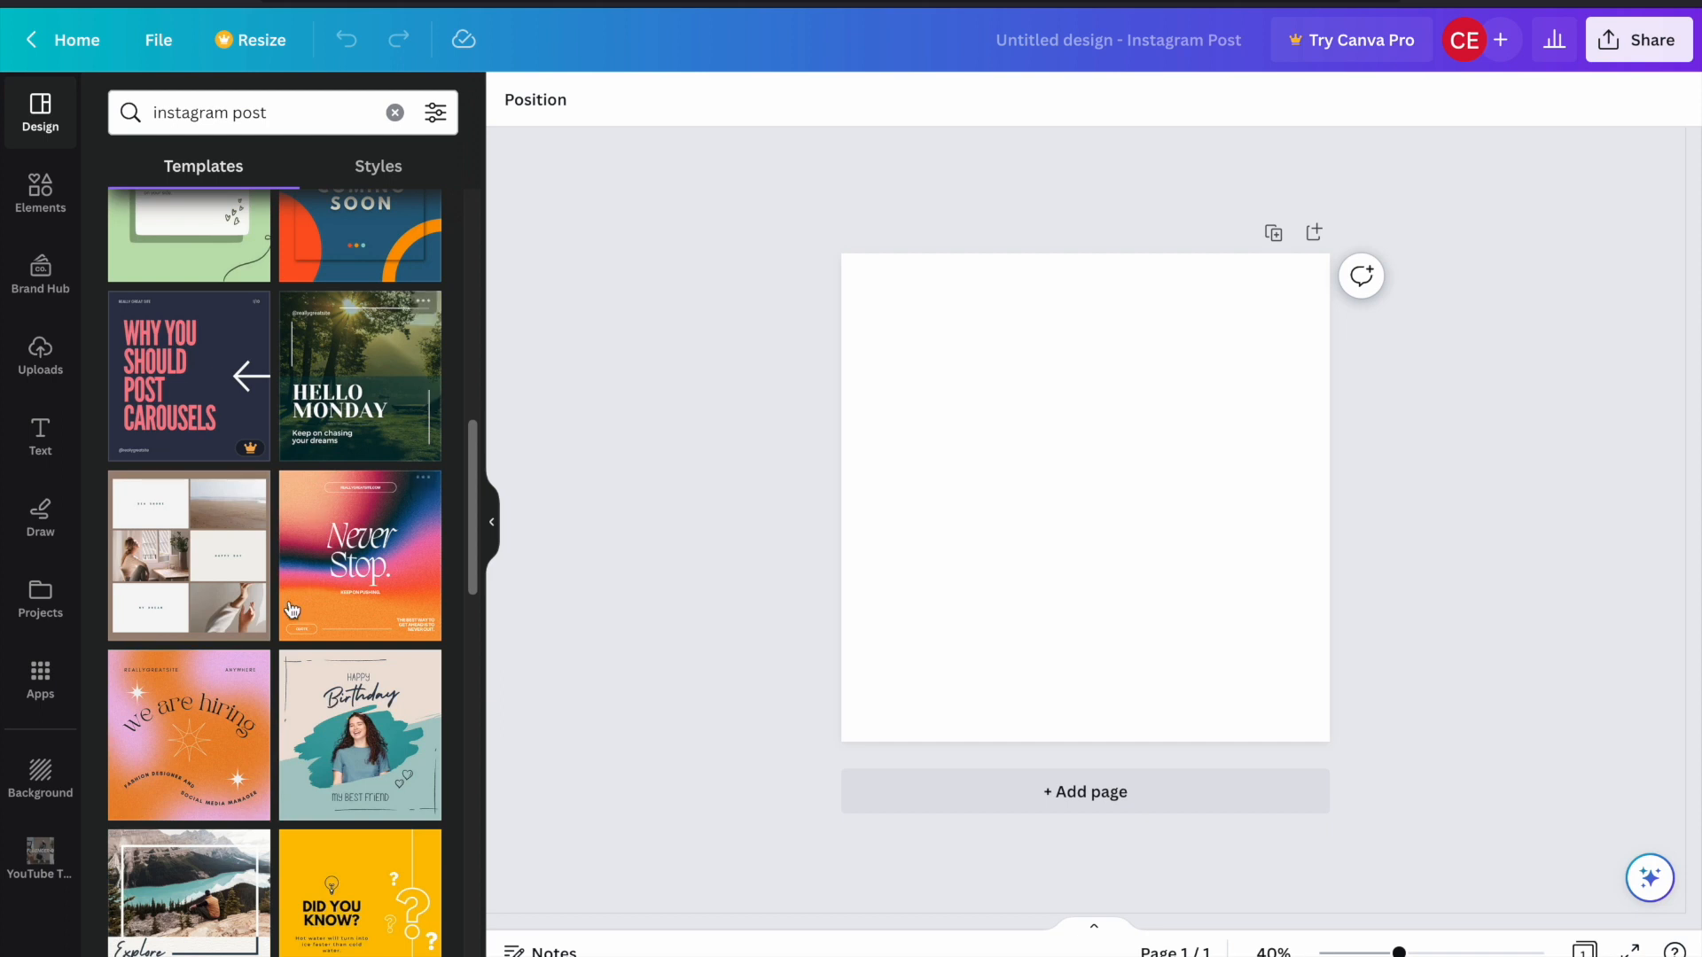
scroll(down, 3)
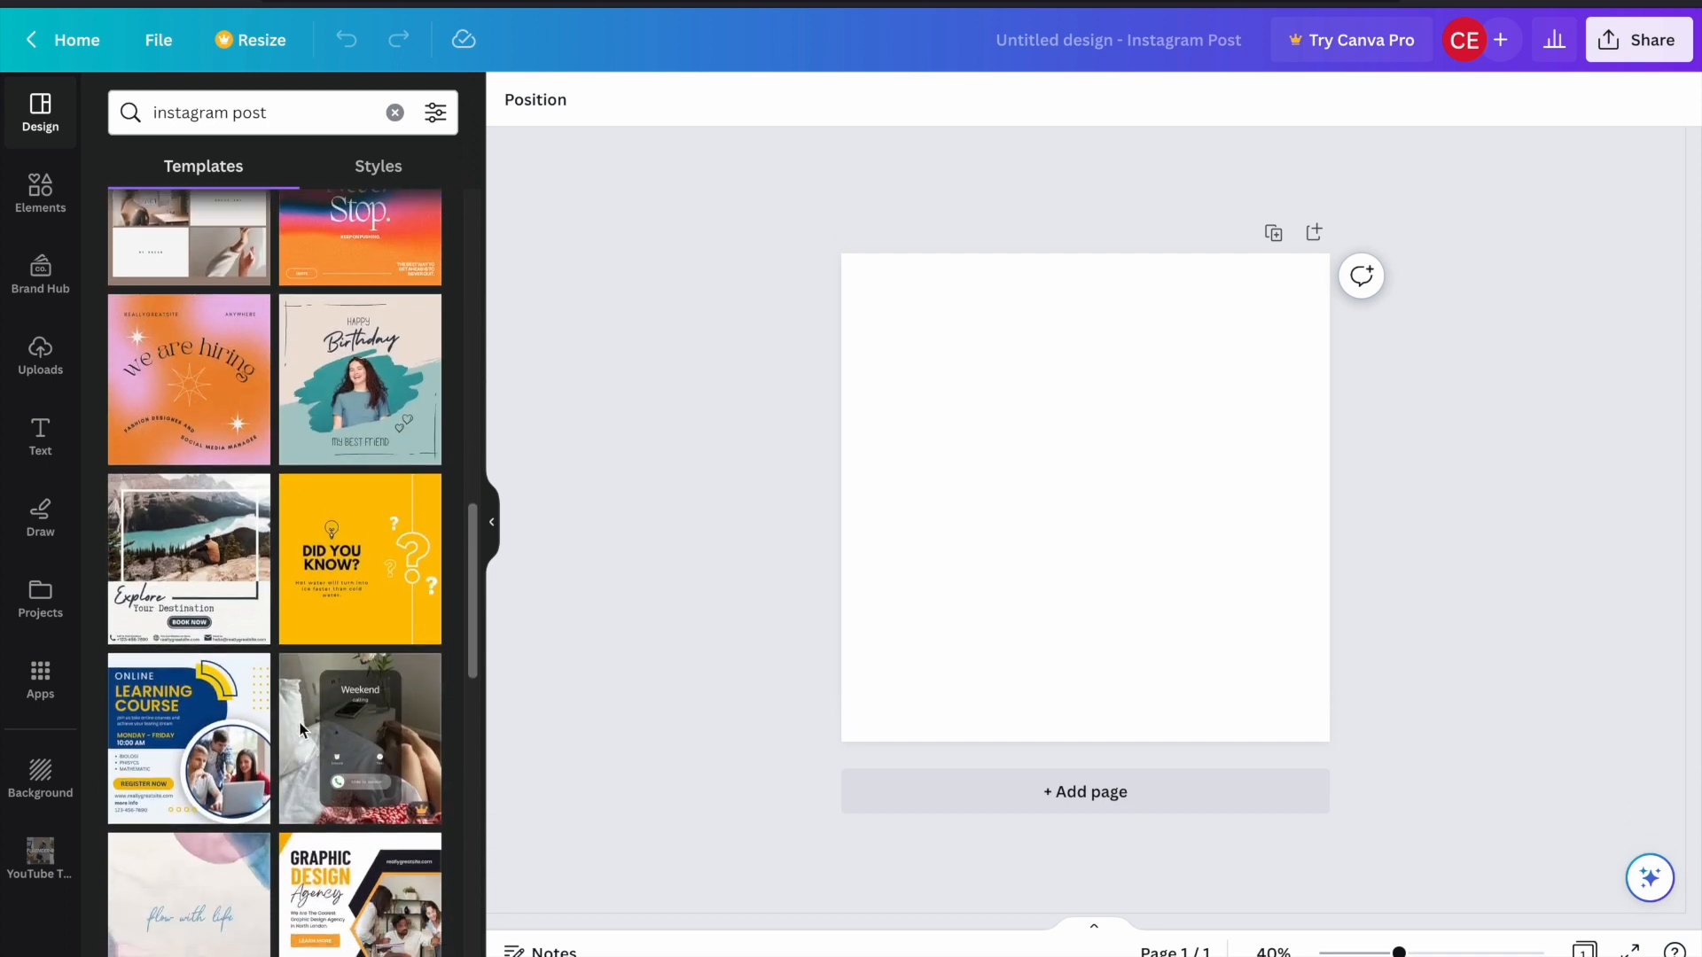
scroll(down, 3)
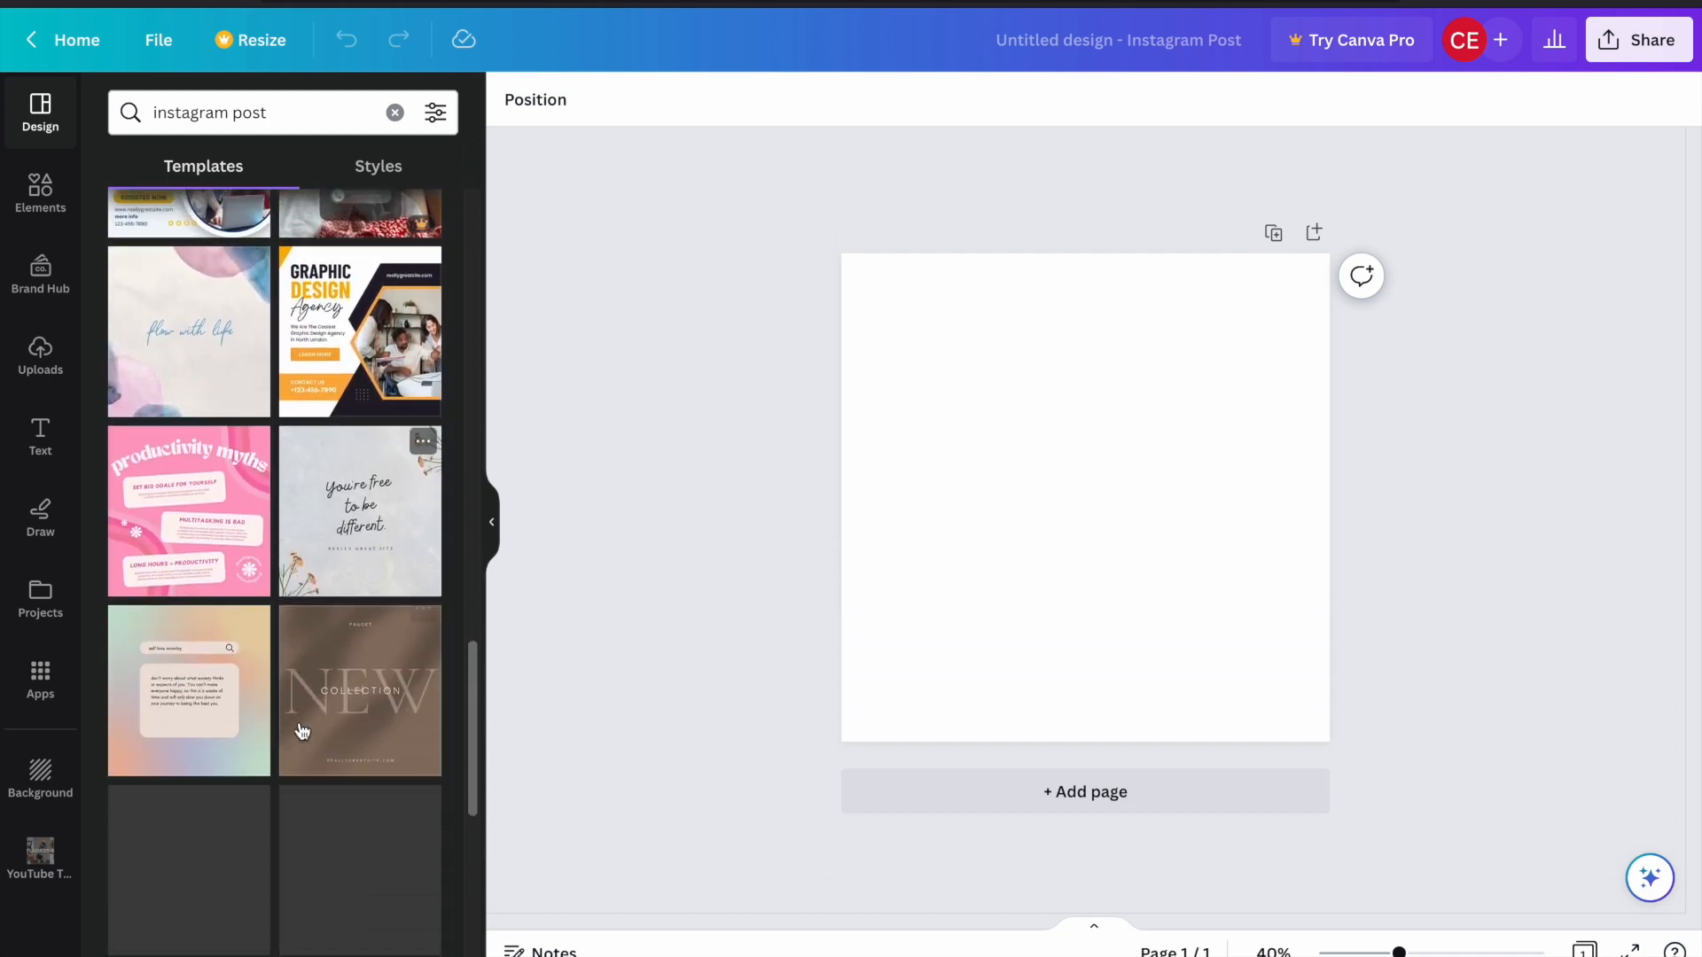
scroll(up, 3)
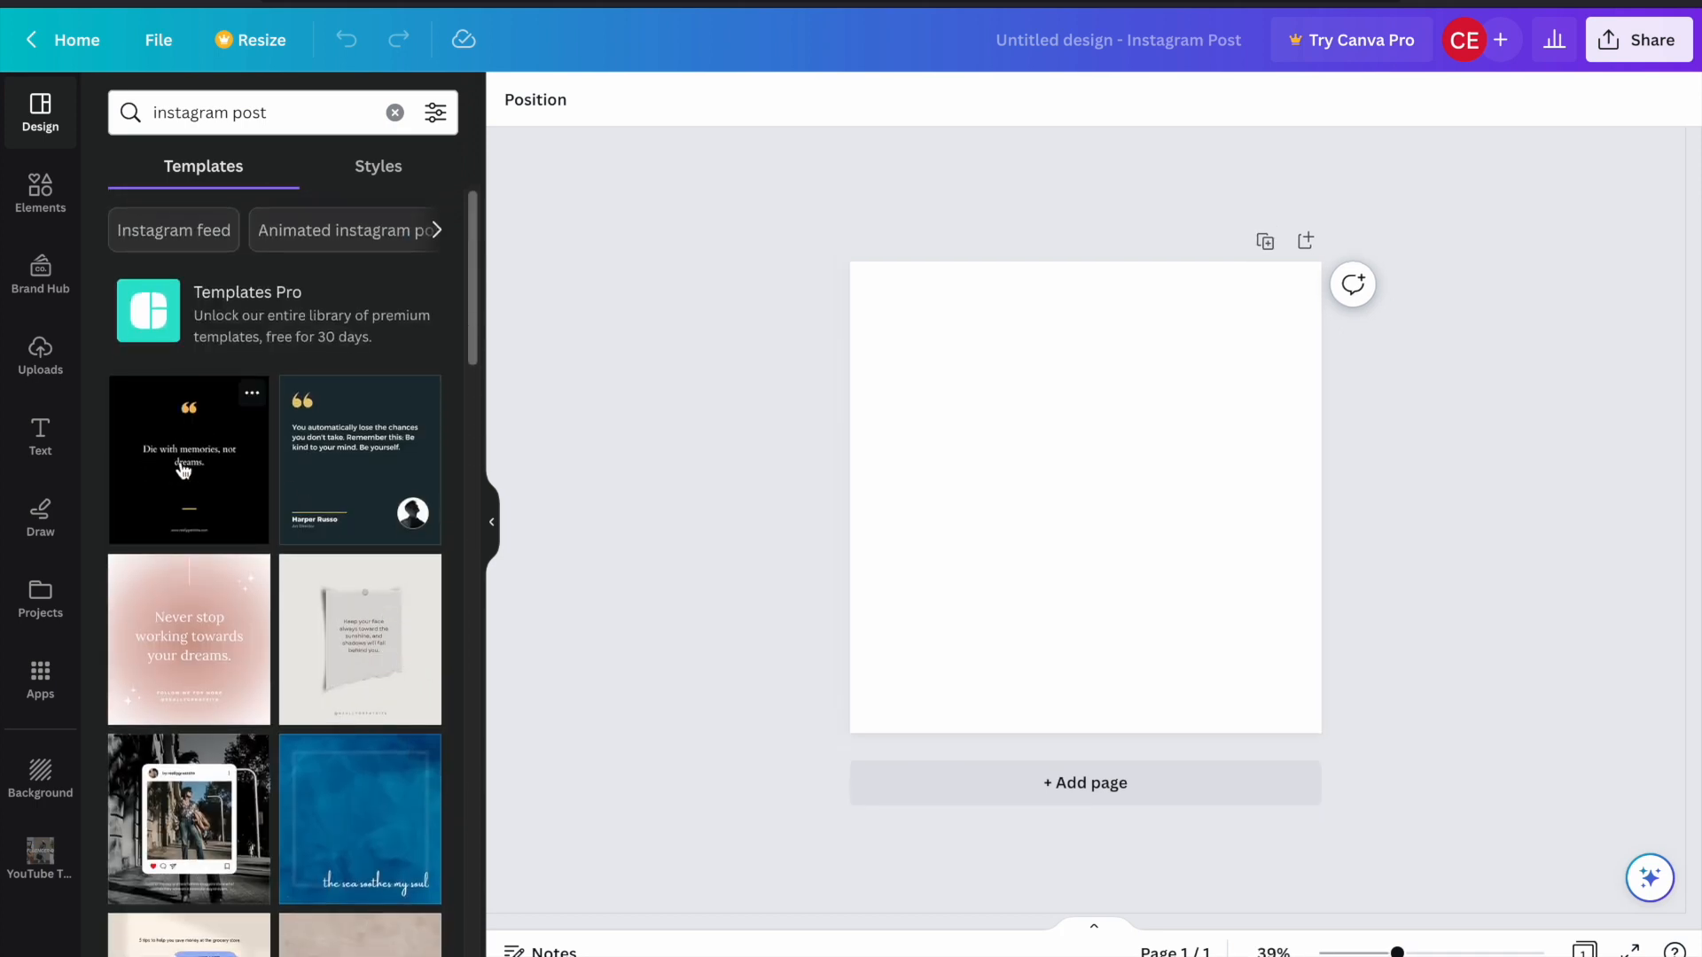
- Apply the black 'Die with memories, not dreams.' quote template to the page
click(188, 459)
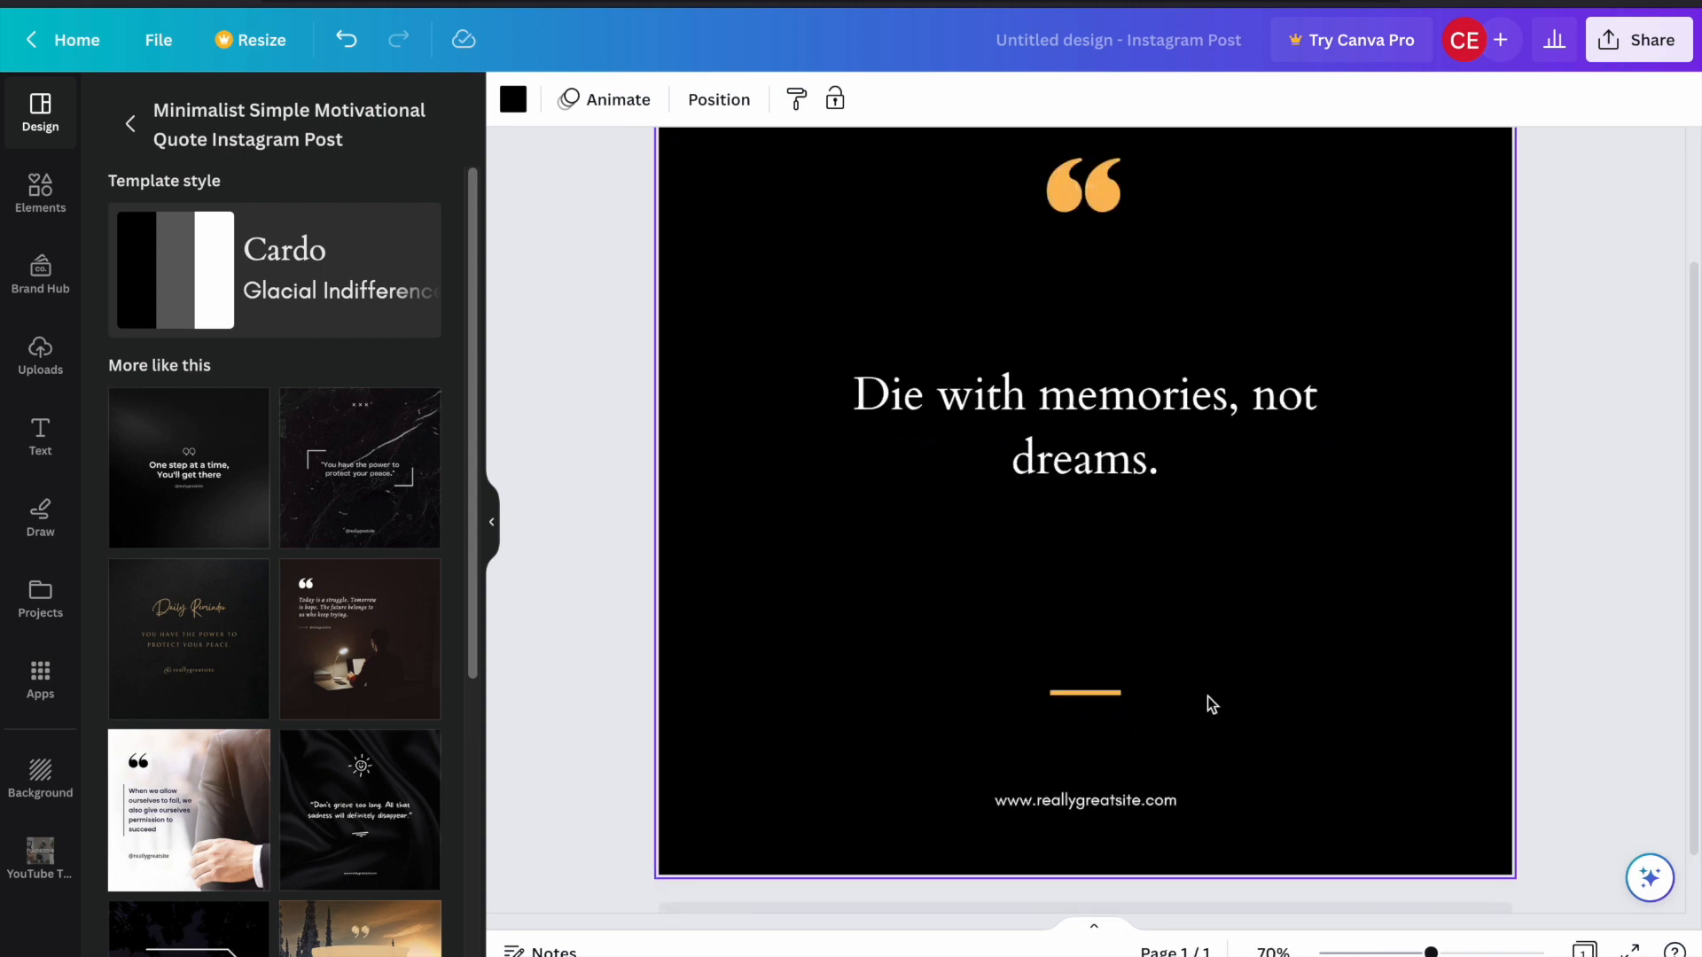
click(1084, 799)
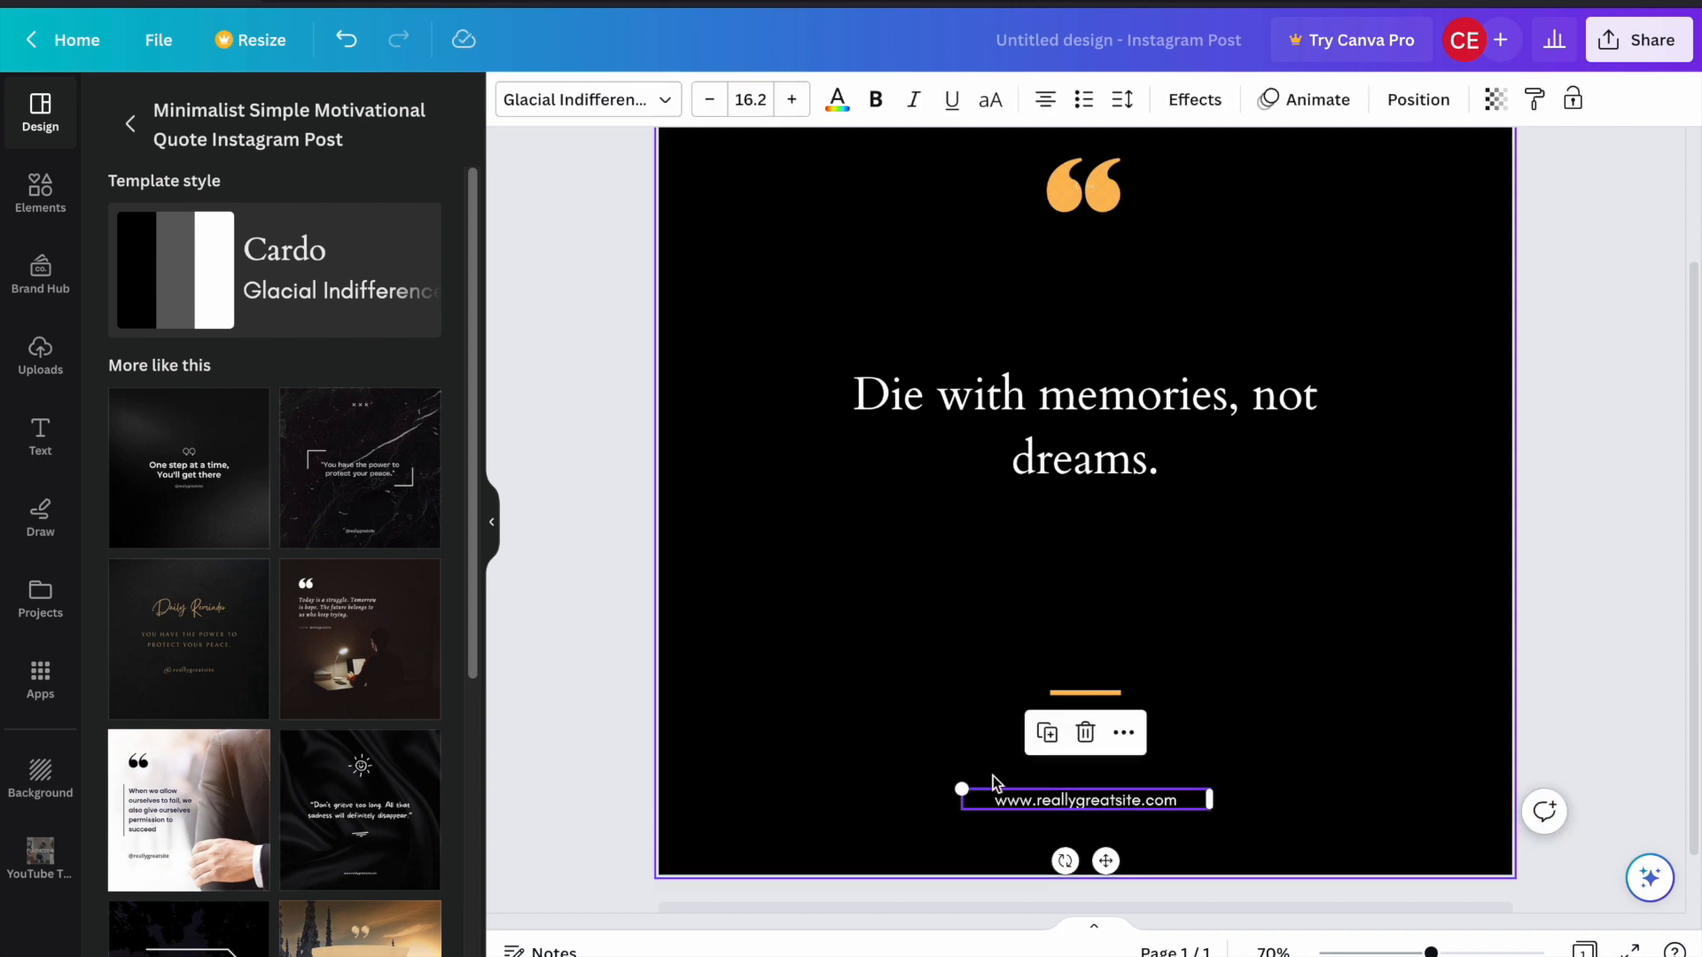
click(1084, 424)
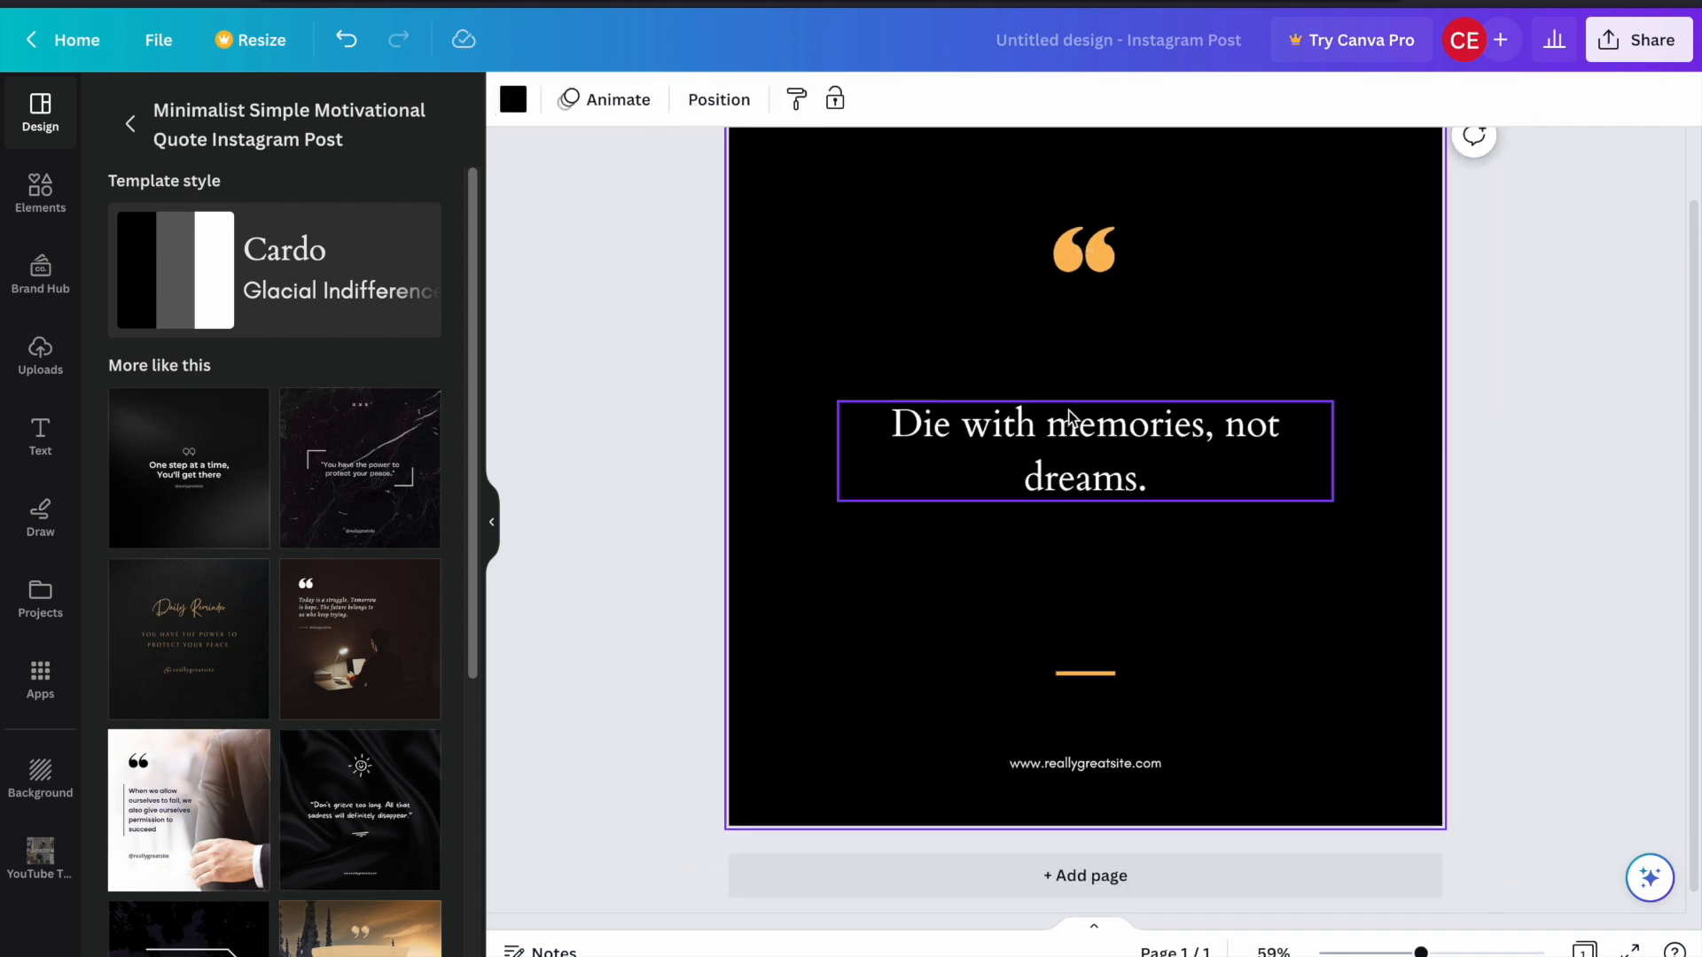
- Set the page background colour to black
click(1083, 450)
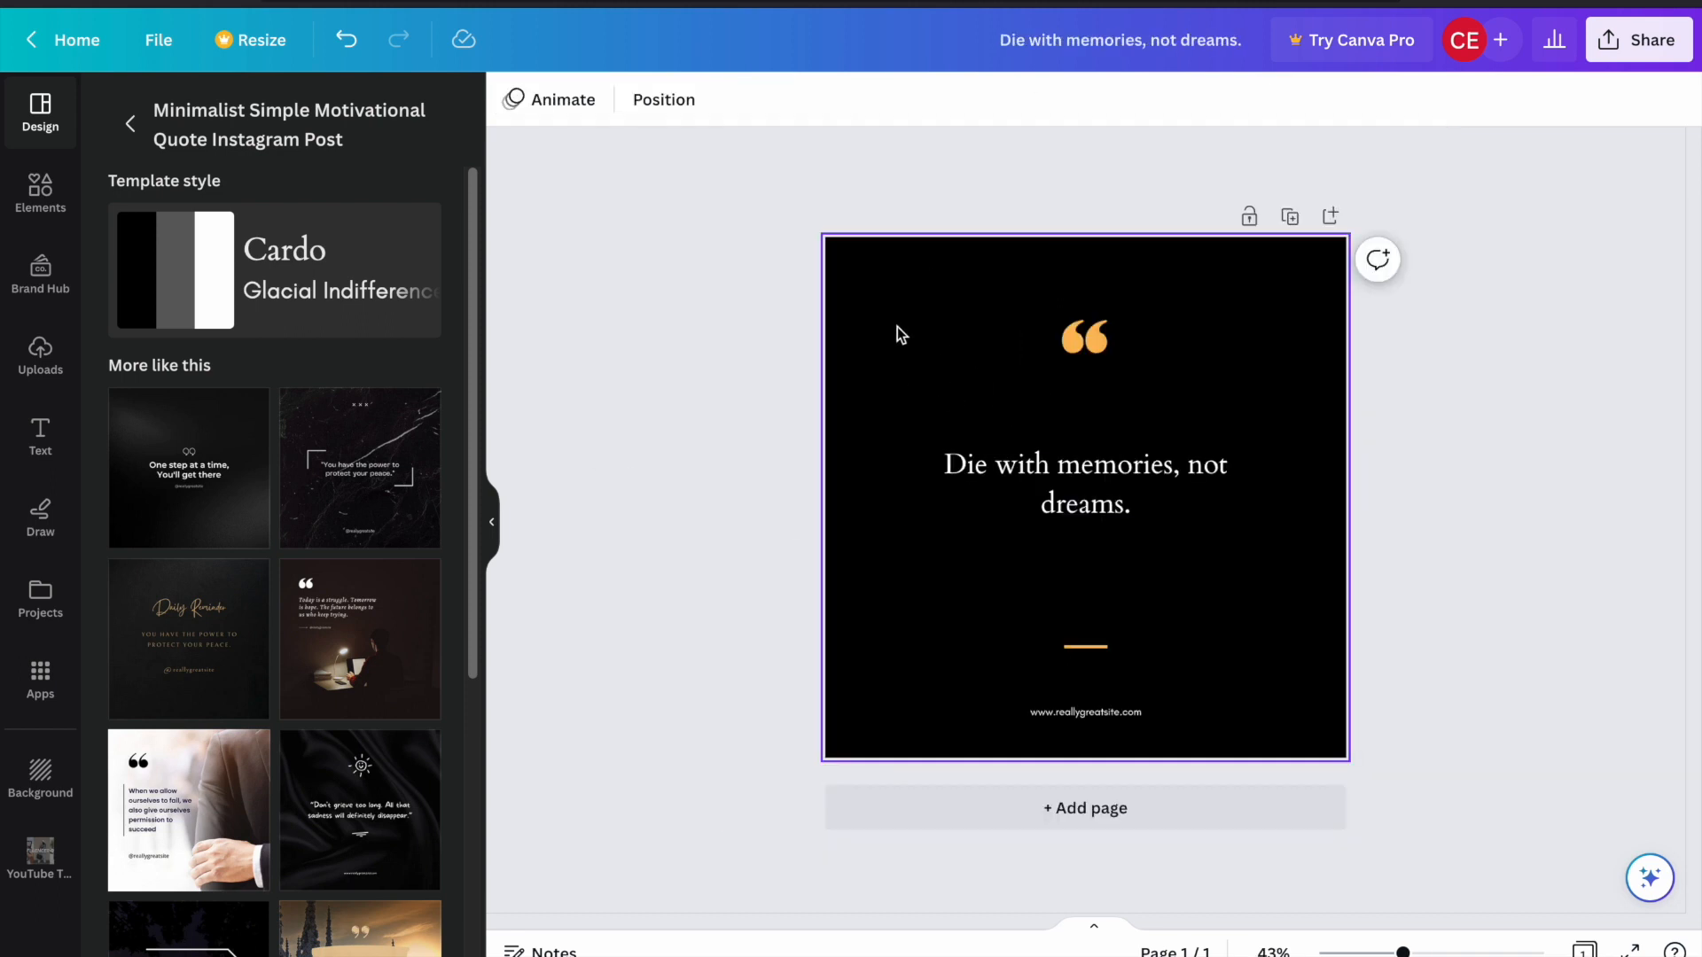
click(1085, 500)
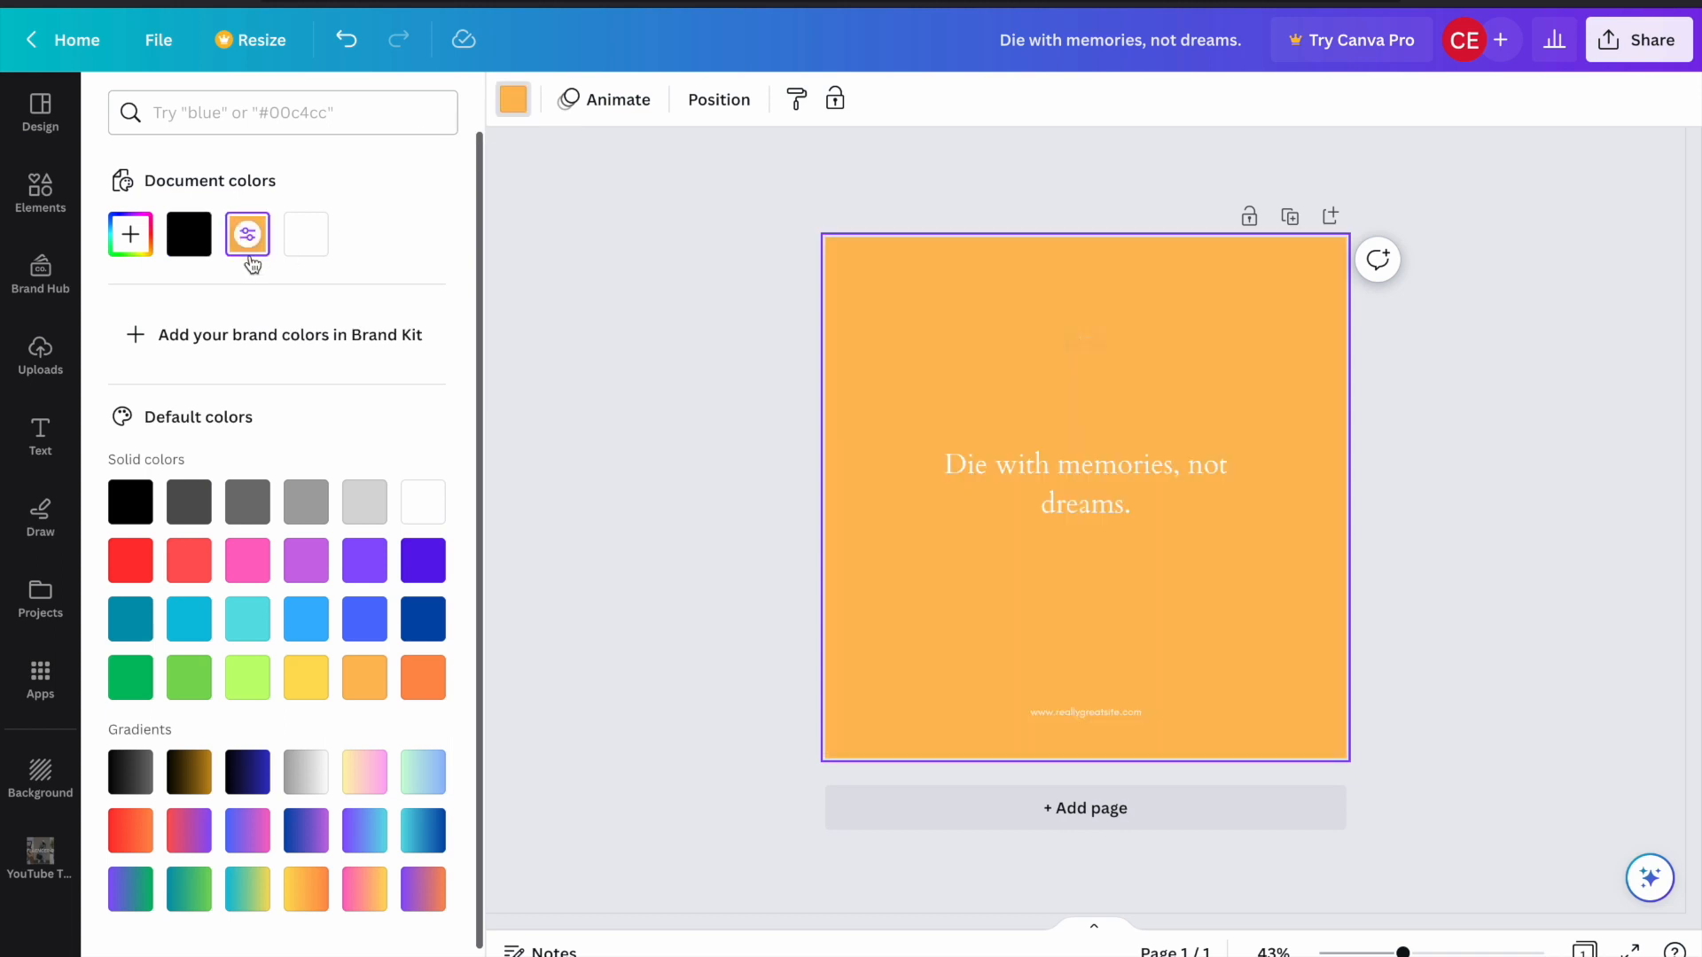
click(188, 234)
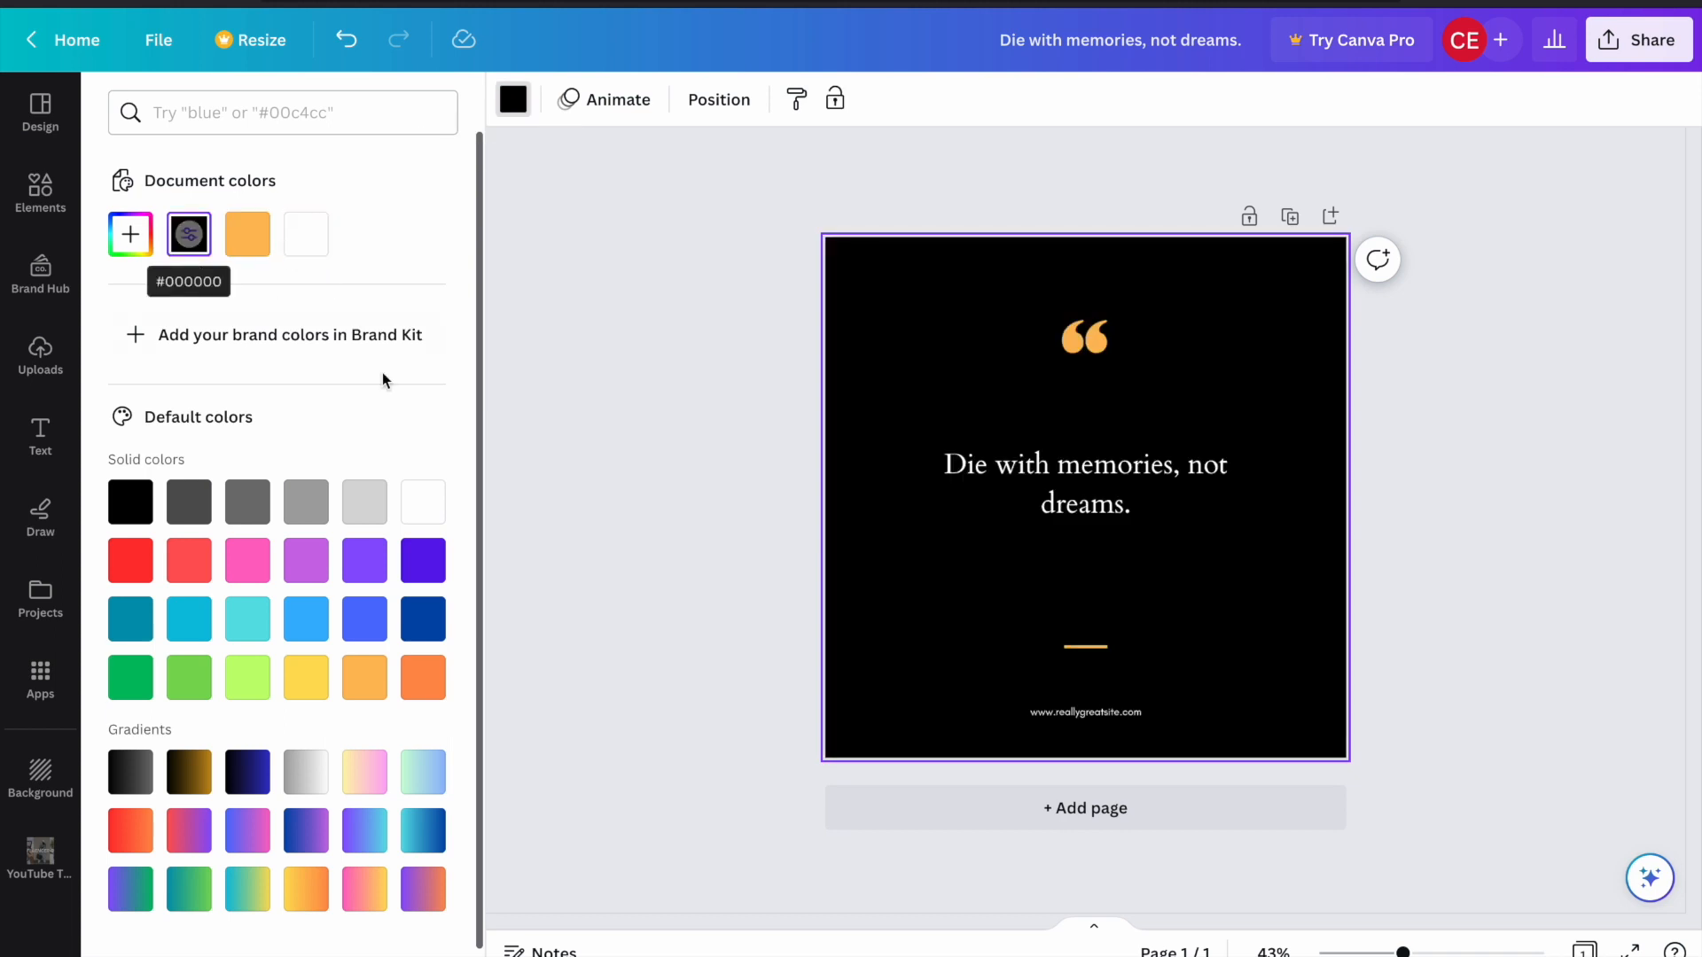
- Enlarge the quote text from 43.6 to 45.6 and choose its text colour
click(1085, 482)
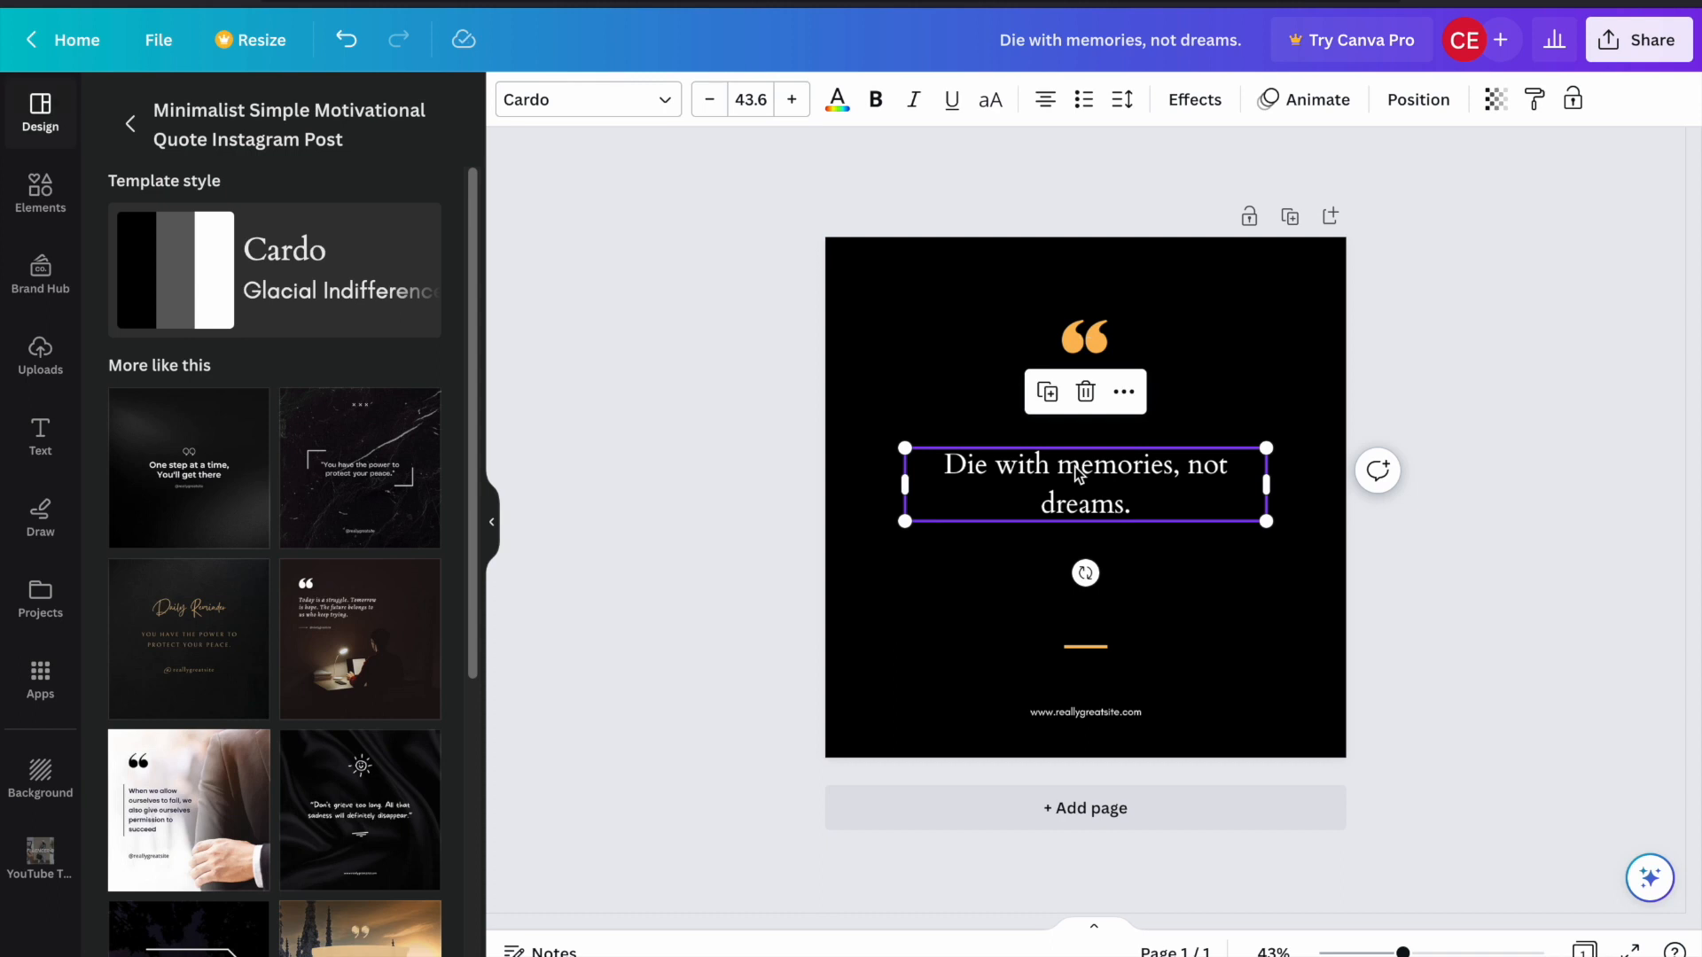
click(587, 99)
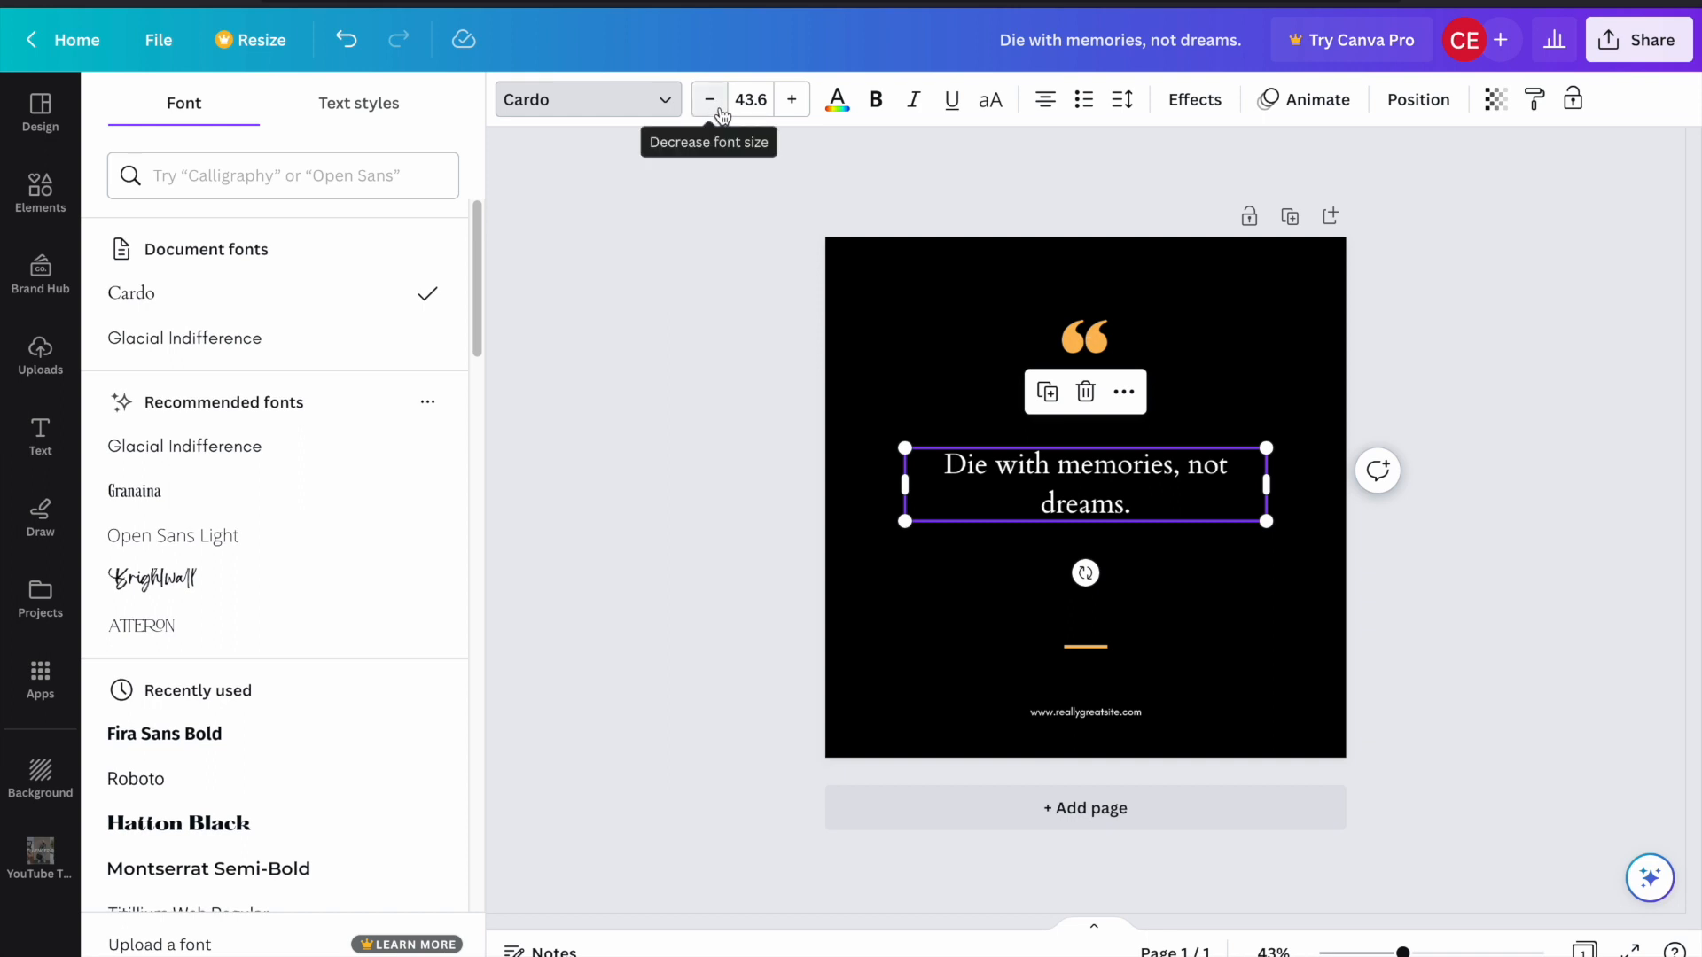
click(791, 99)
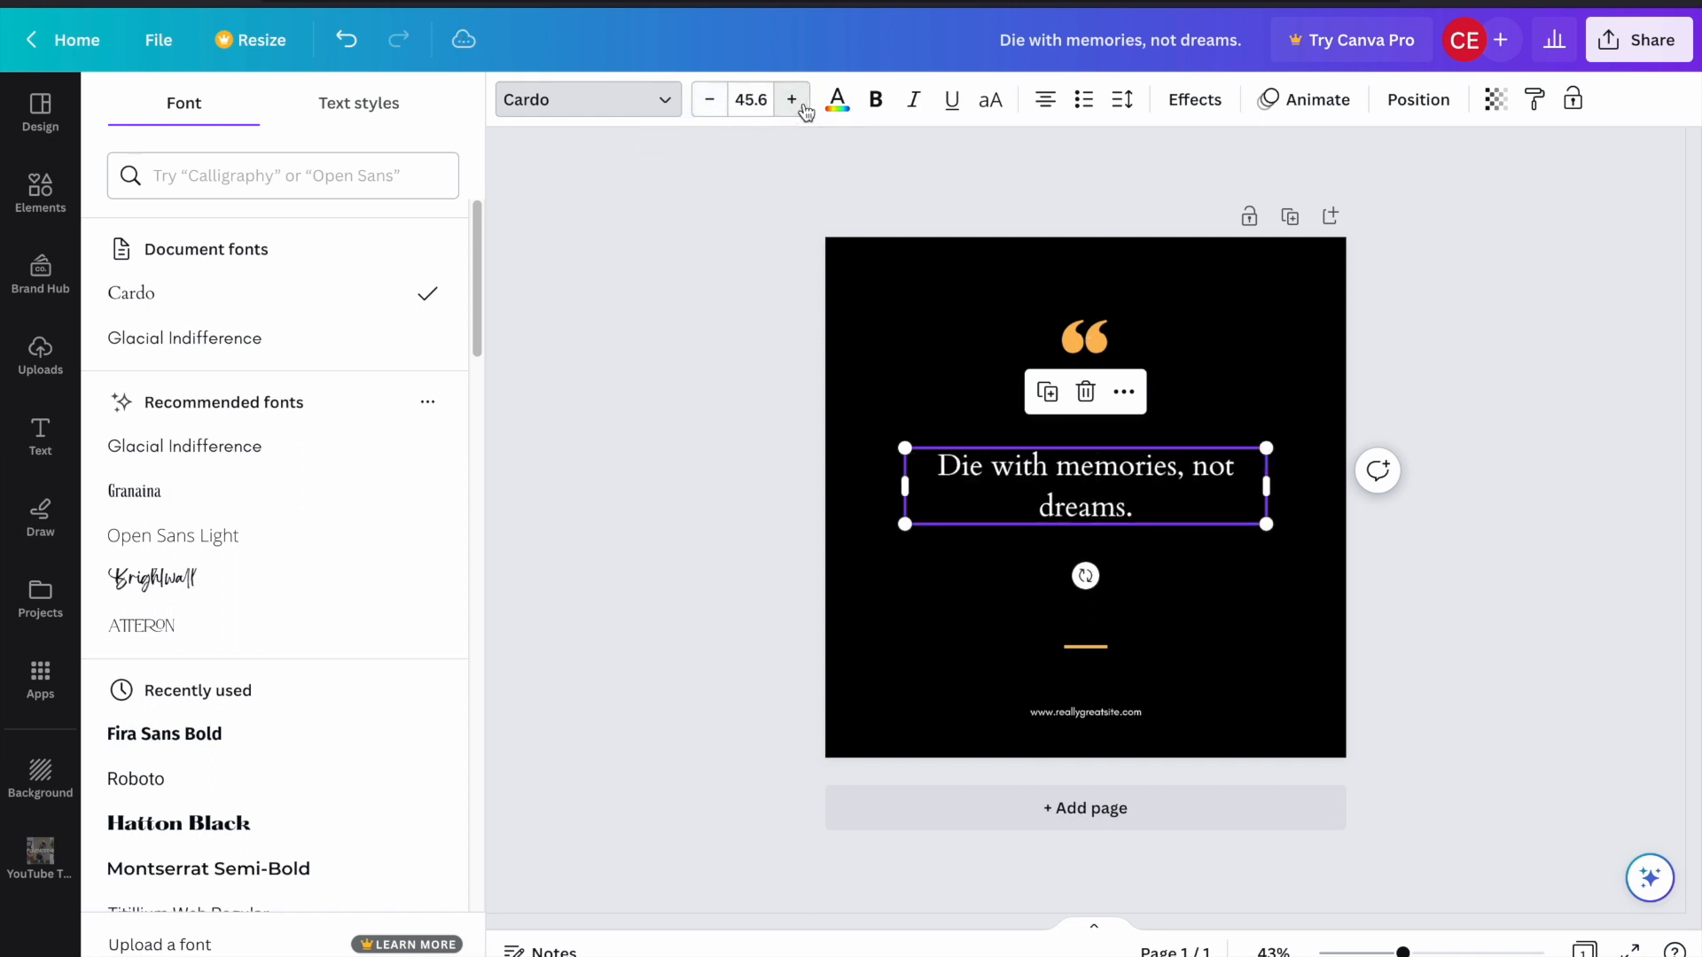
click(835, 99)
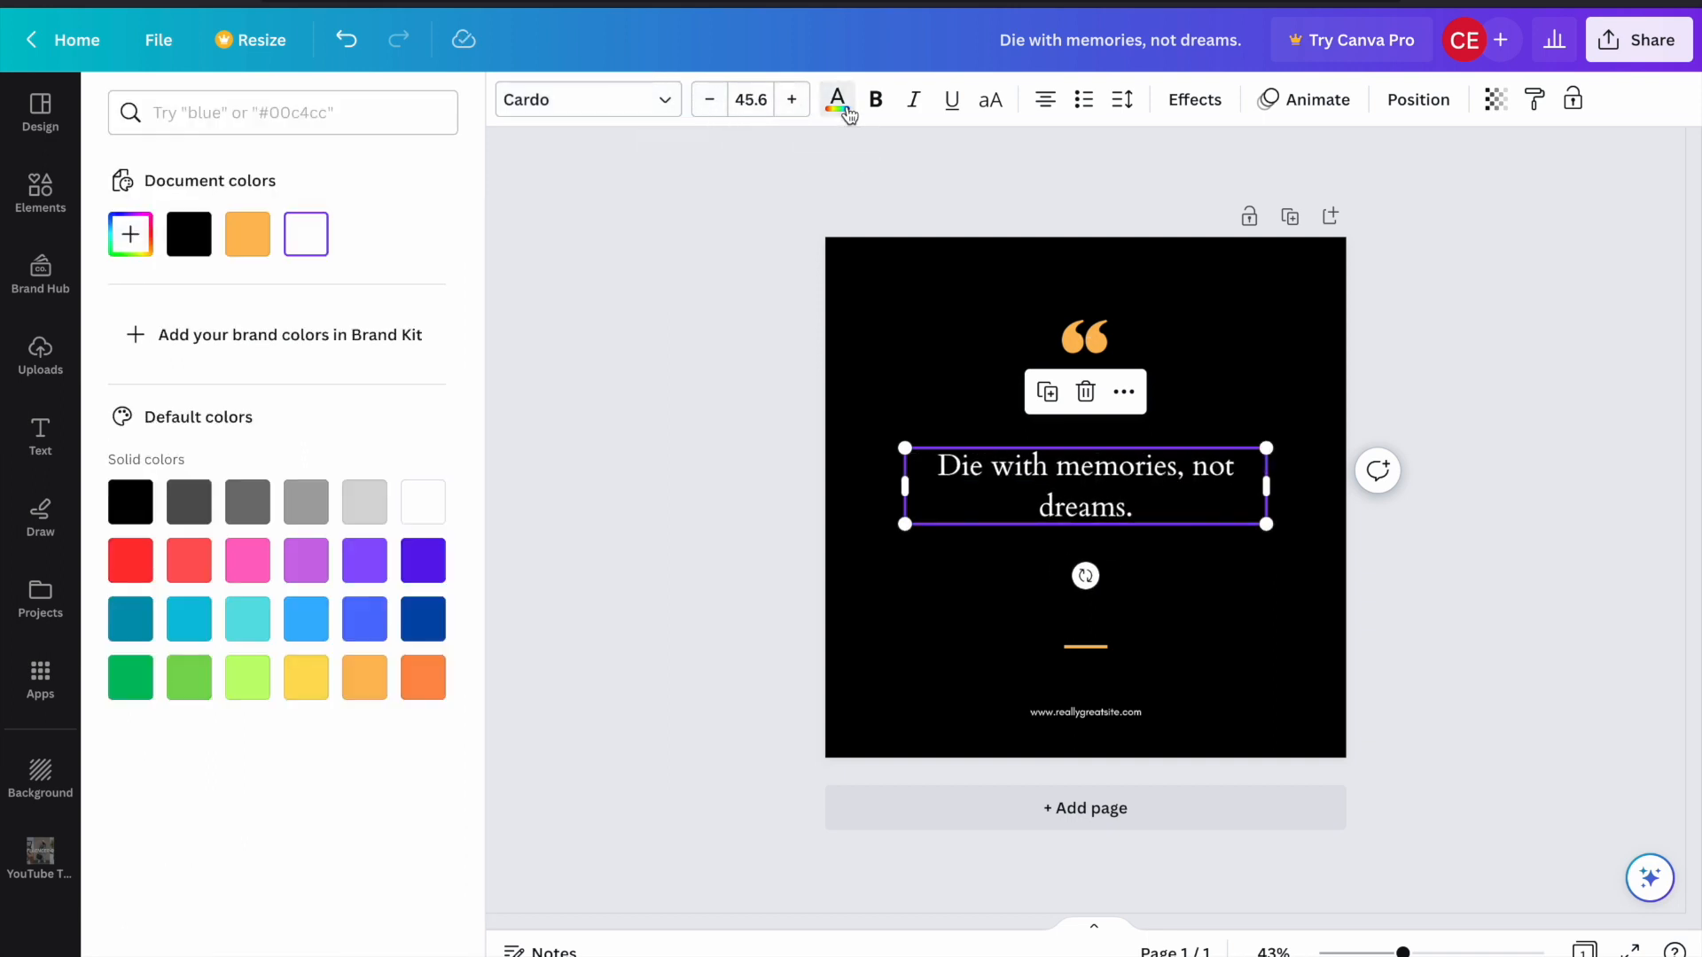
click(188, 560)
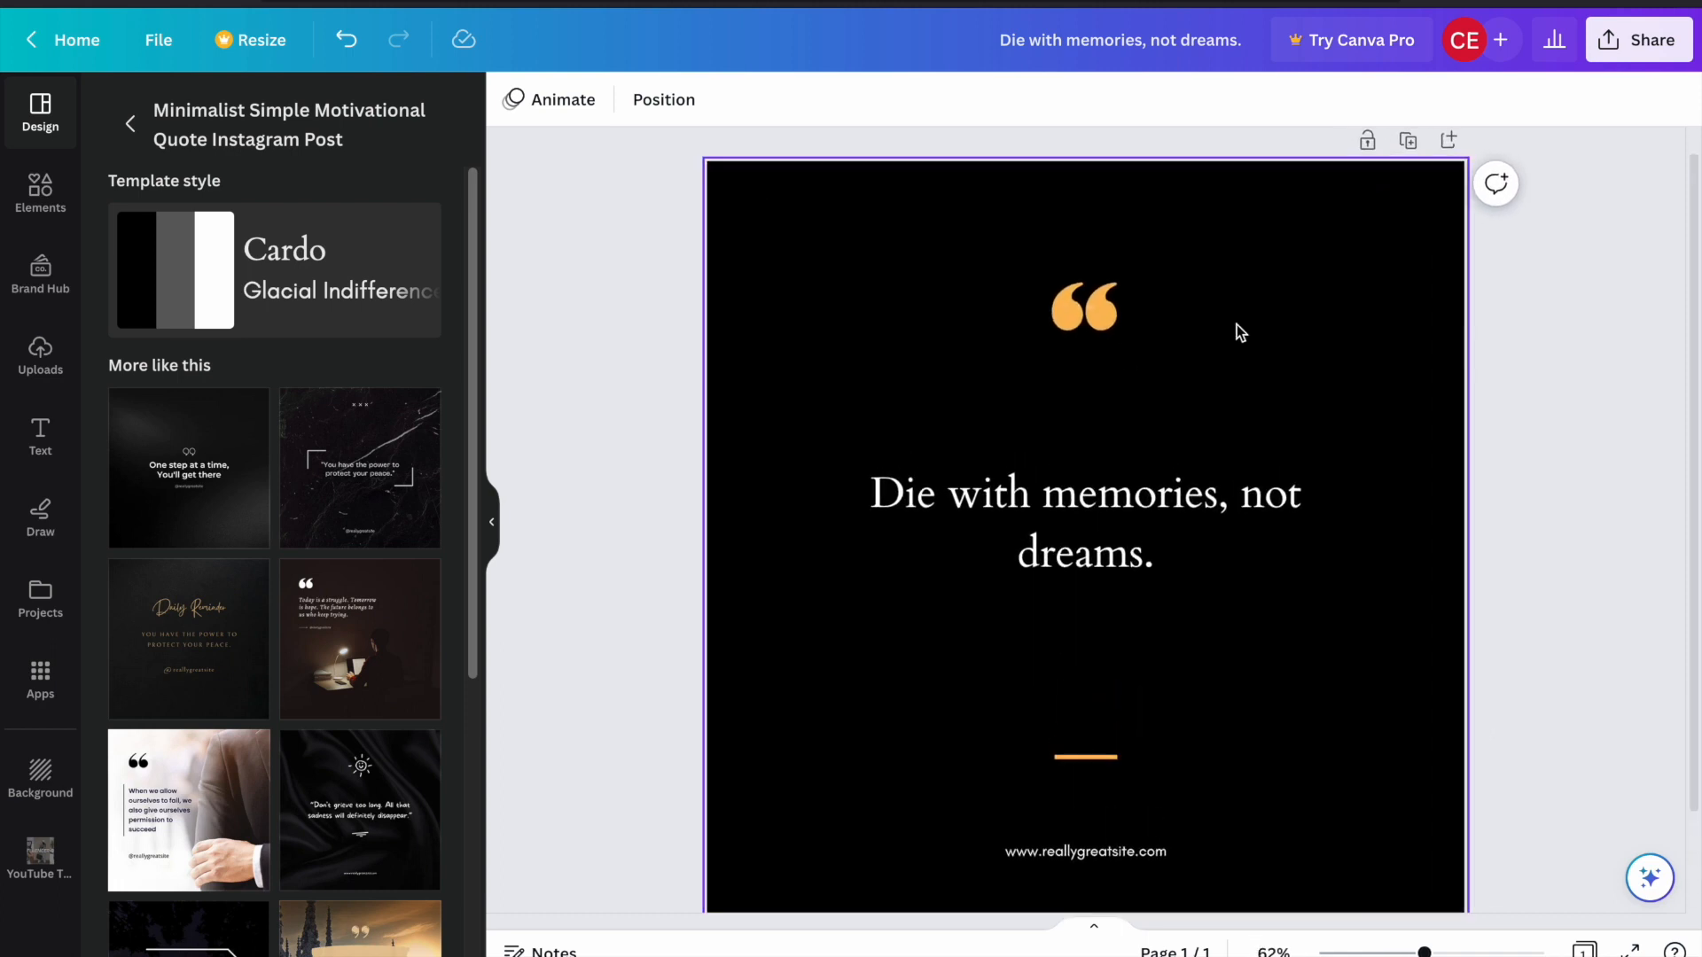
mouse_move(1407, 170)
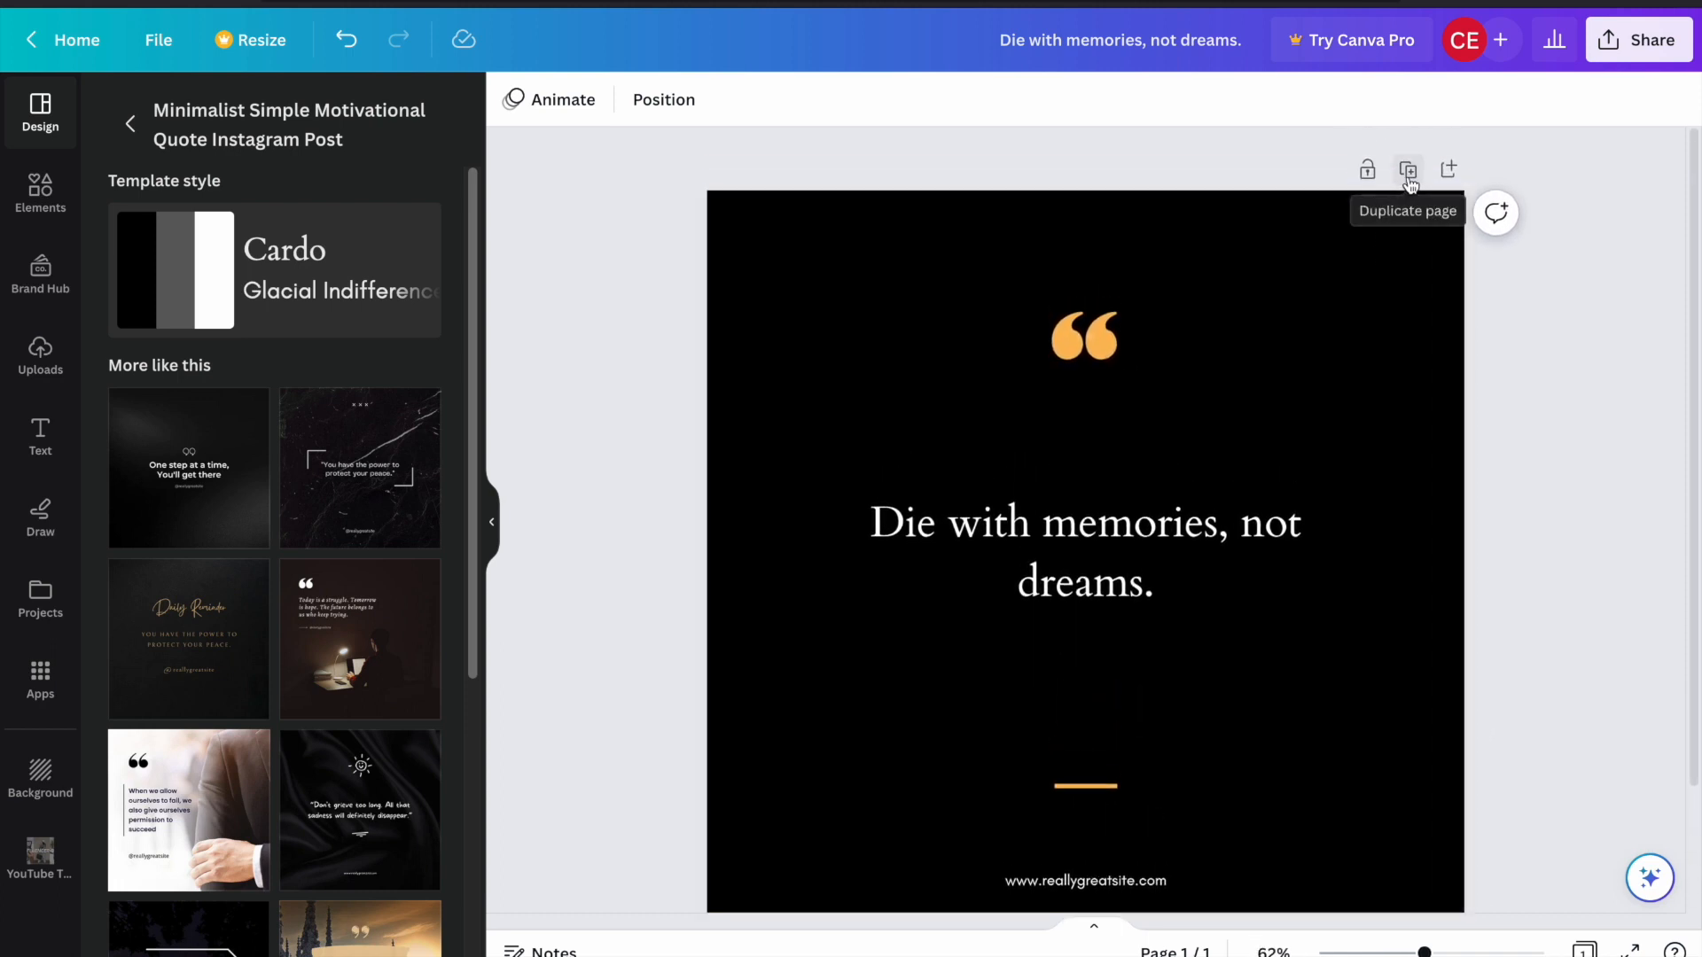
- Duplicate the quote page to make a second identical slide
click(1405, 170)
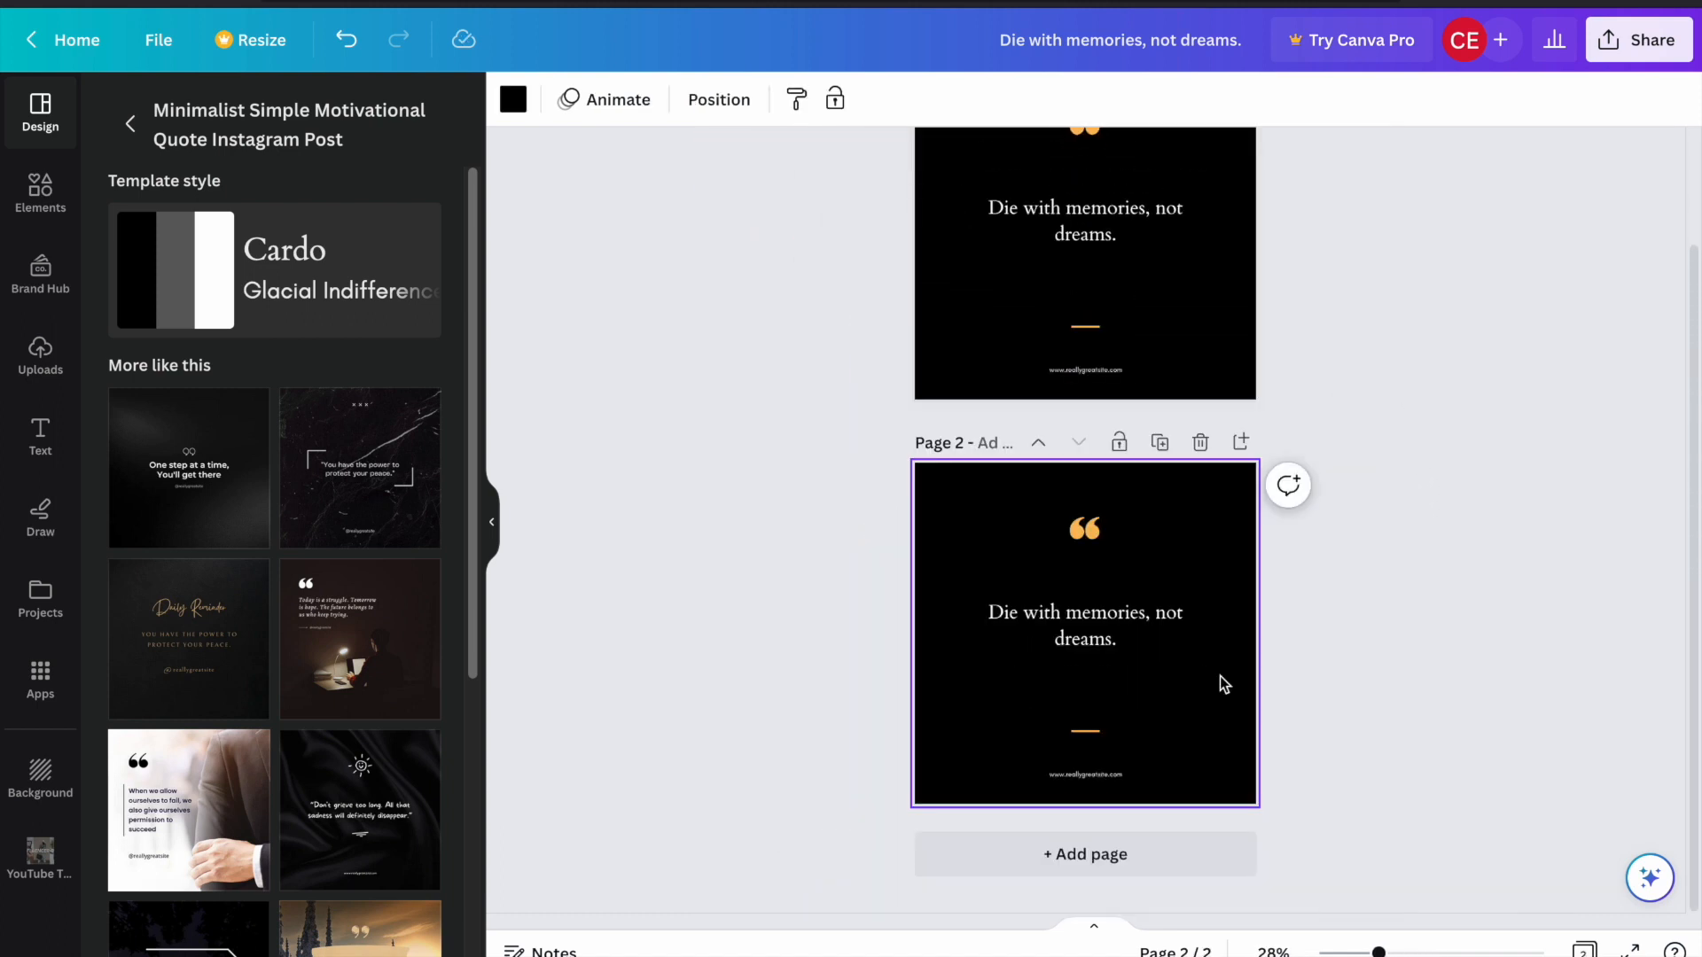
click(1083, 626)
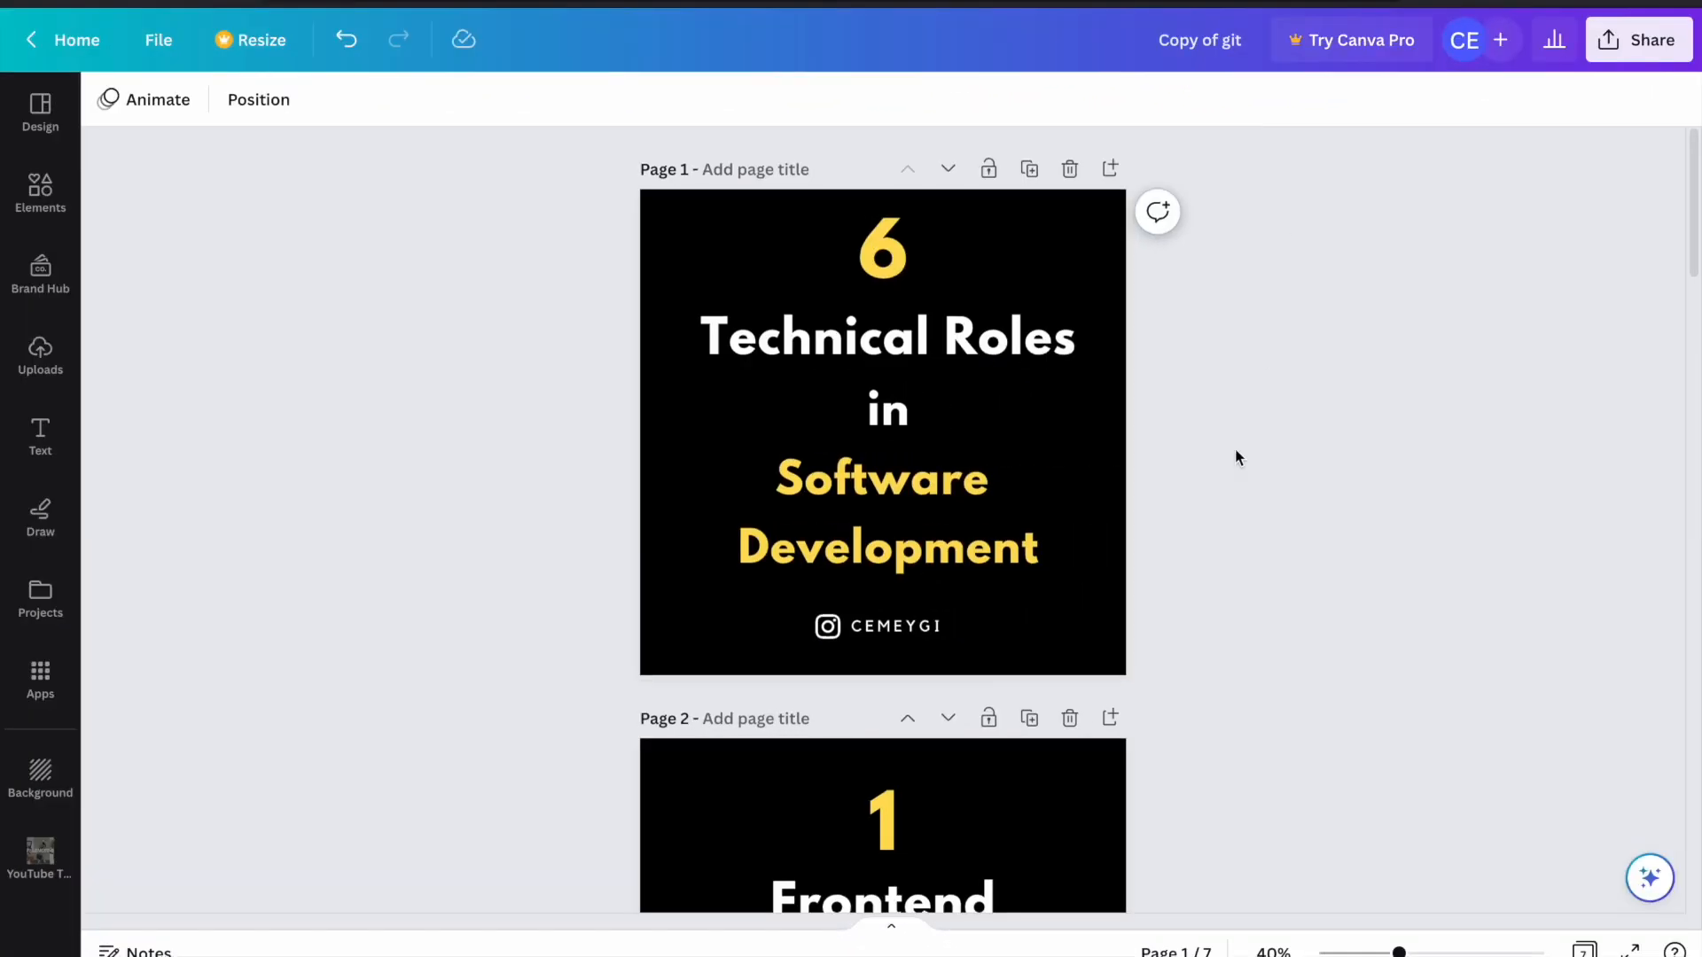
scroll(down, 3)
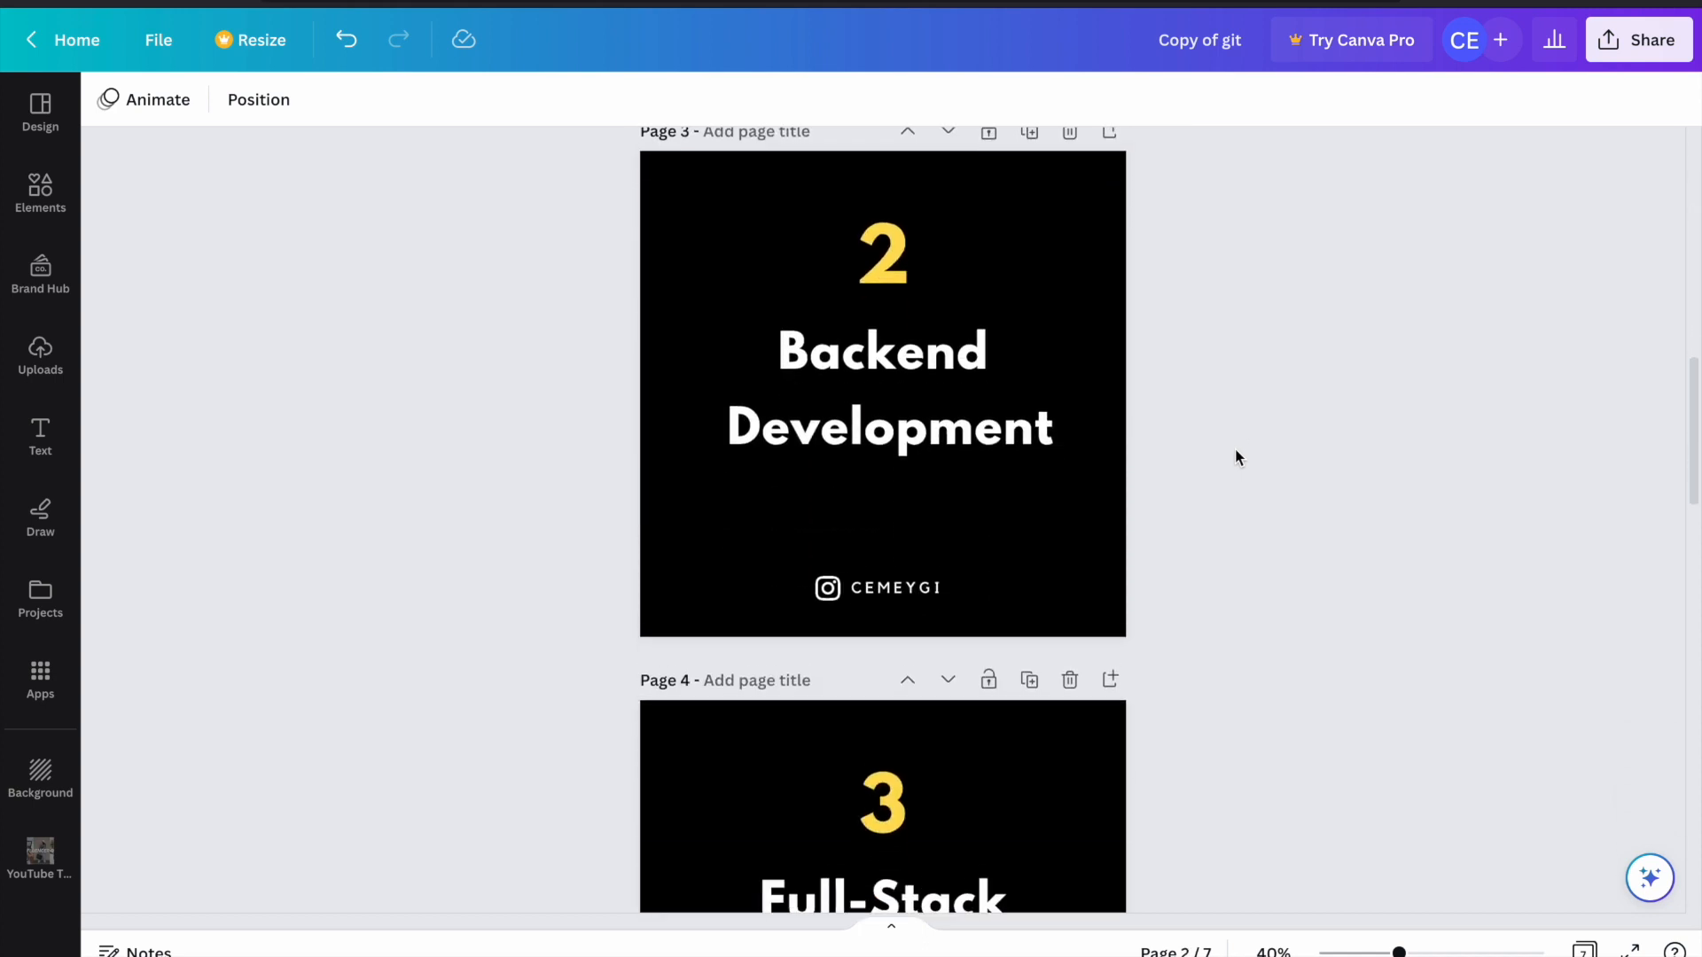
scroll(down, 3)
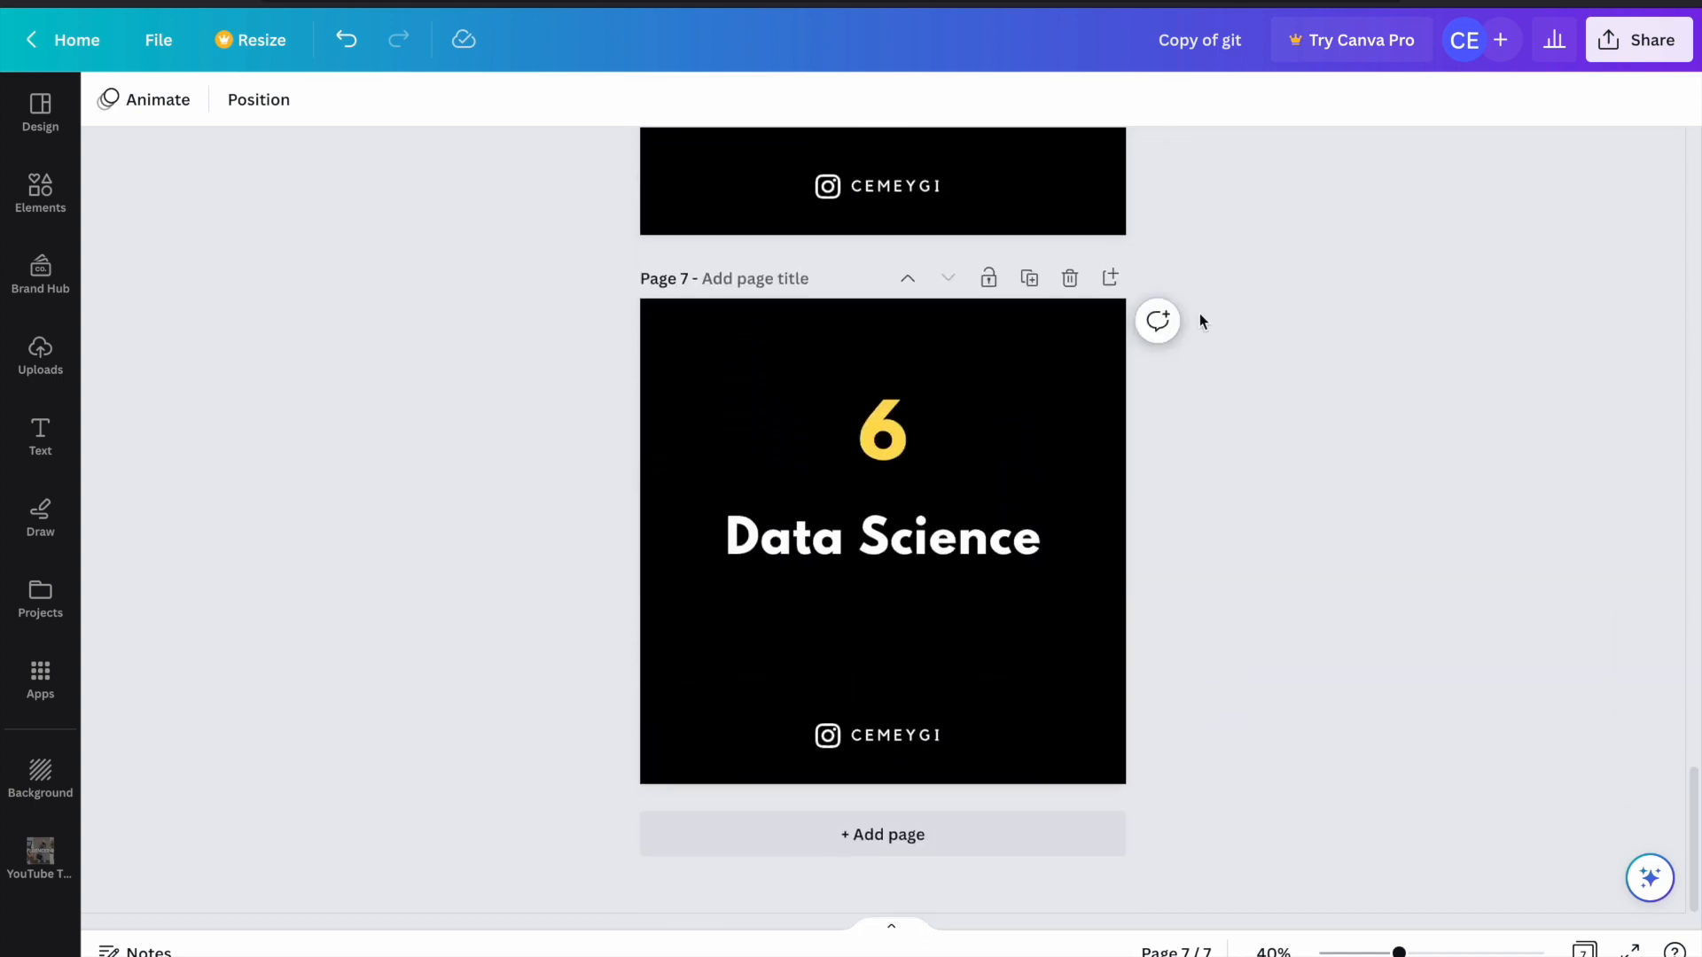
scroll(up, 3)
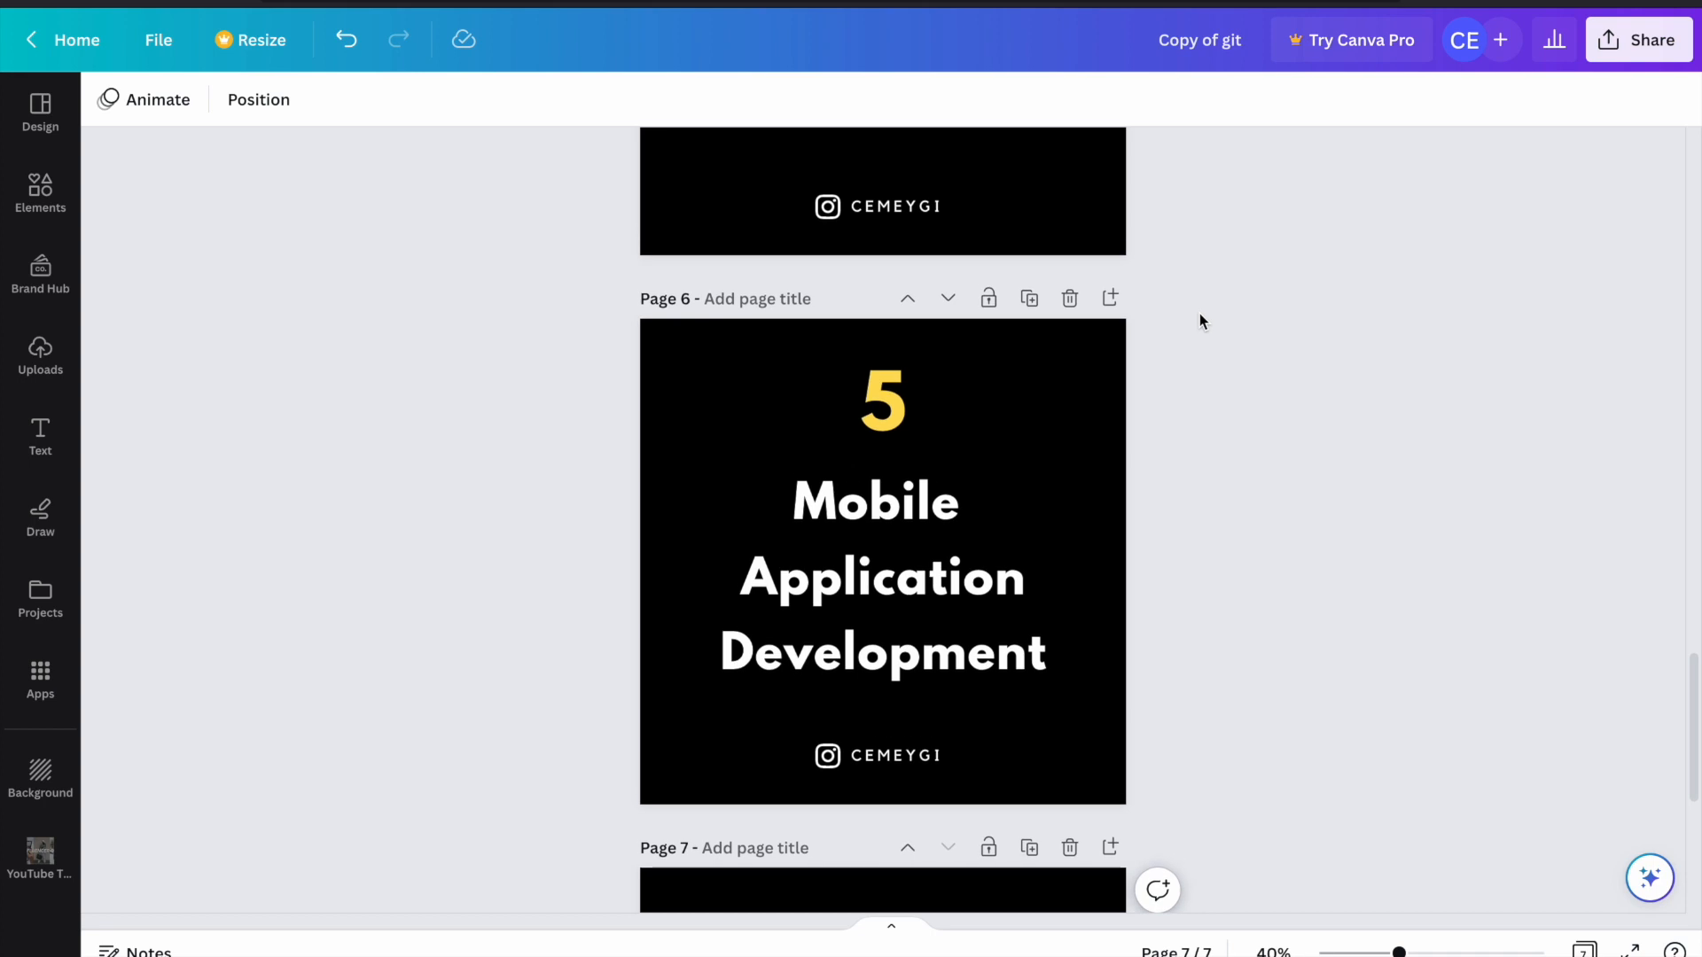
scroll(up, 3)
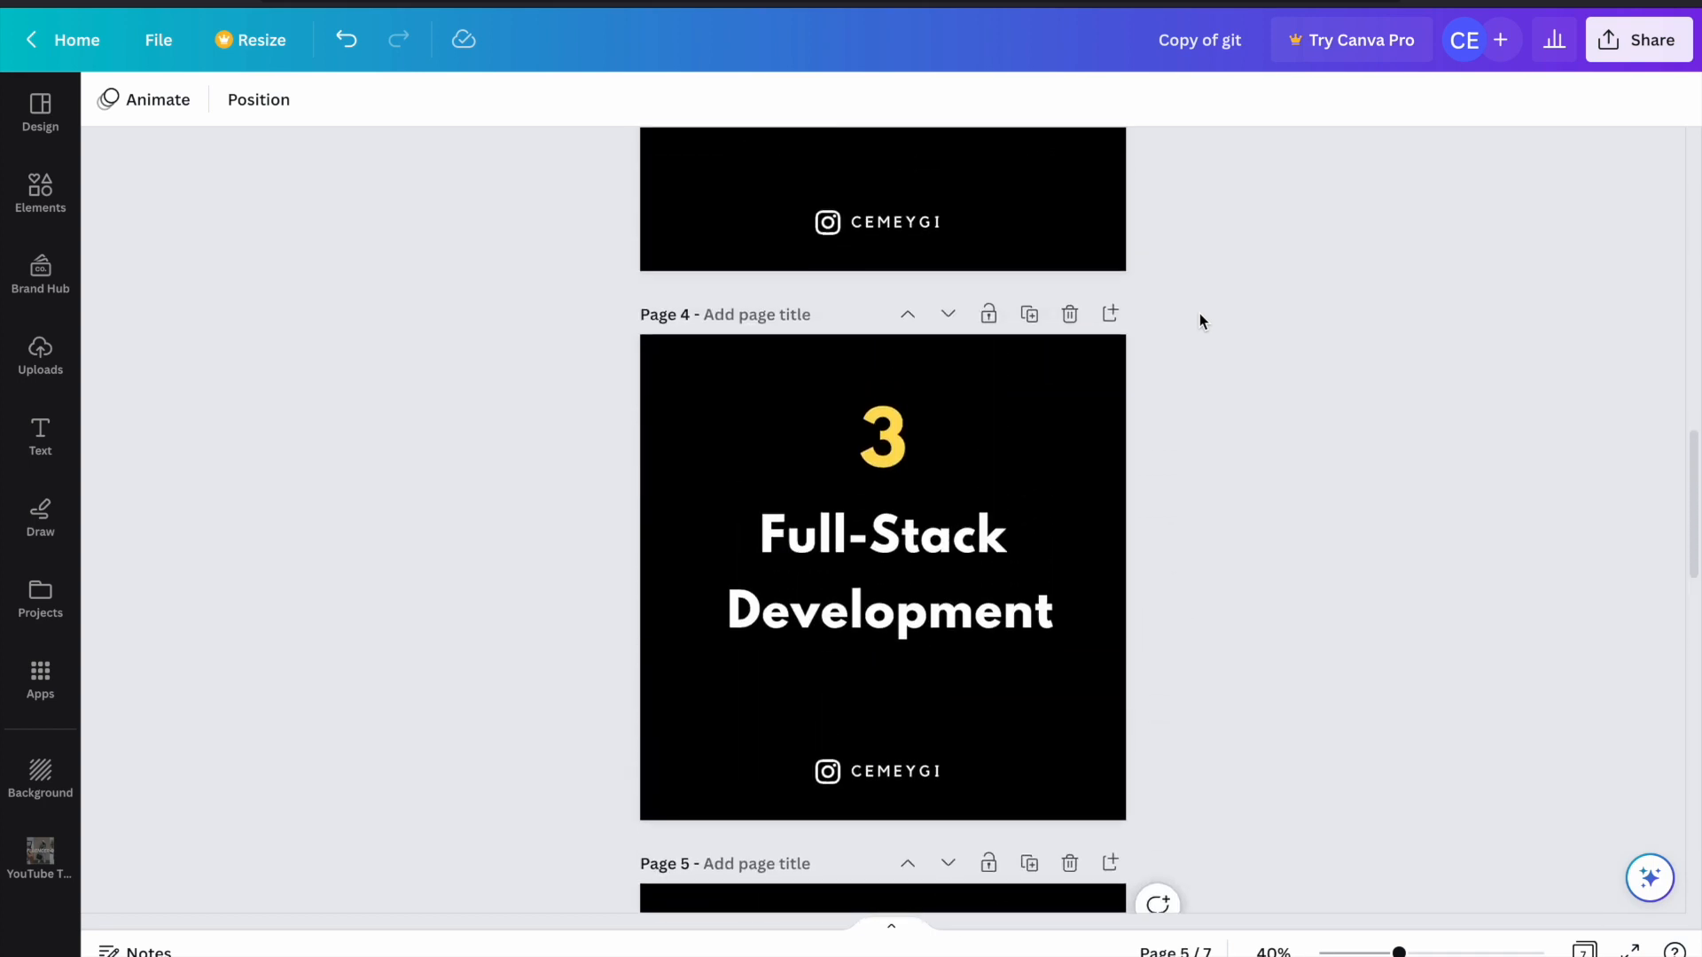
scroll(up, 3)
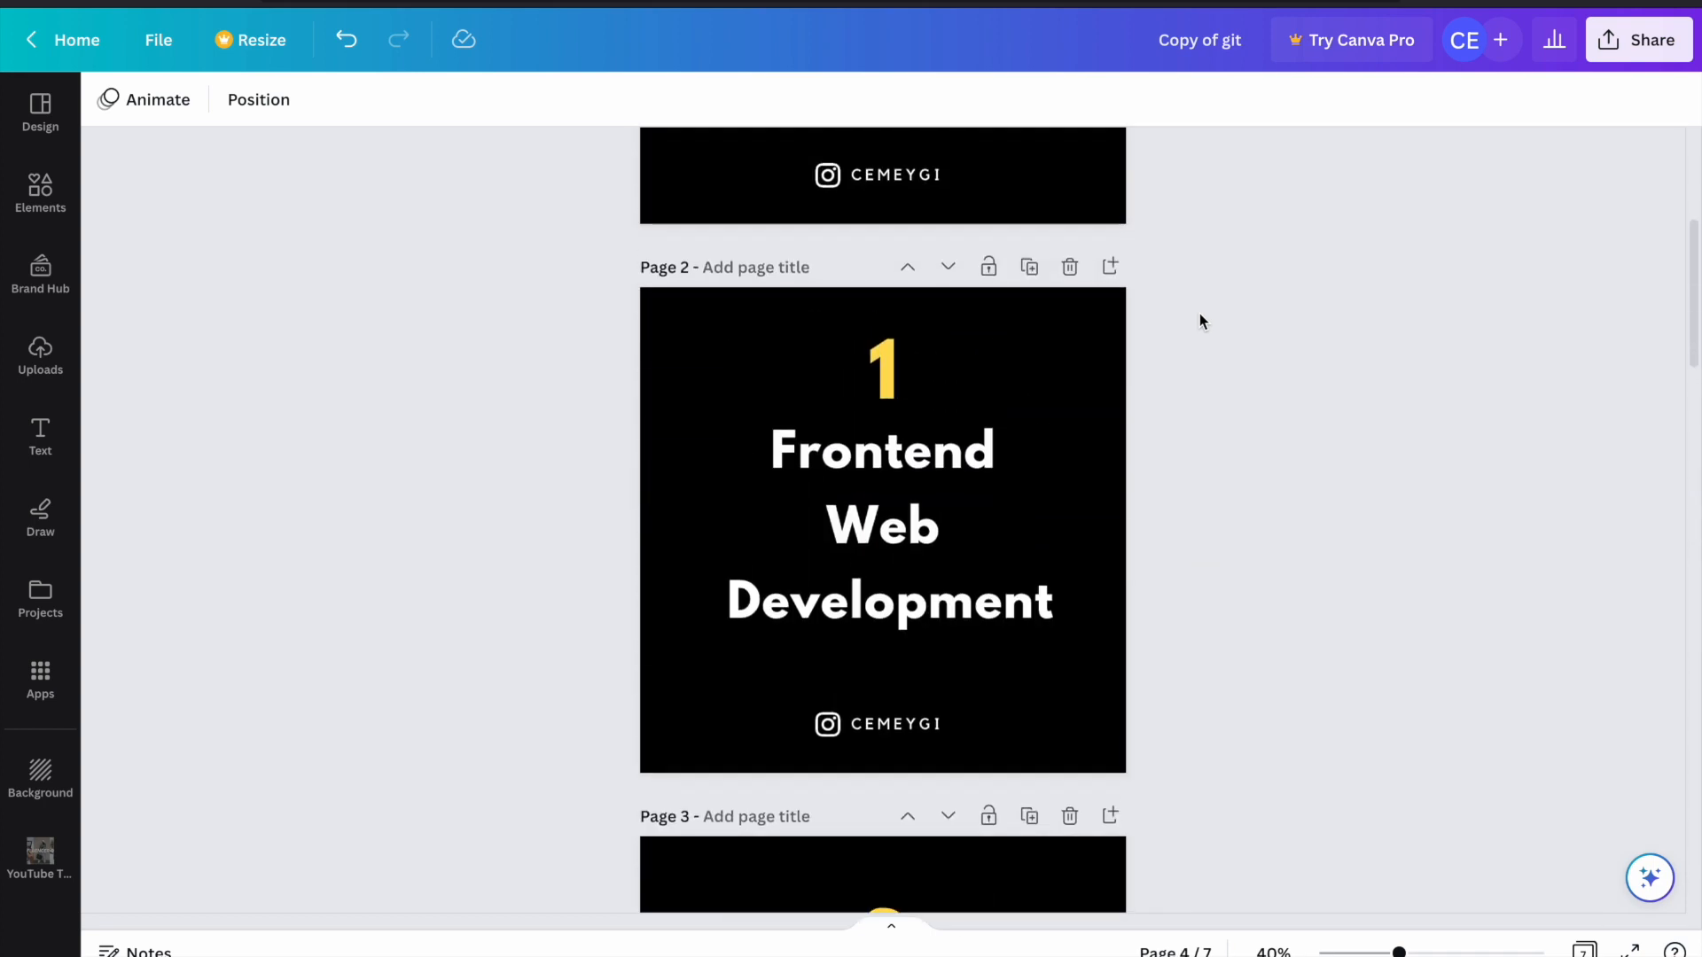
scroll(up, 3)
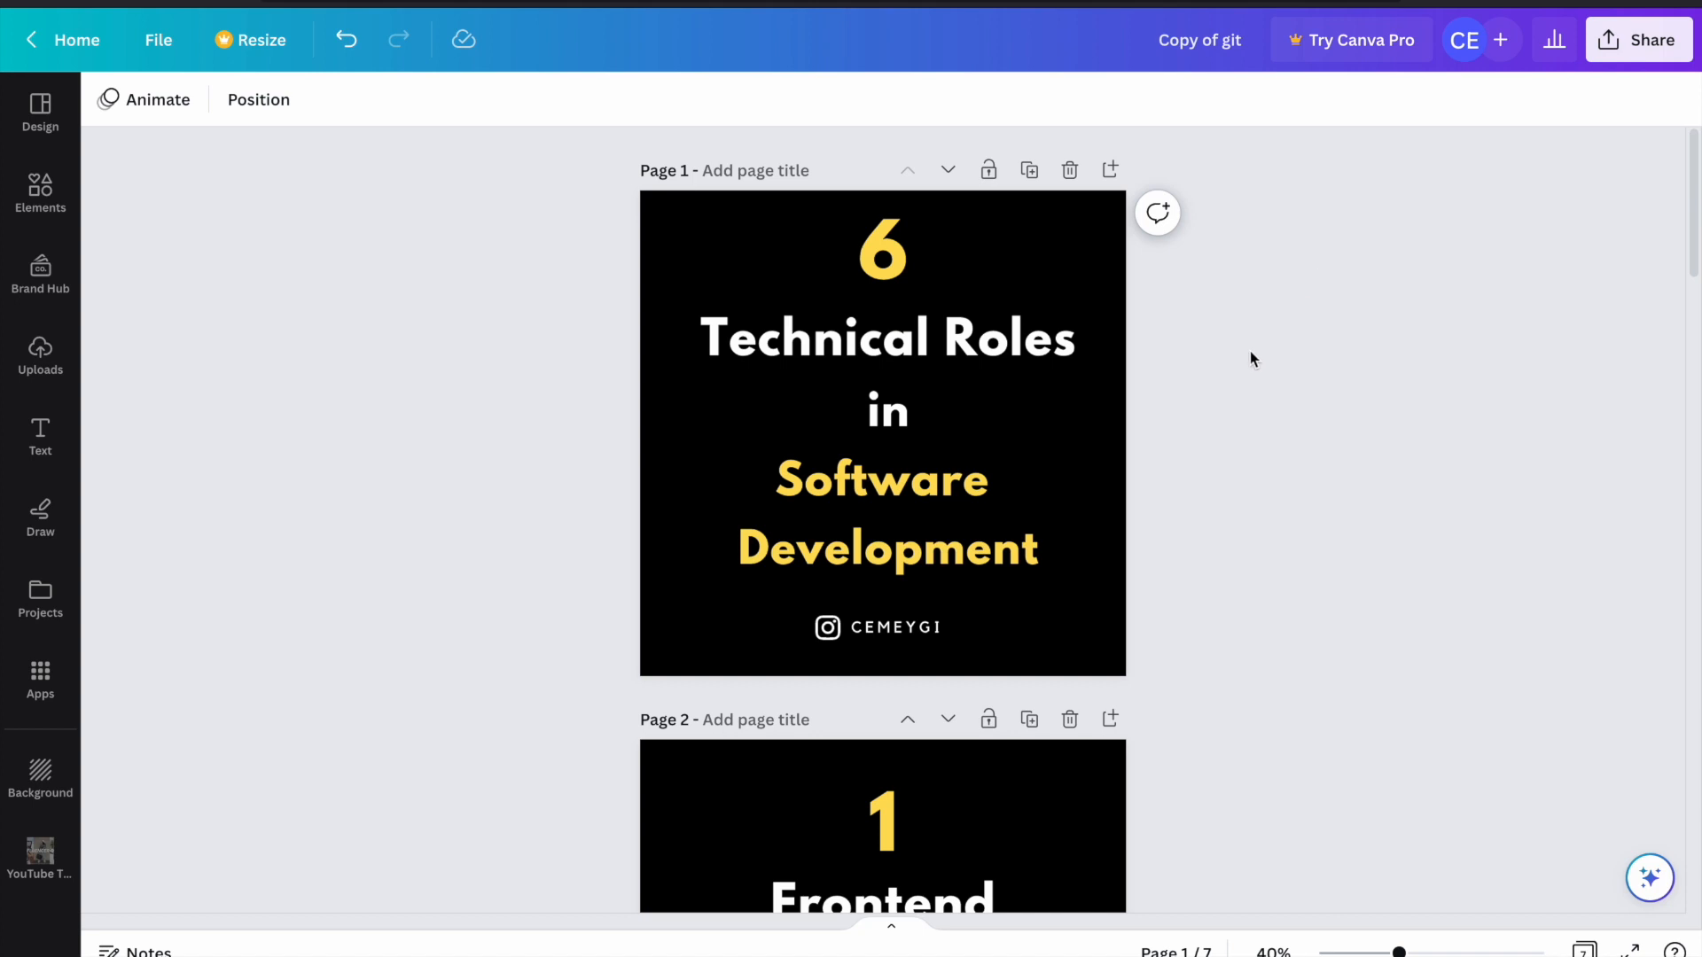
mouse_move(1641, 41)
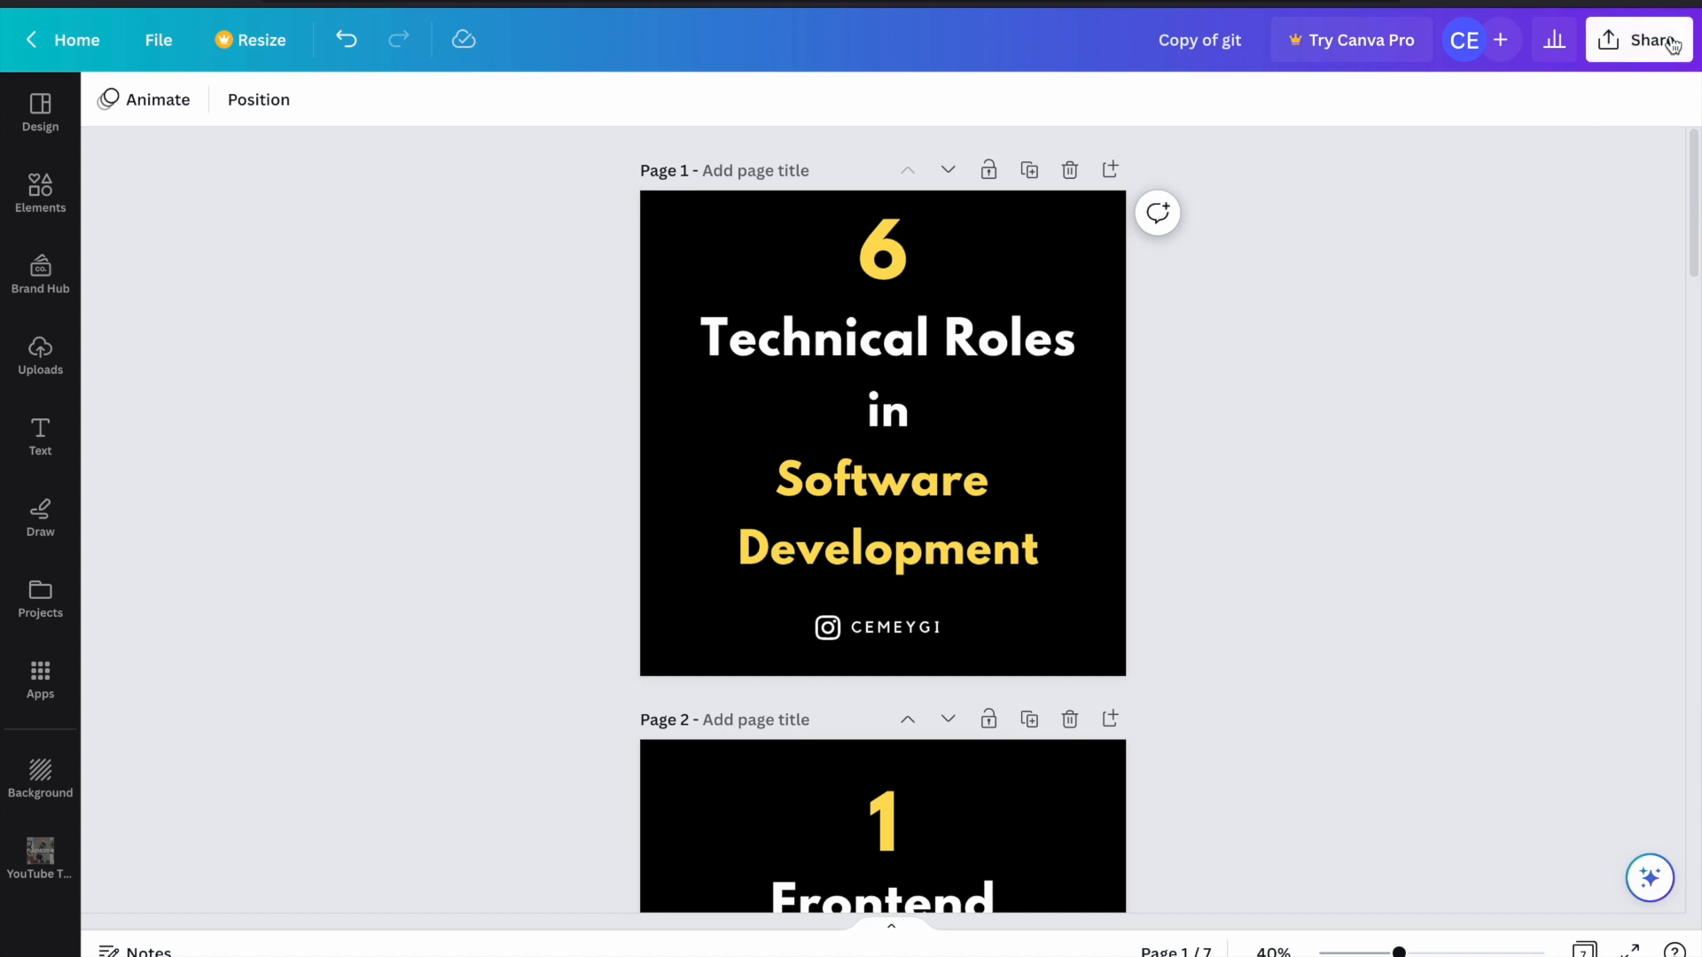
- Set up a PNG download via Share with all pages 1–7 selected
click(1649, 40)
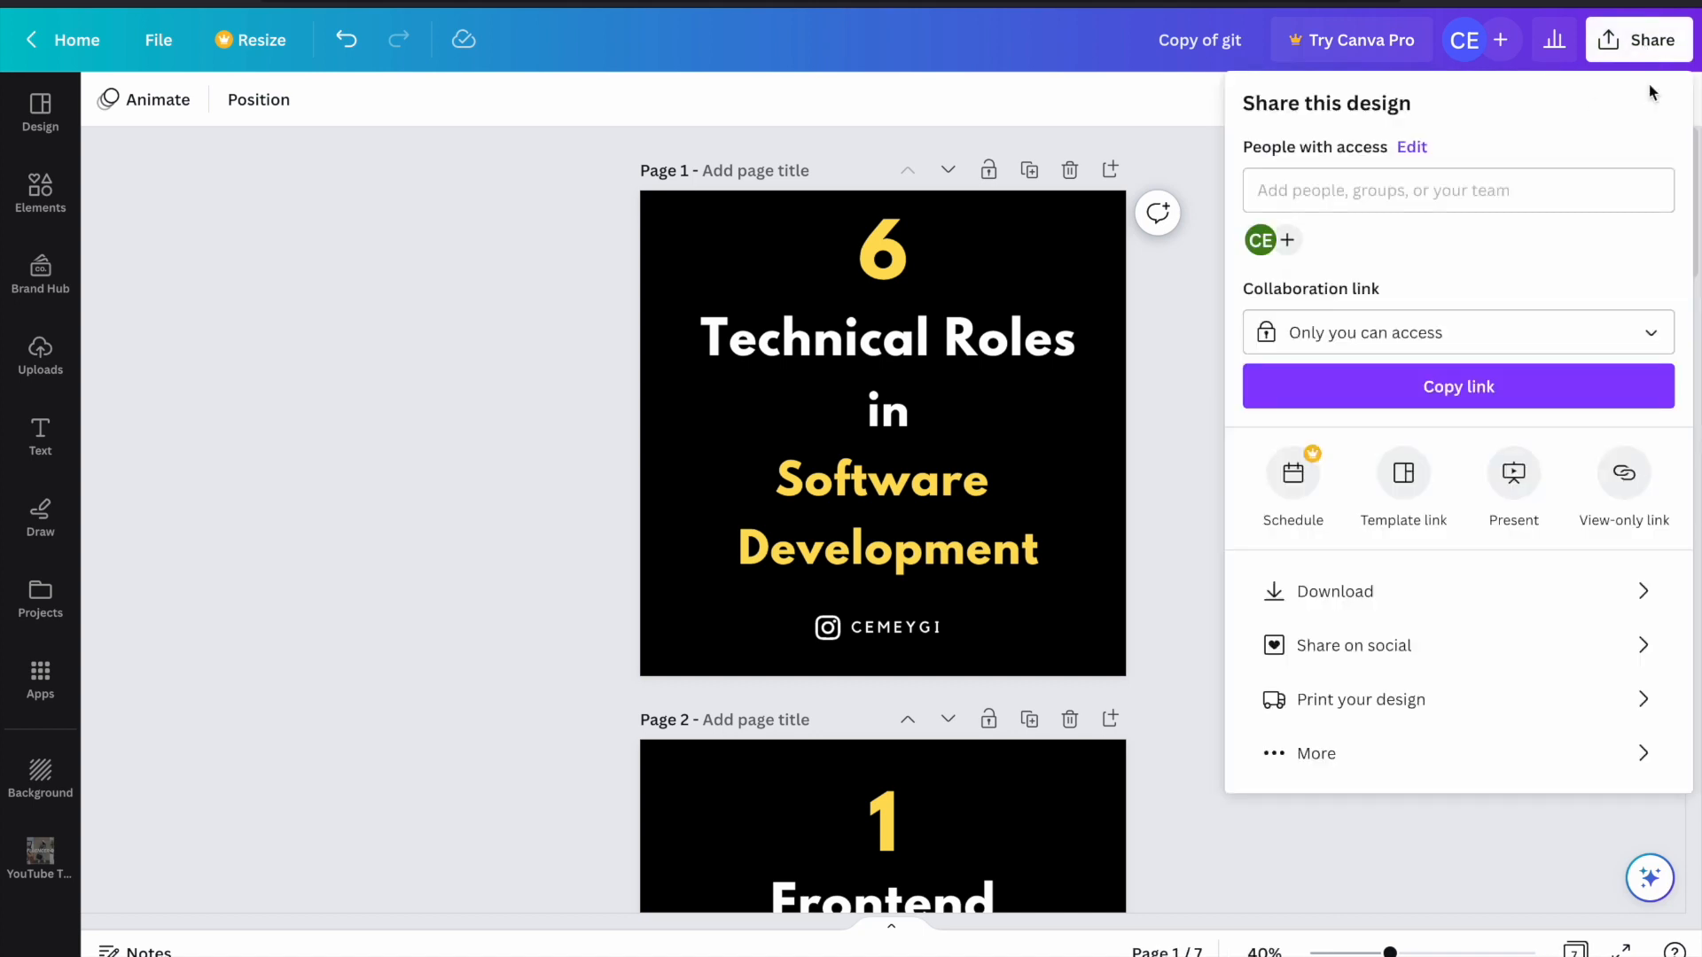
click(1333, 590)
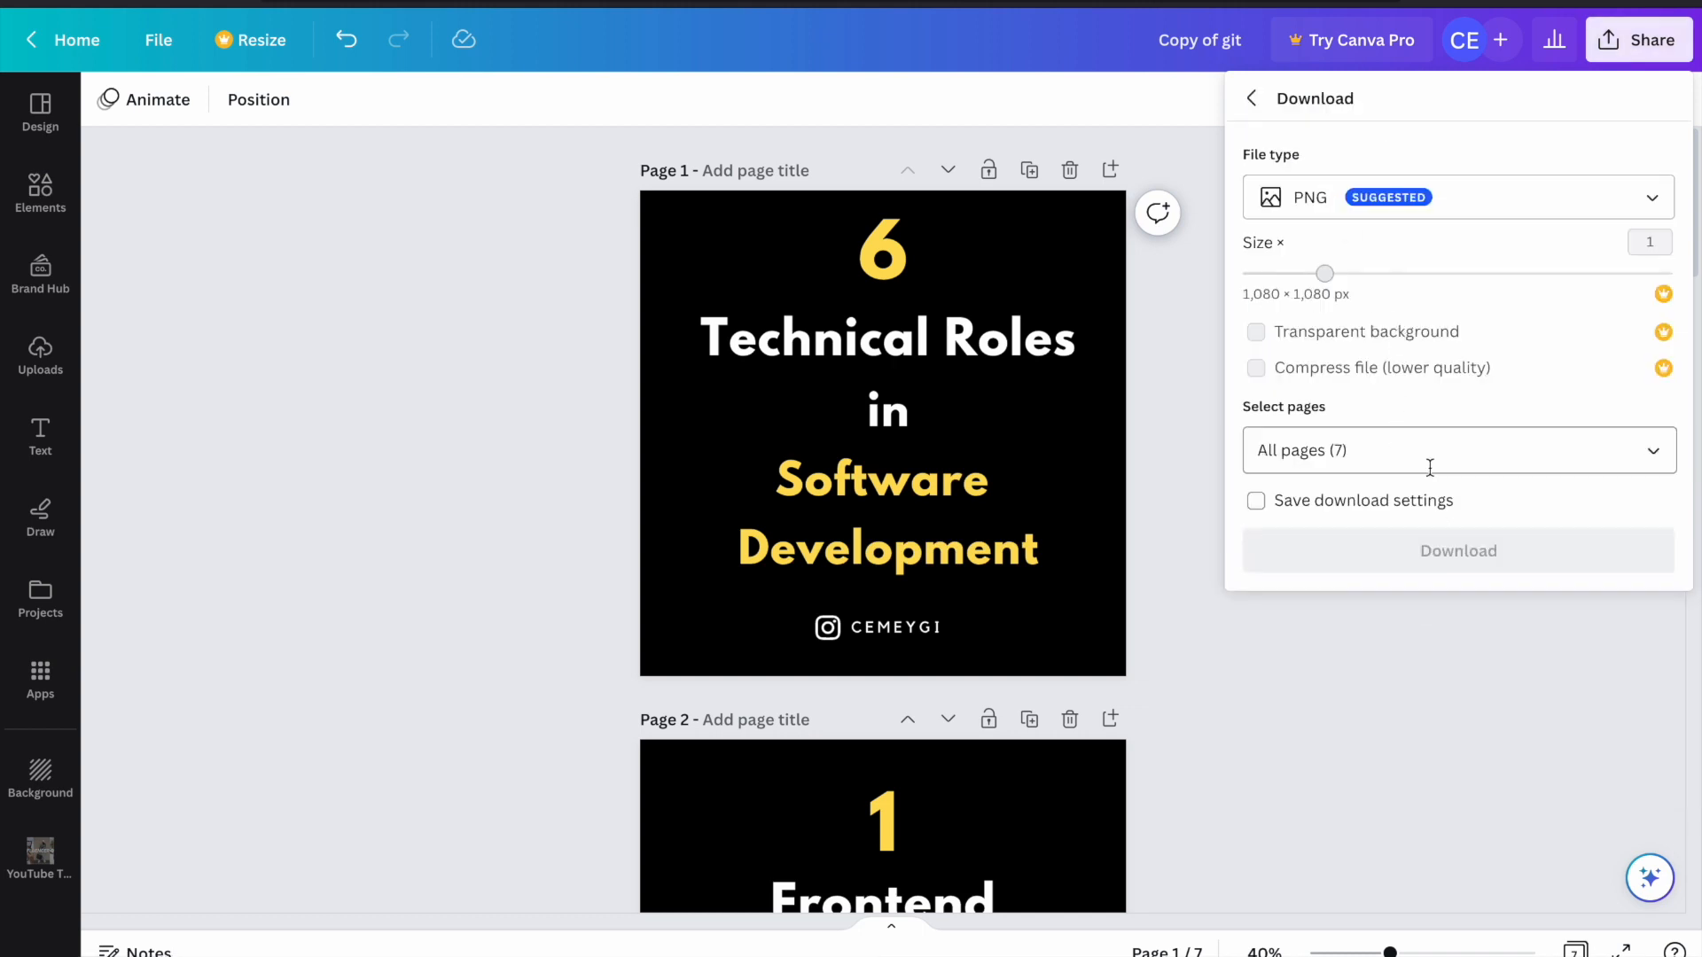
click(1457, 451)
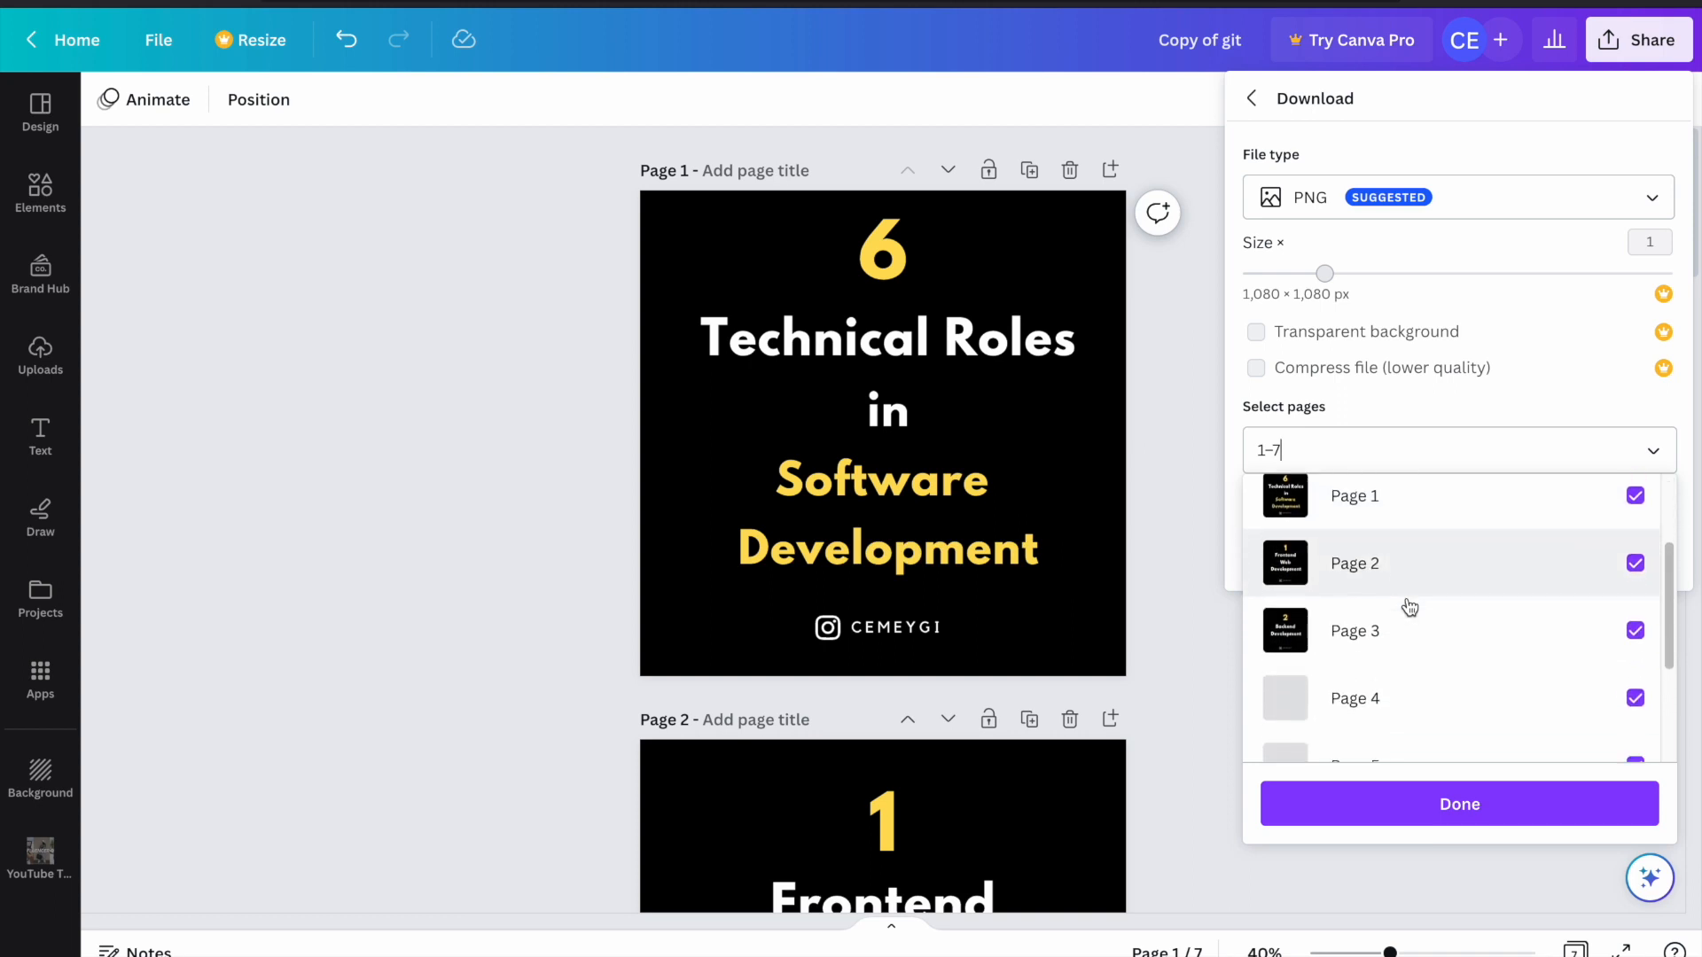
scroll(down, 3)
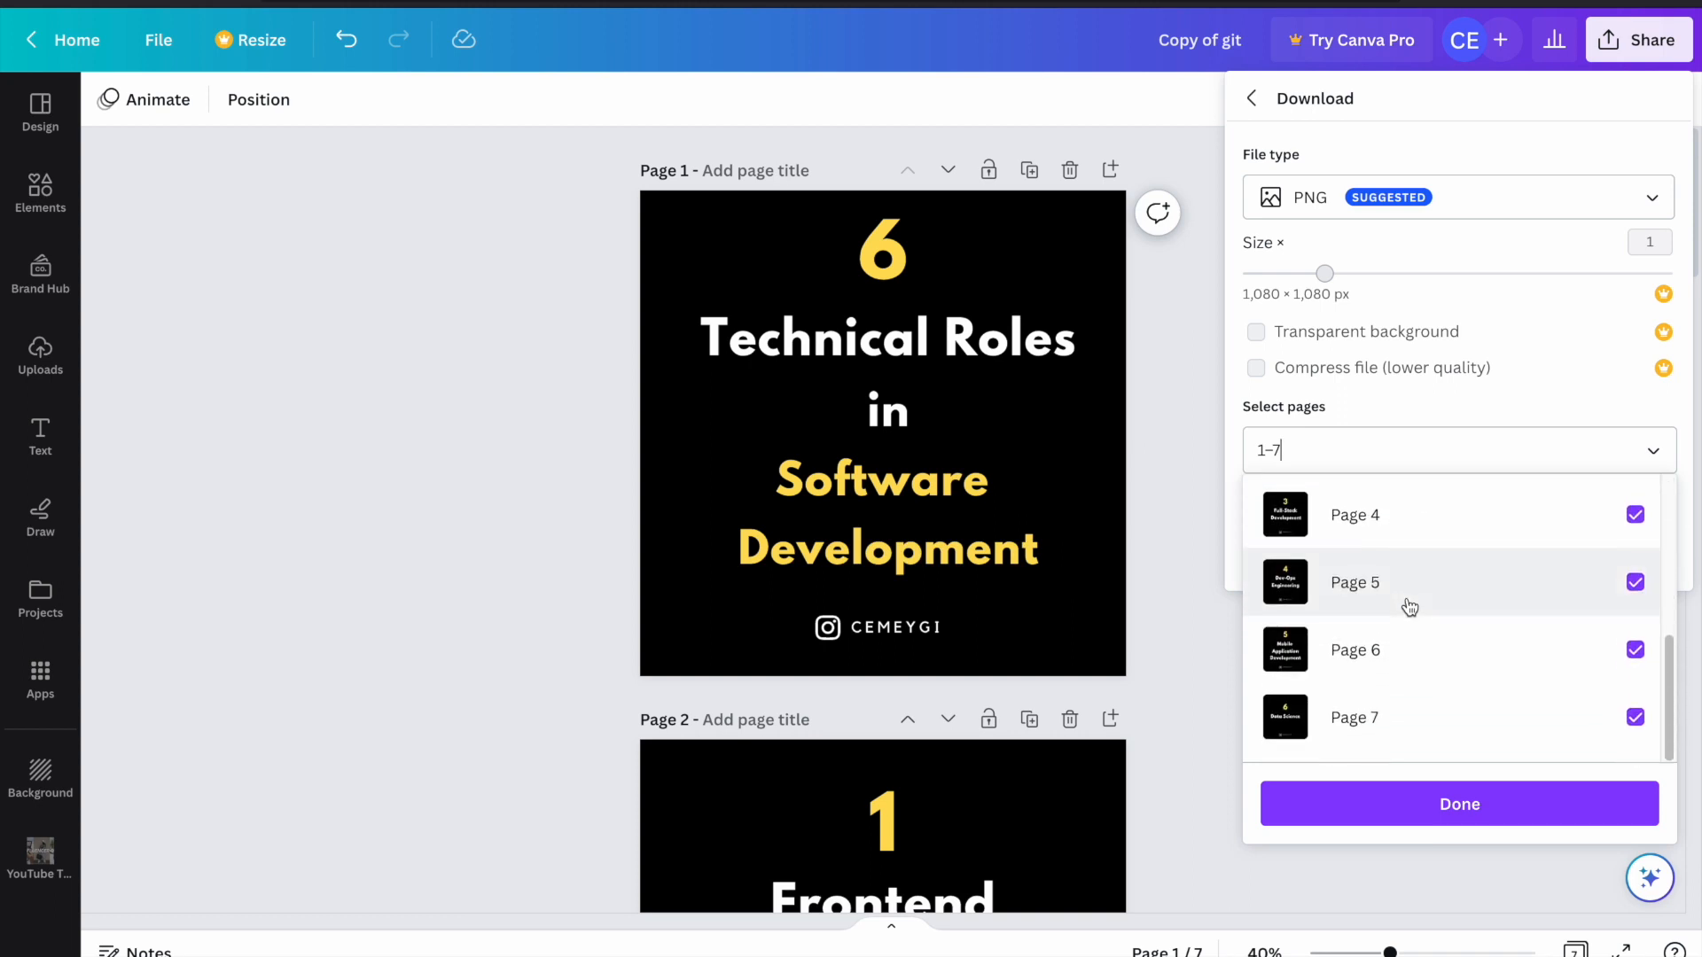
click(1457, 803)
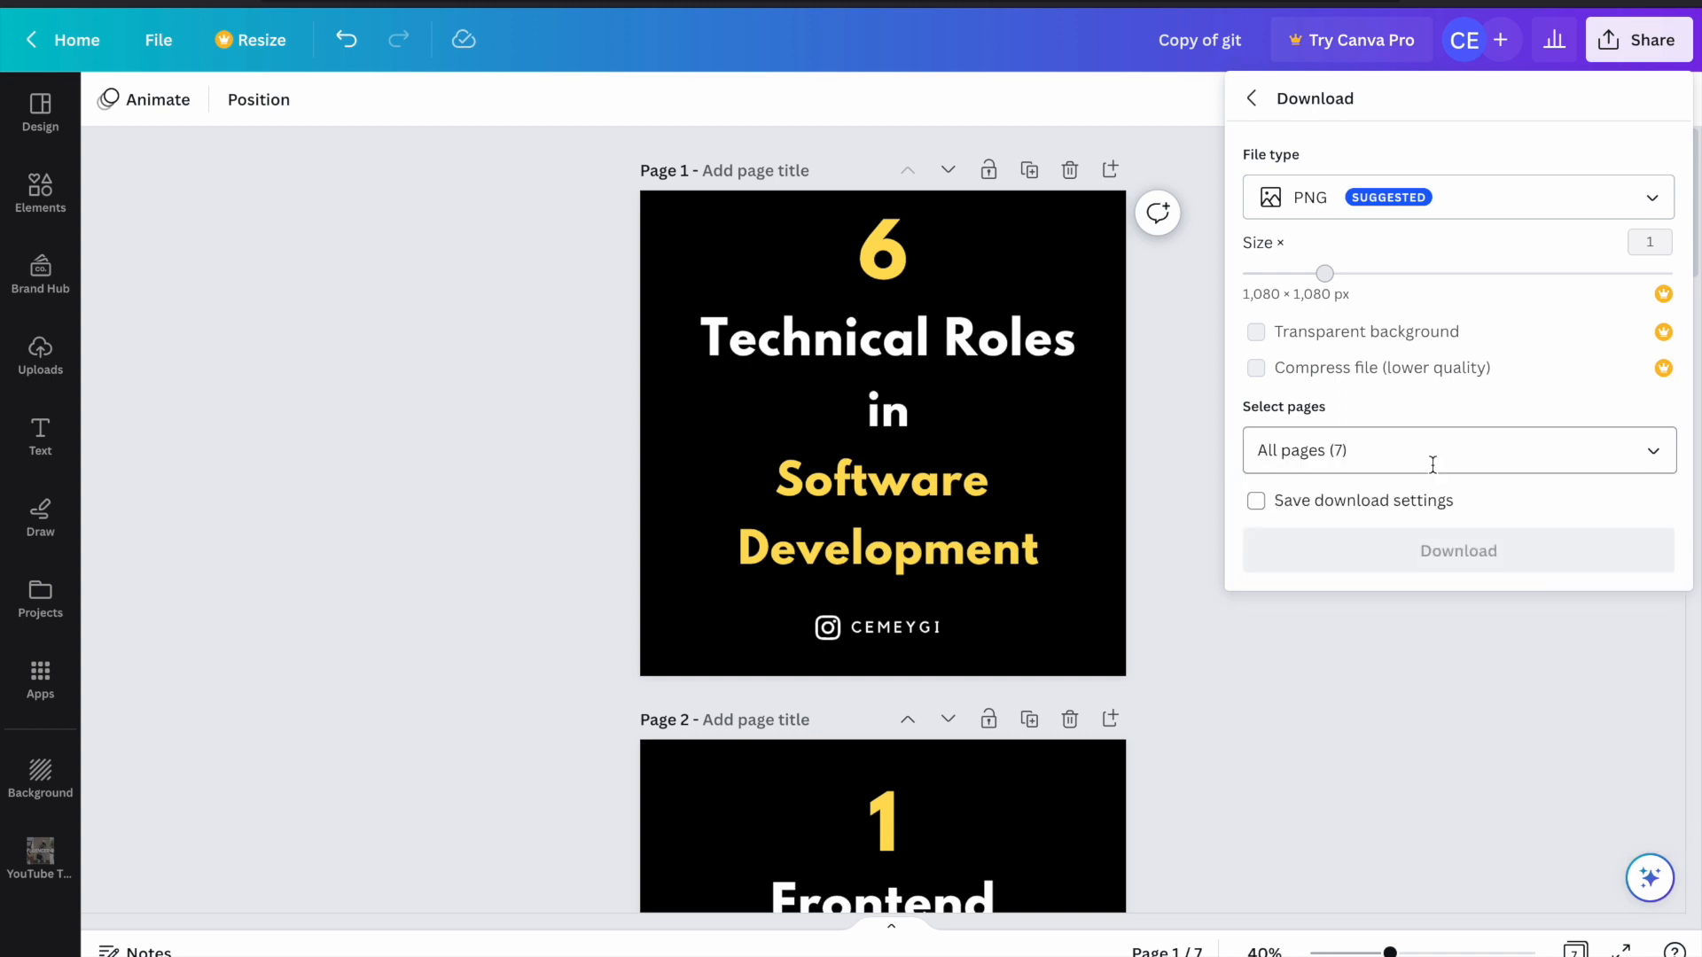
mouse_move(1326, 450)
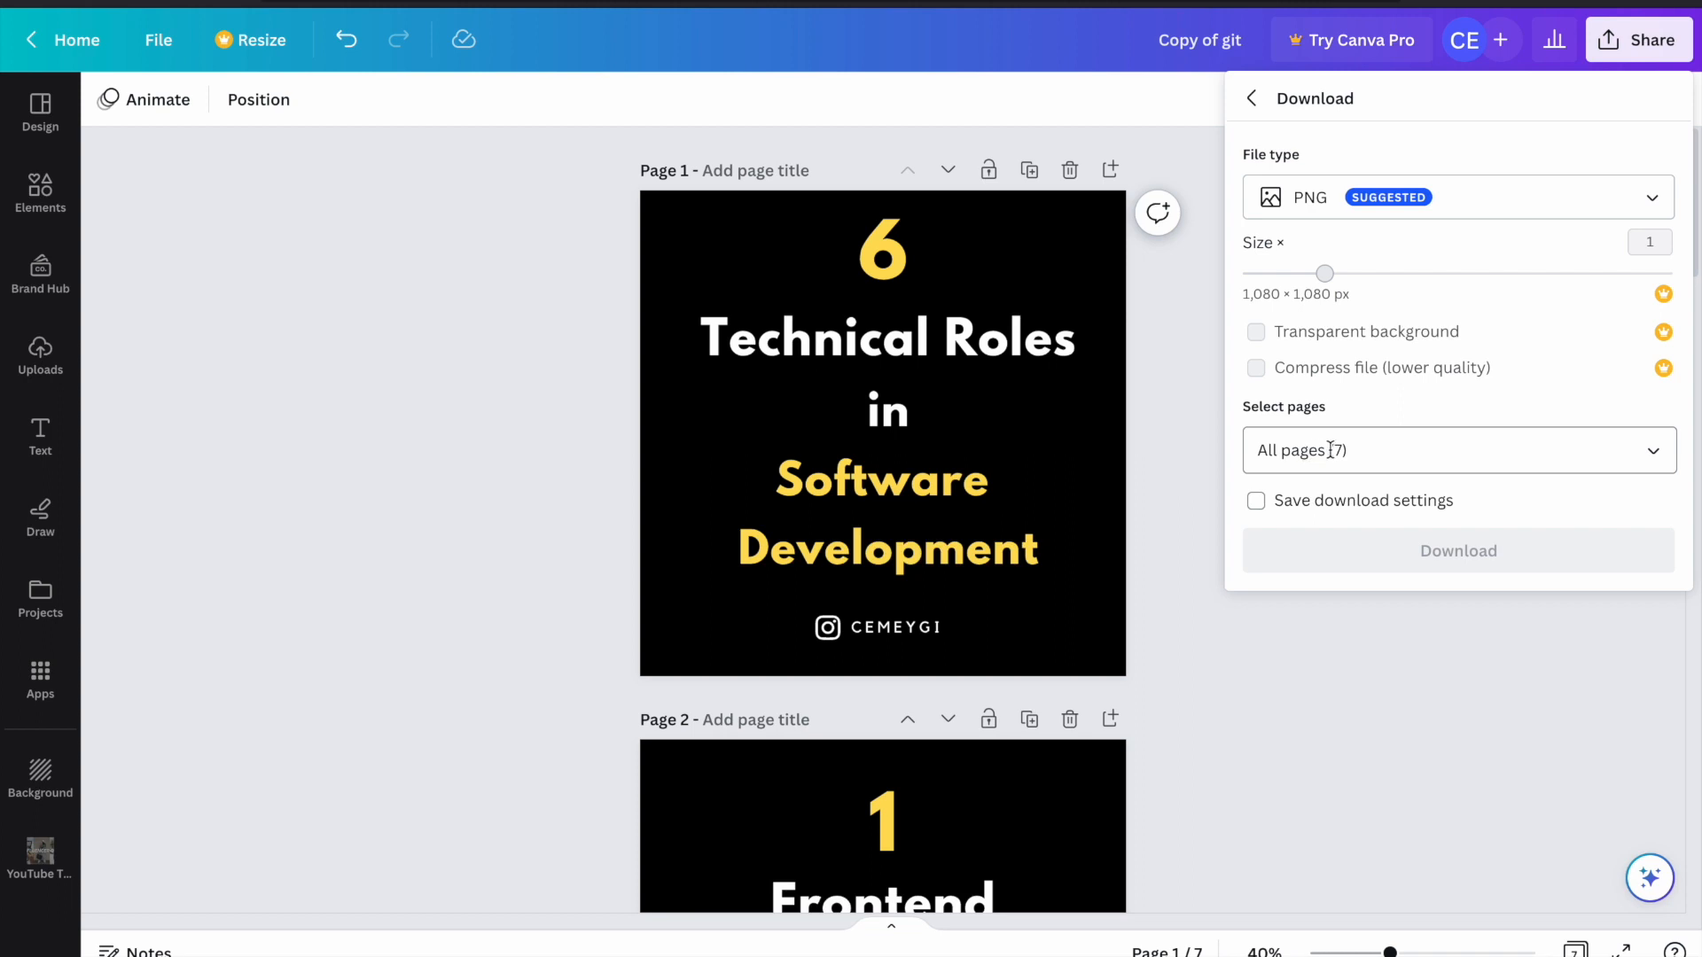
click(1457, 450)
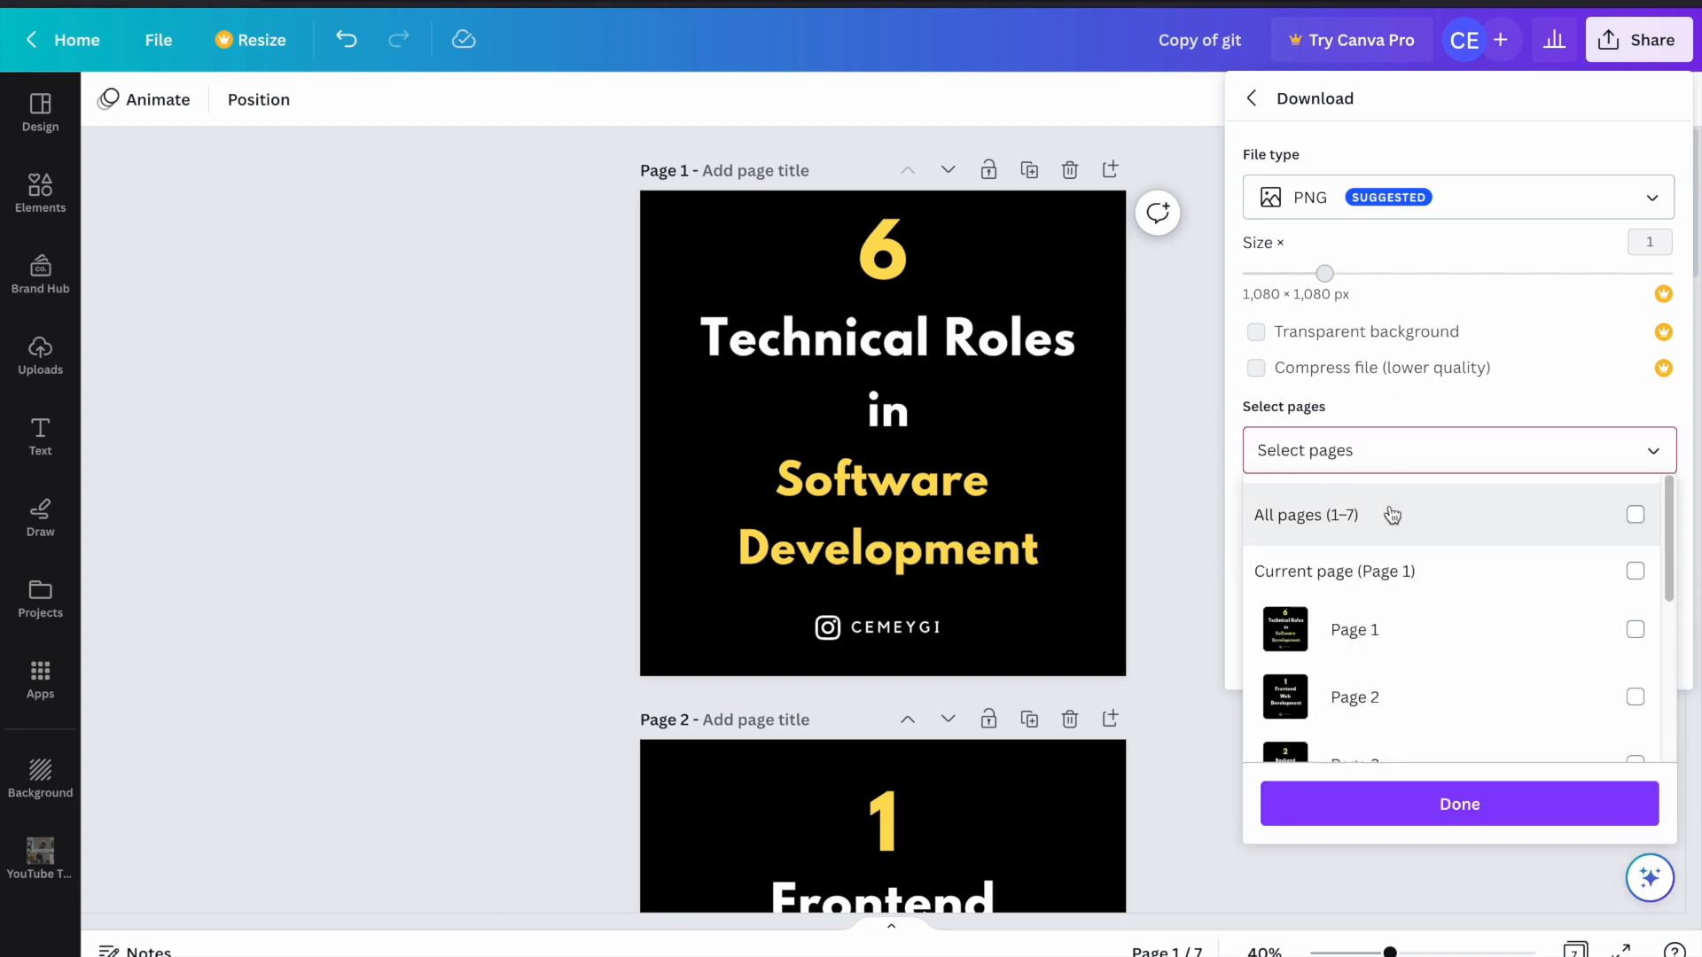
click(1305, 514)
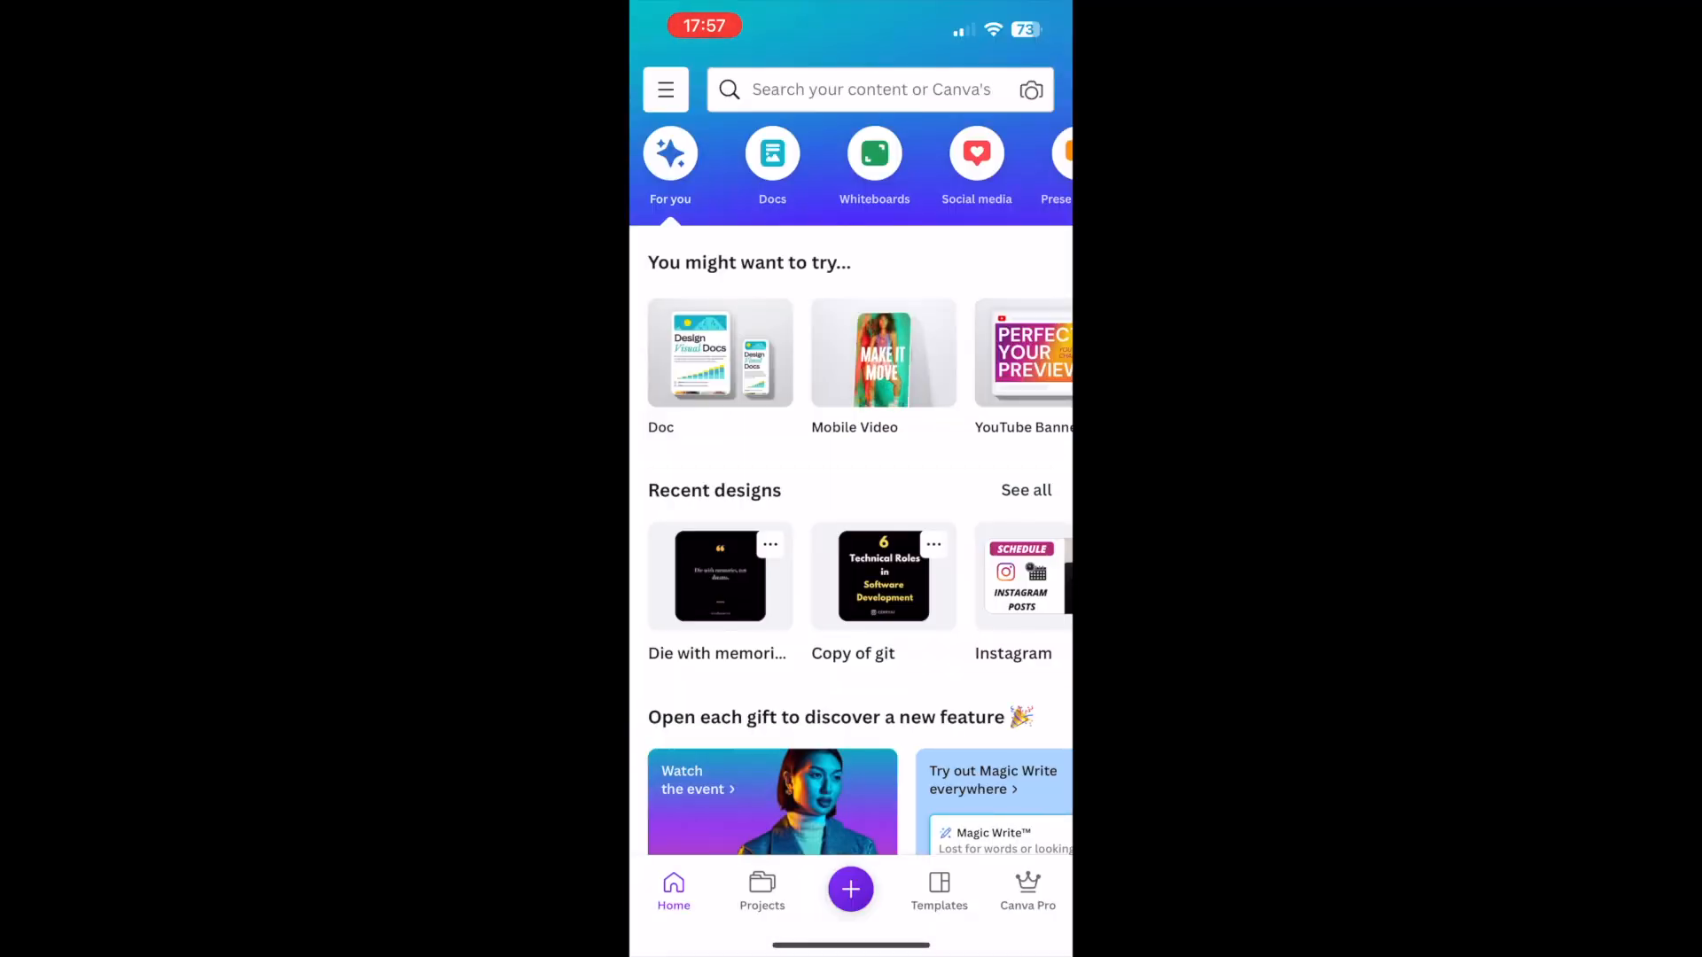
scroll(down, 3)
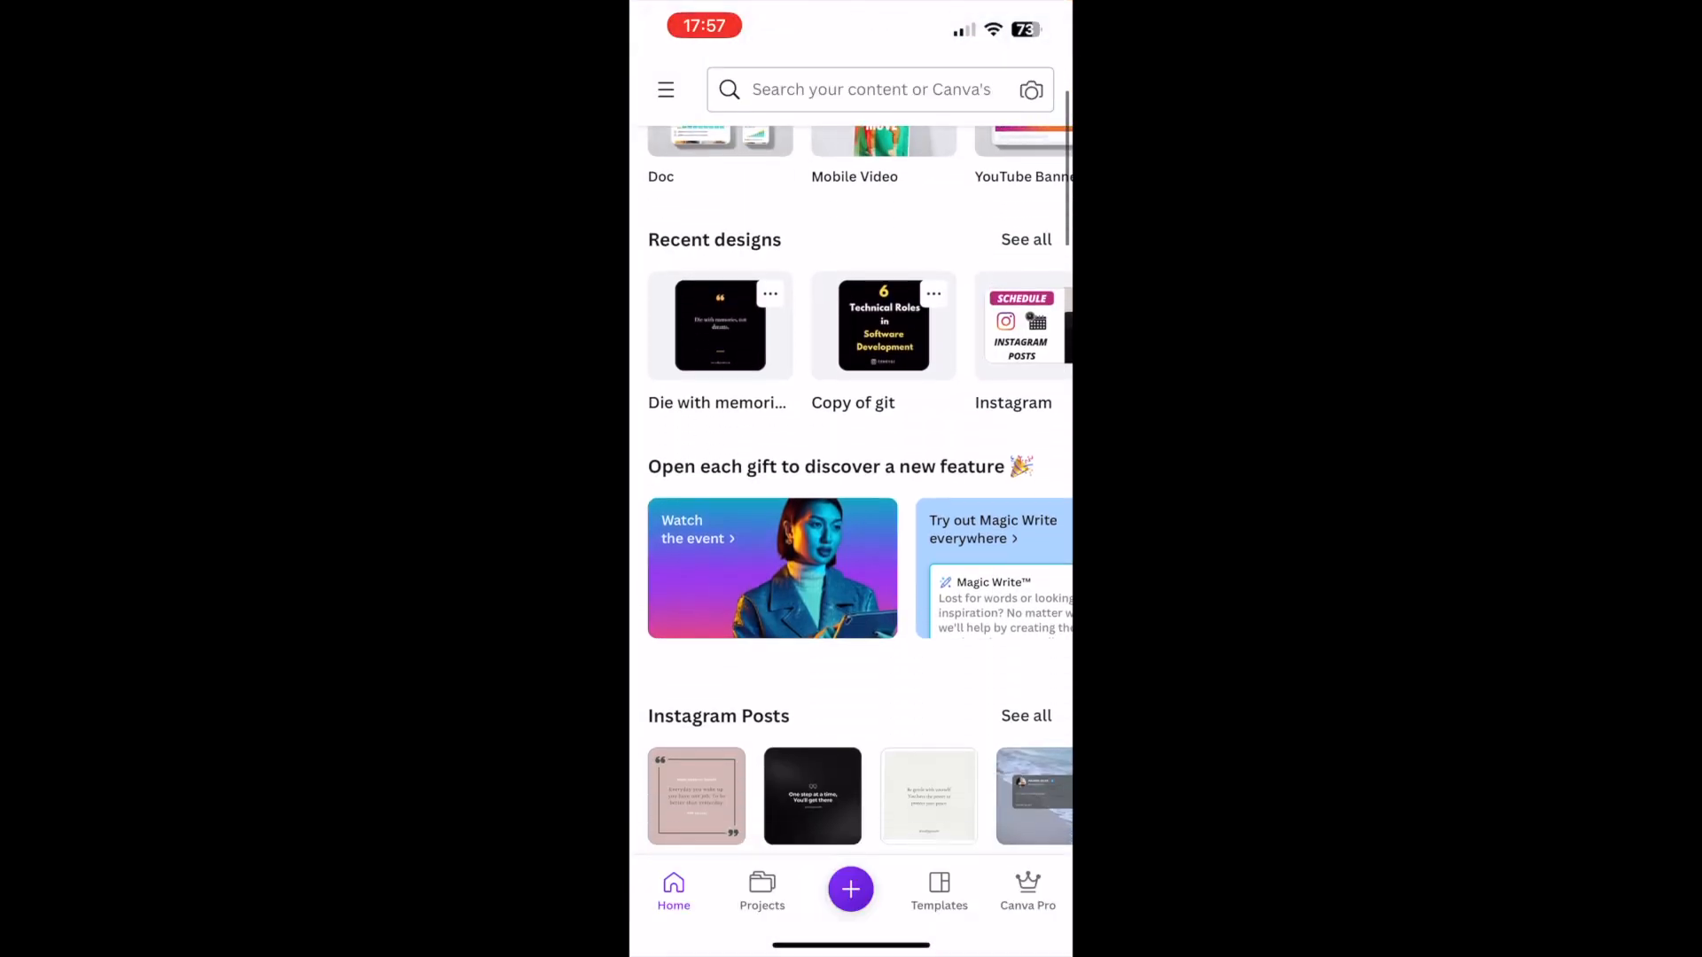
scroll(down, 3)
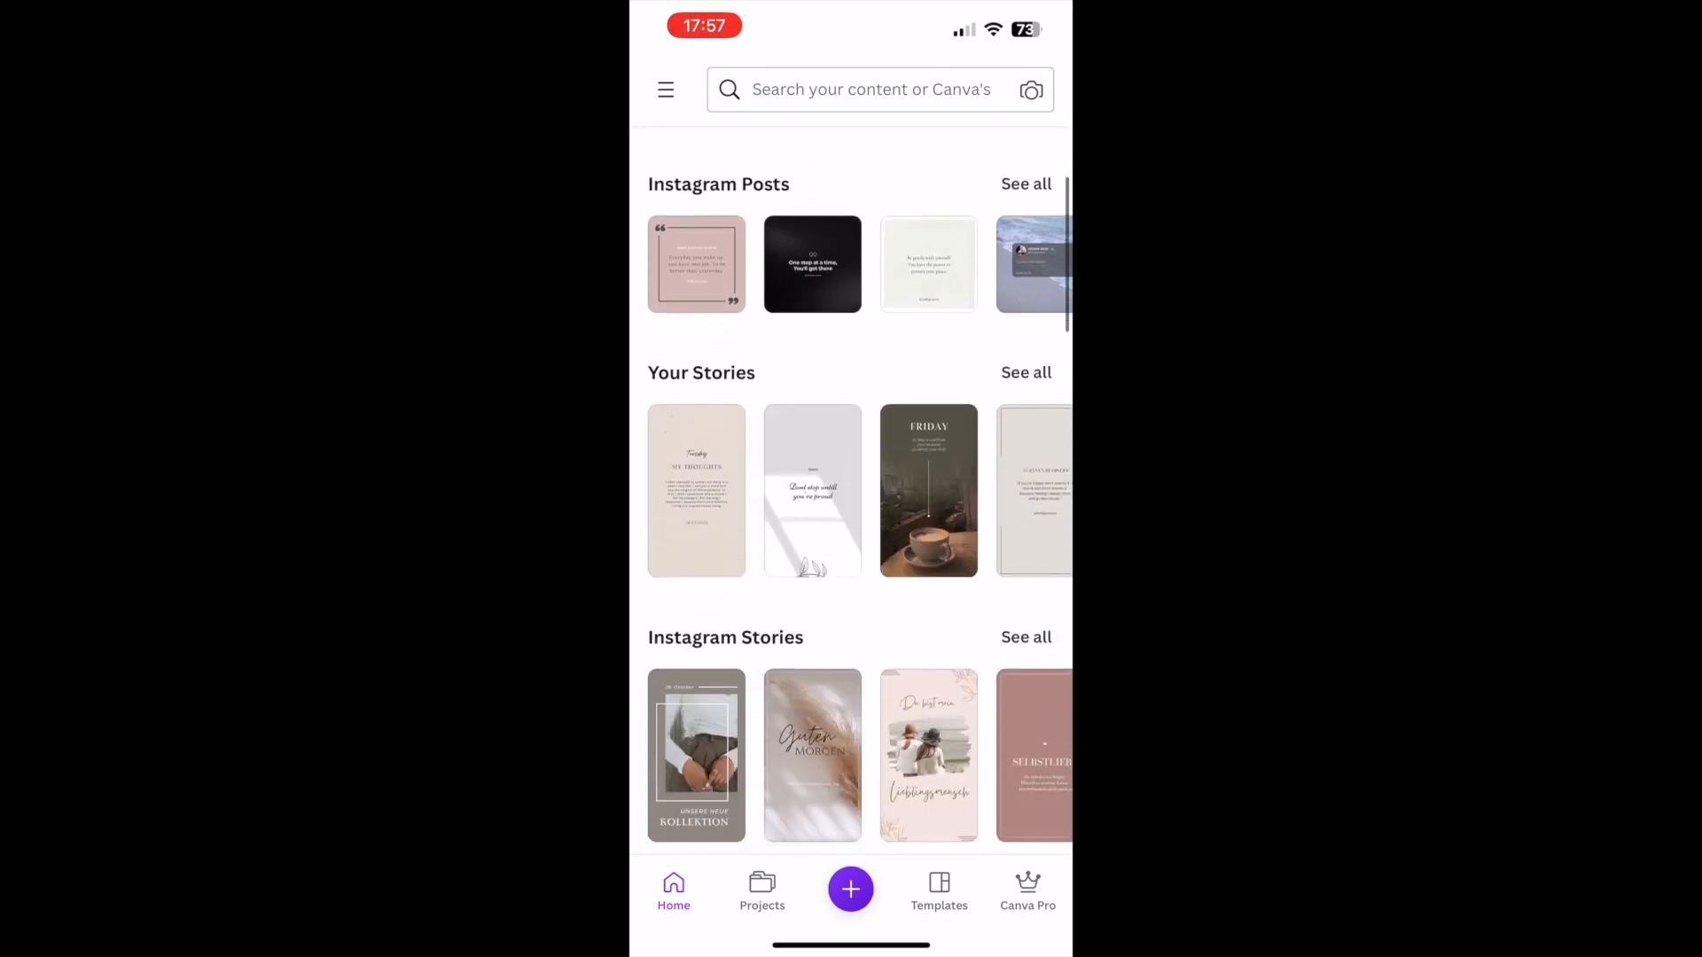
scroll(down, 3)
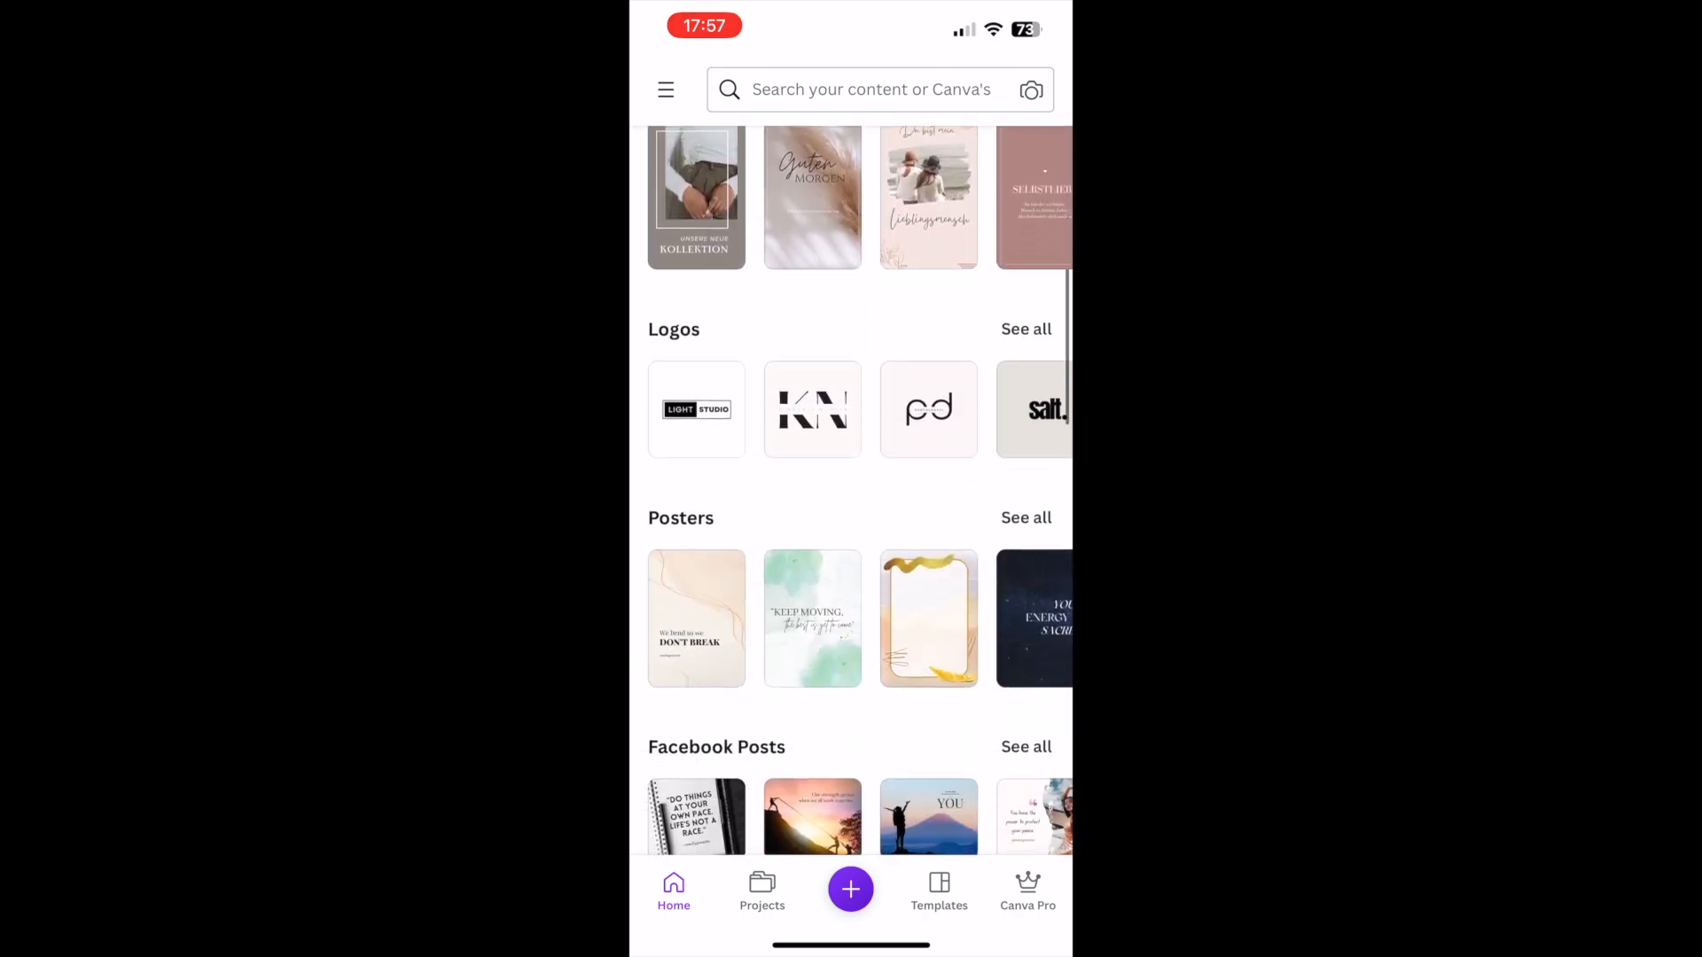
scroll(down, 3)
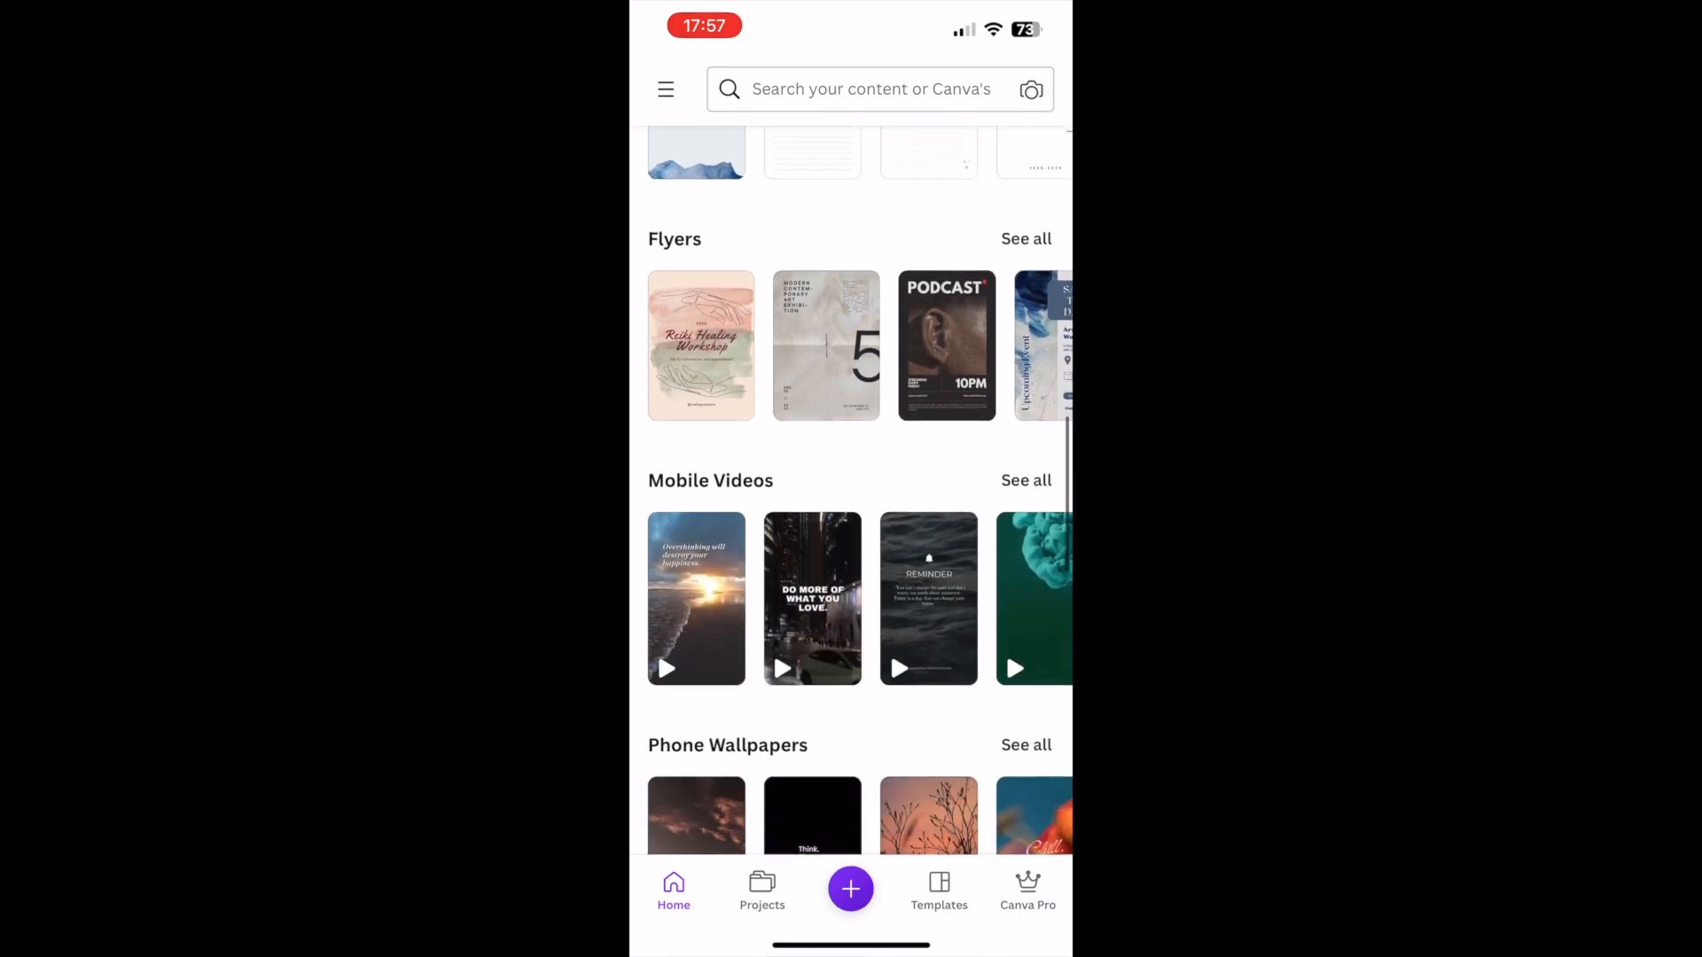
scroll(up, 3)
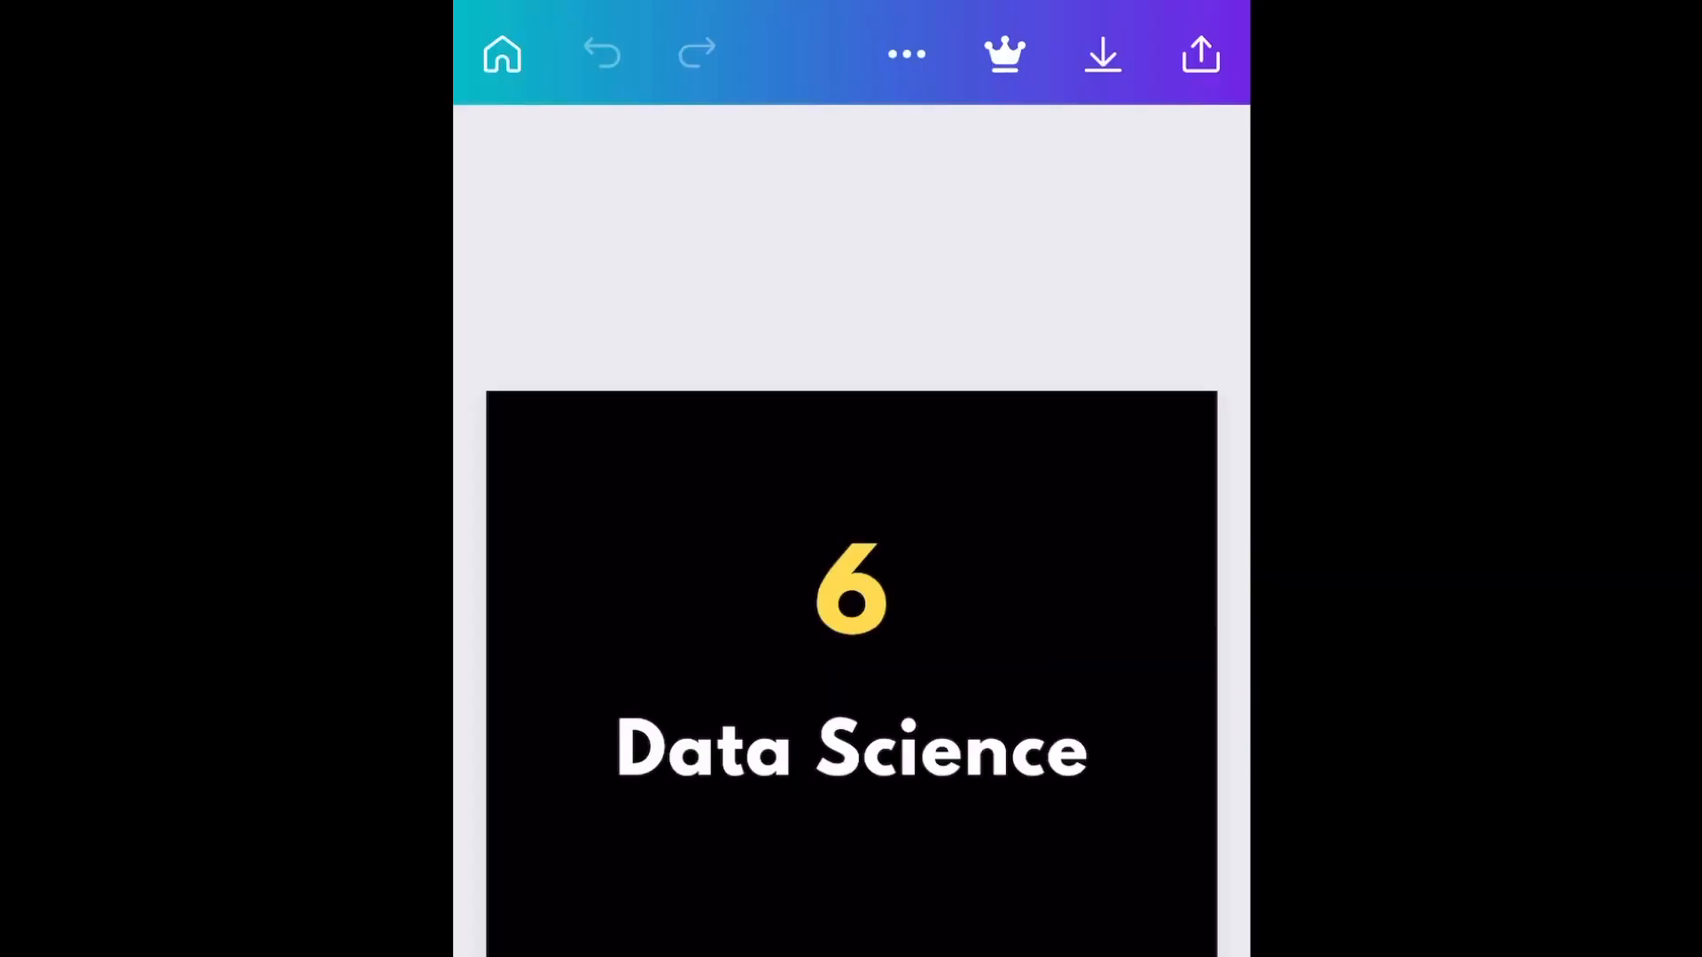
- Bring up the Save as image panel for the carousel from the top bar
click(1101, 51)
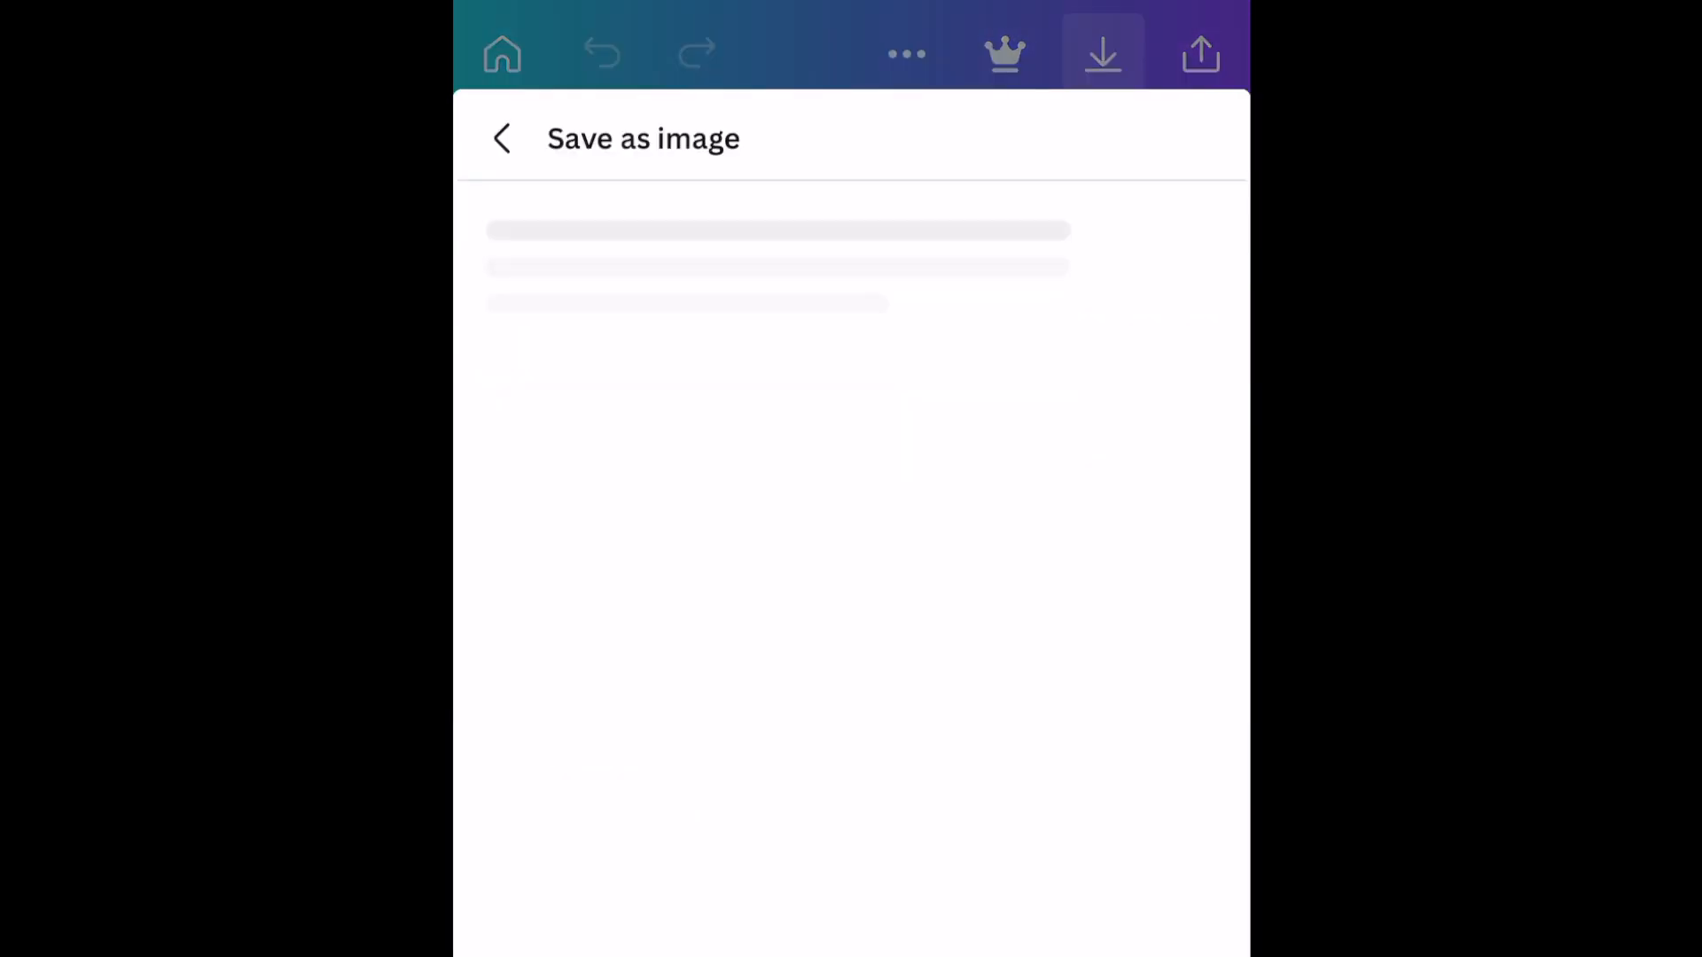